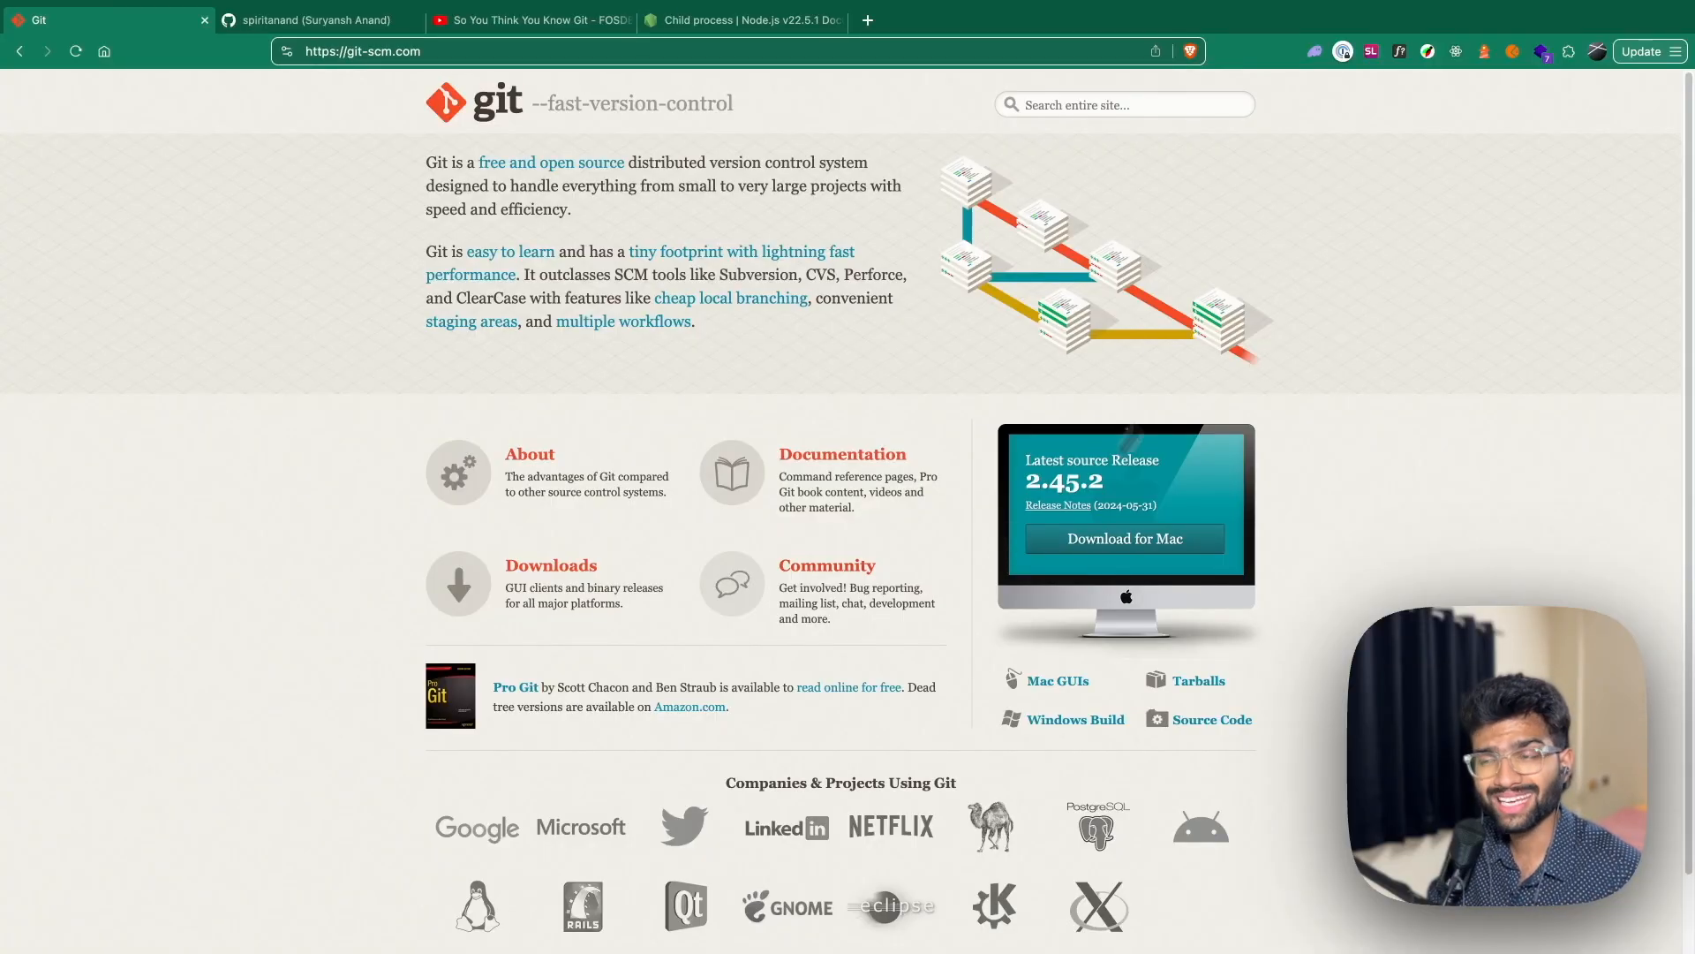
{"action": "mouse_move", "coordinate": [528, 454]}
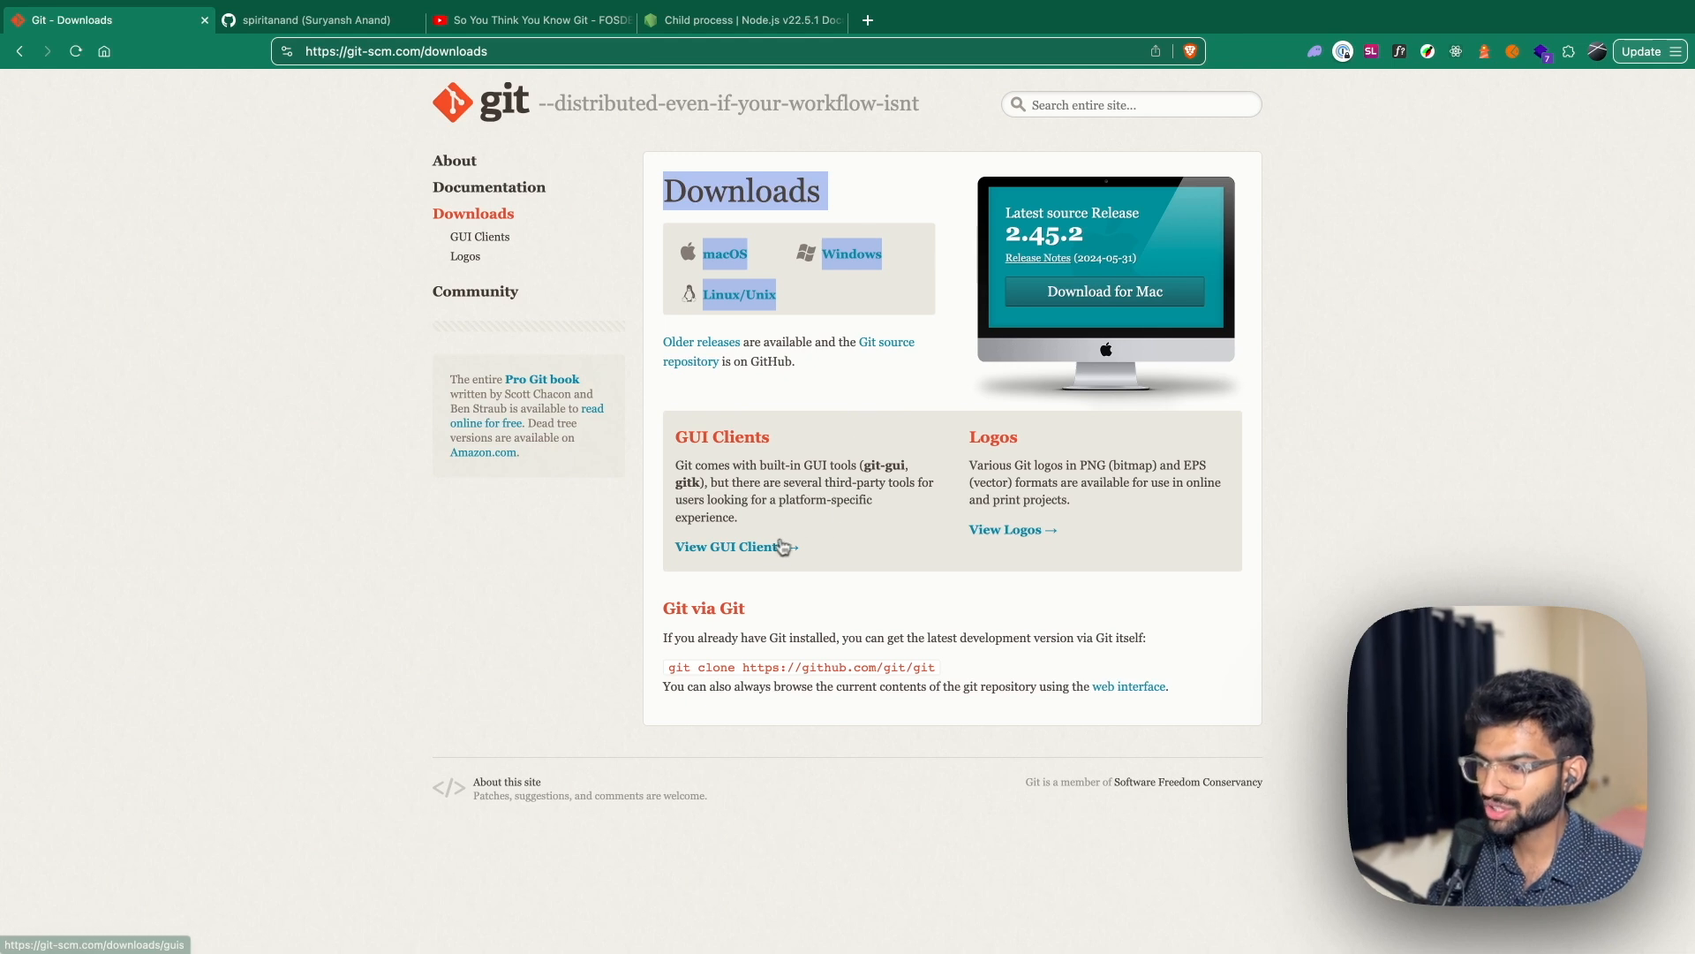
- Go to the git-scm.com Downloads page listing macOS, Windows and Linux/Unix installers
{"action": "left_click", "coordinate": [729, 545]}
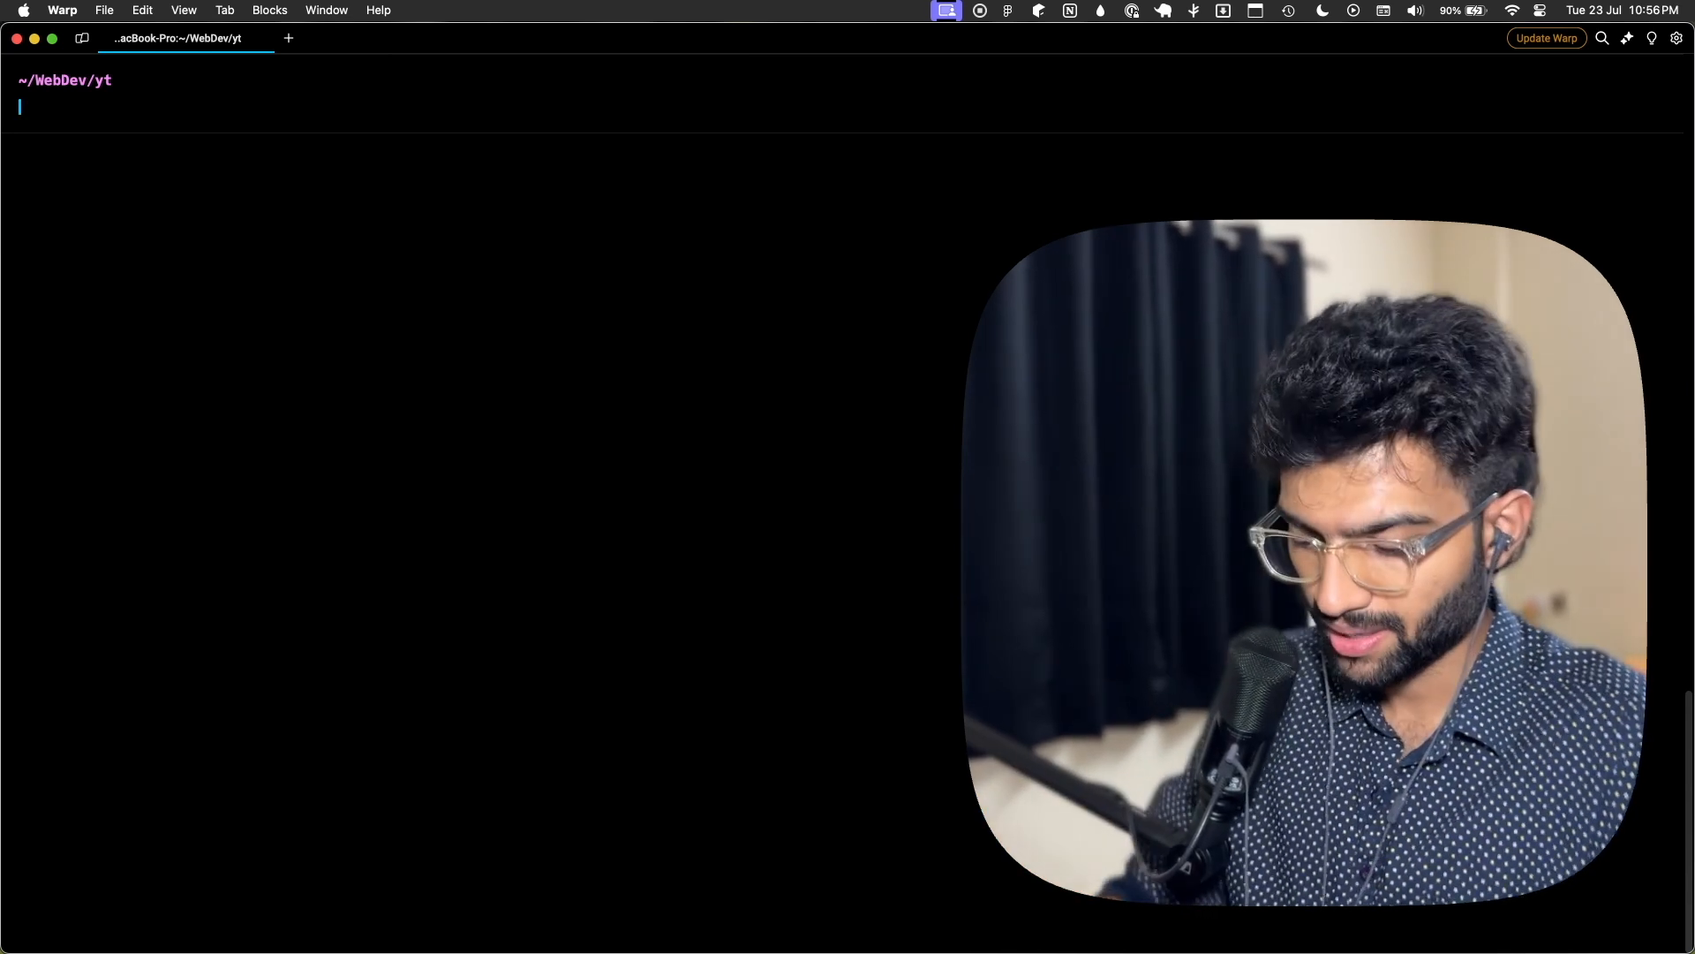
- Make the sample-git folder, initialise Git in it, and create an empty index.js file
{"action": "type", "text": "mkdir pomo-cli"}
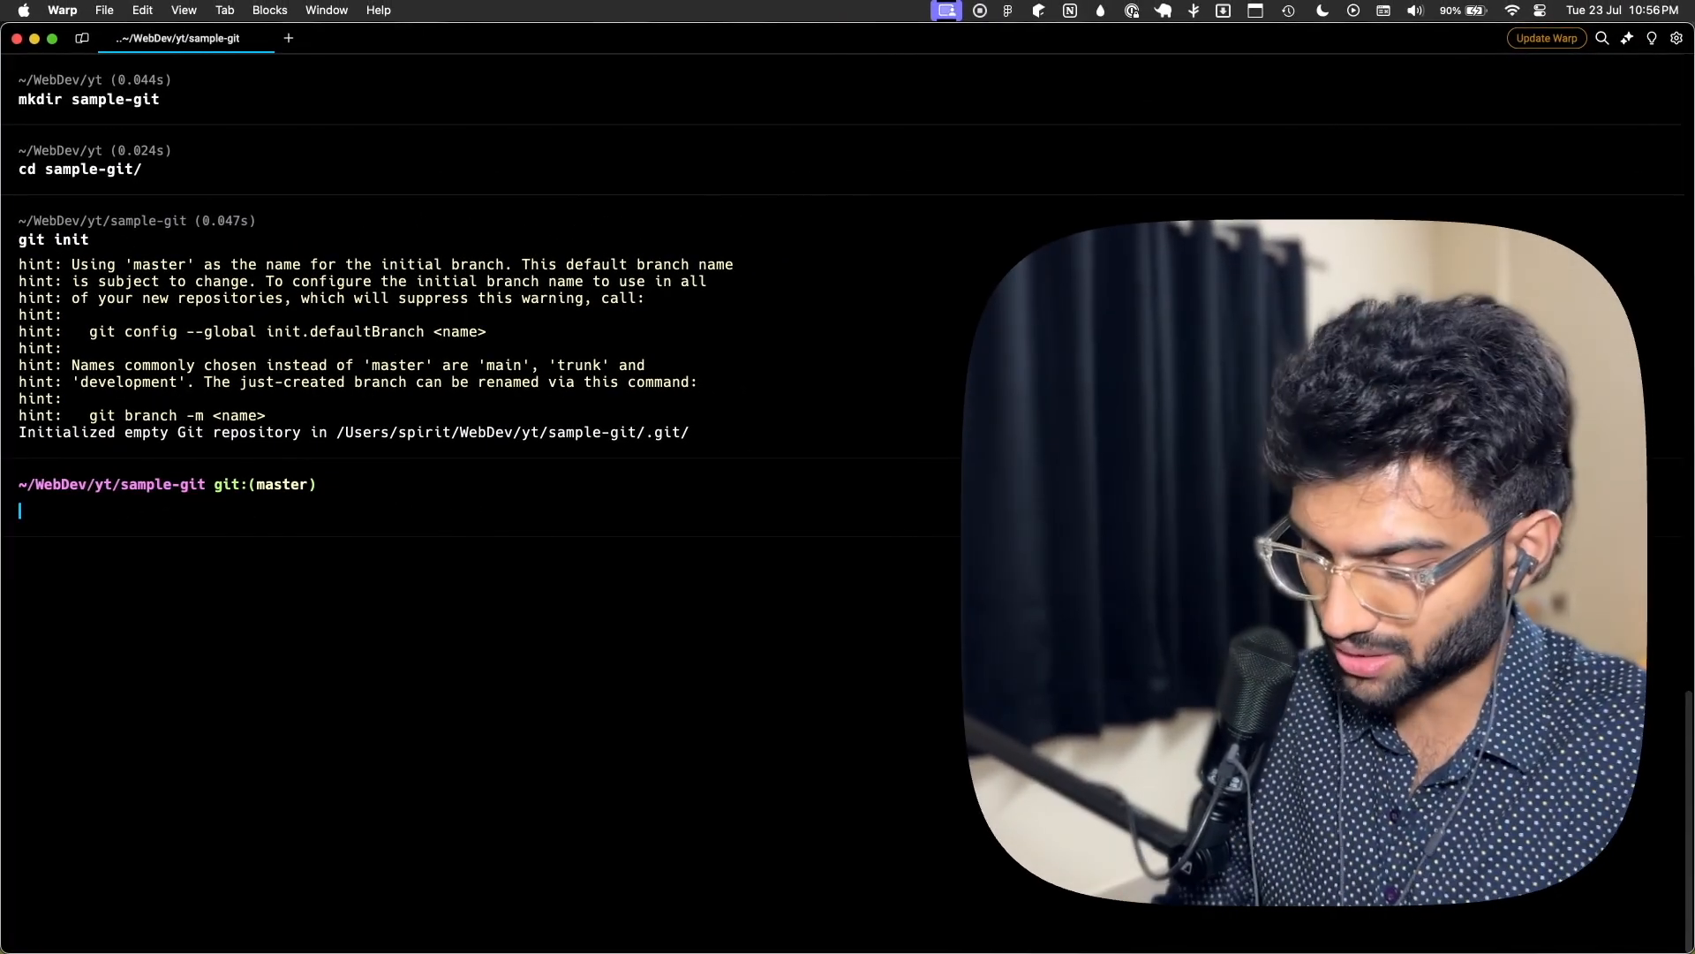
{"action": "type", "text": "toc"}
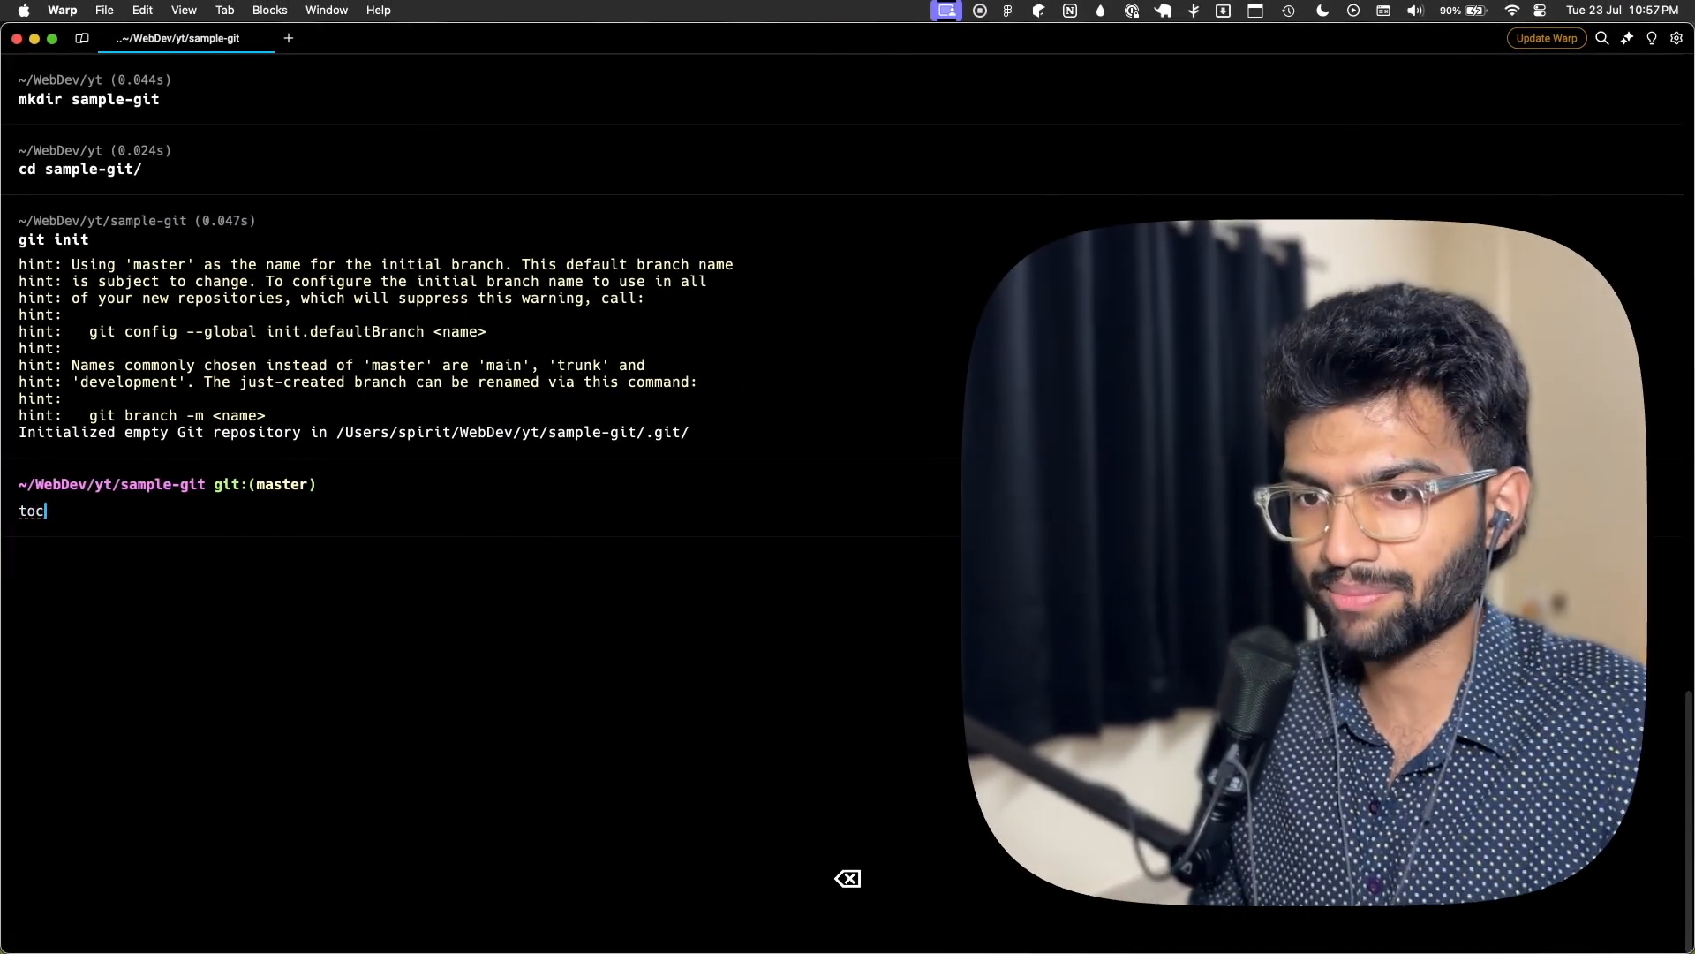
{"action": "type", "text": "touch inde"}
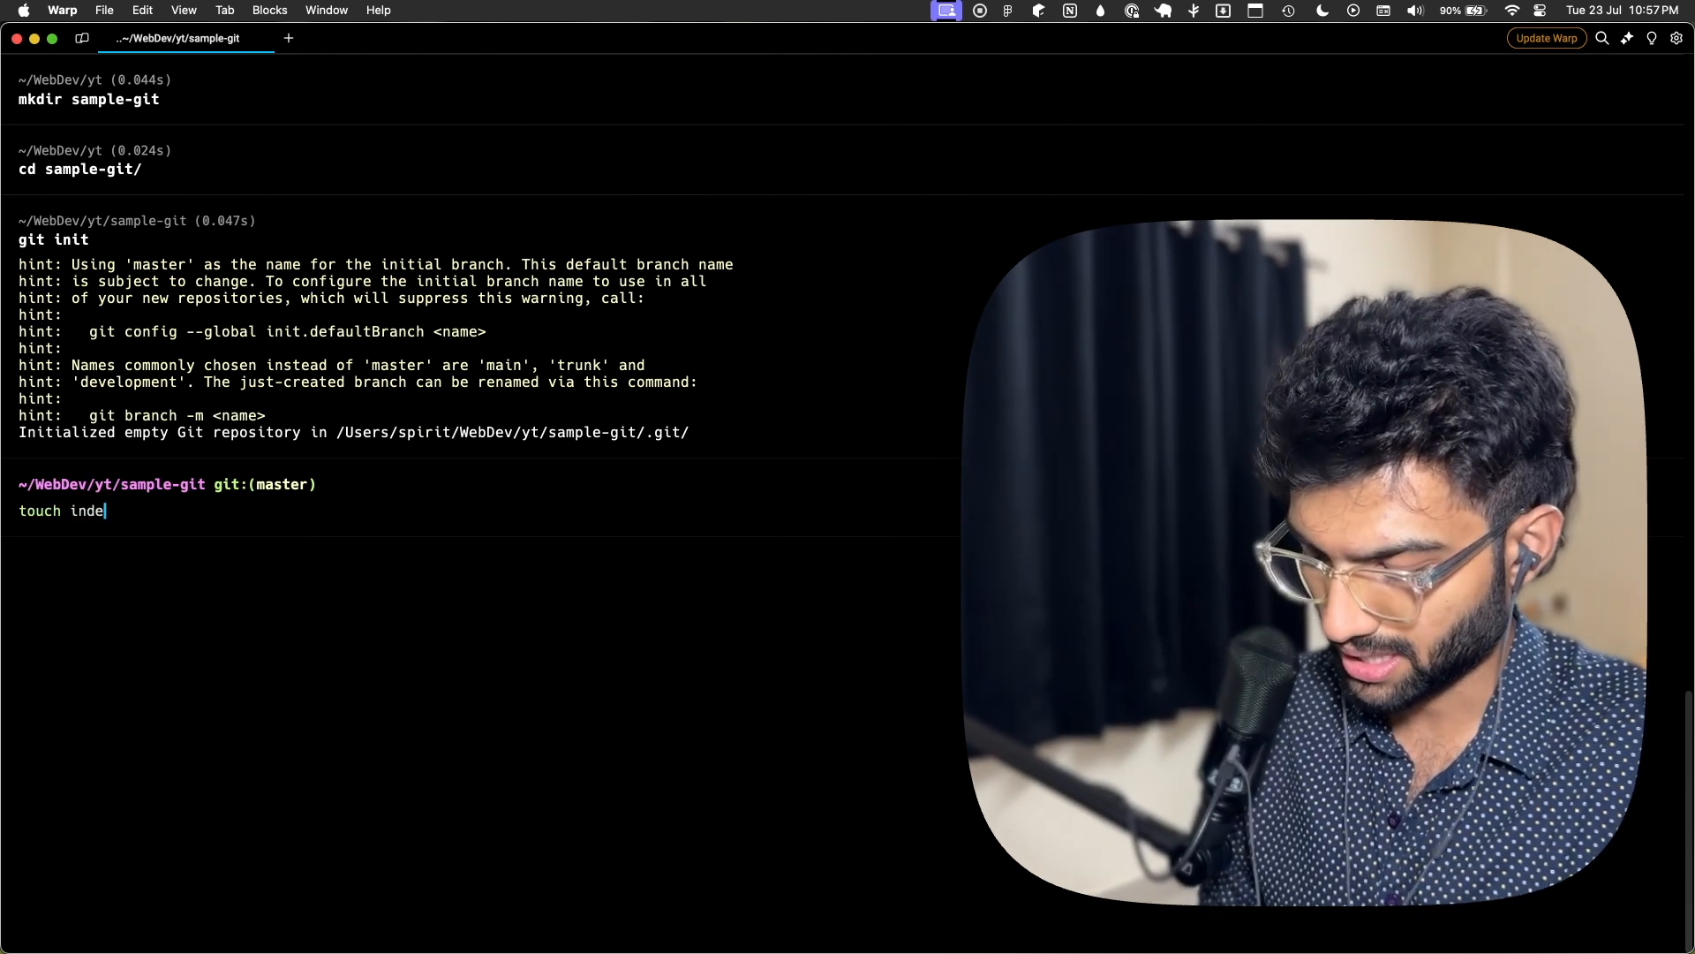
{"action": "type", "text": "x.js"}
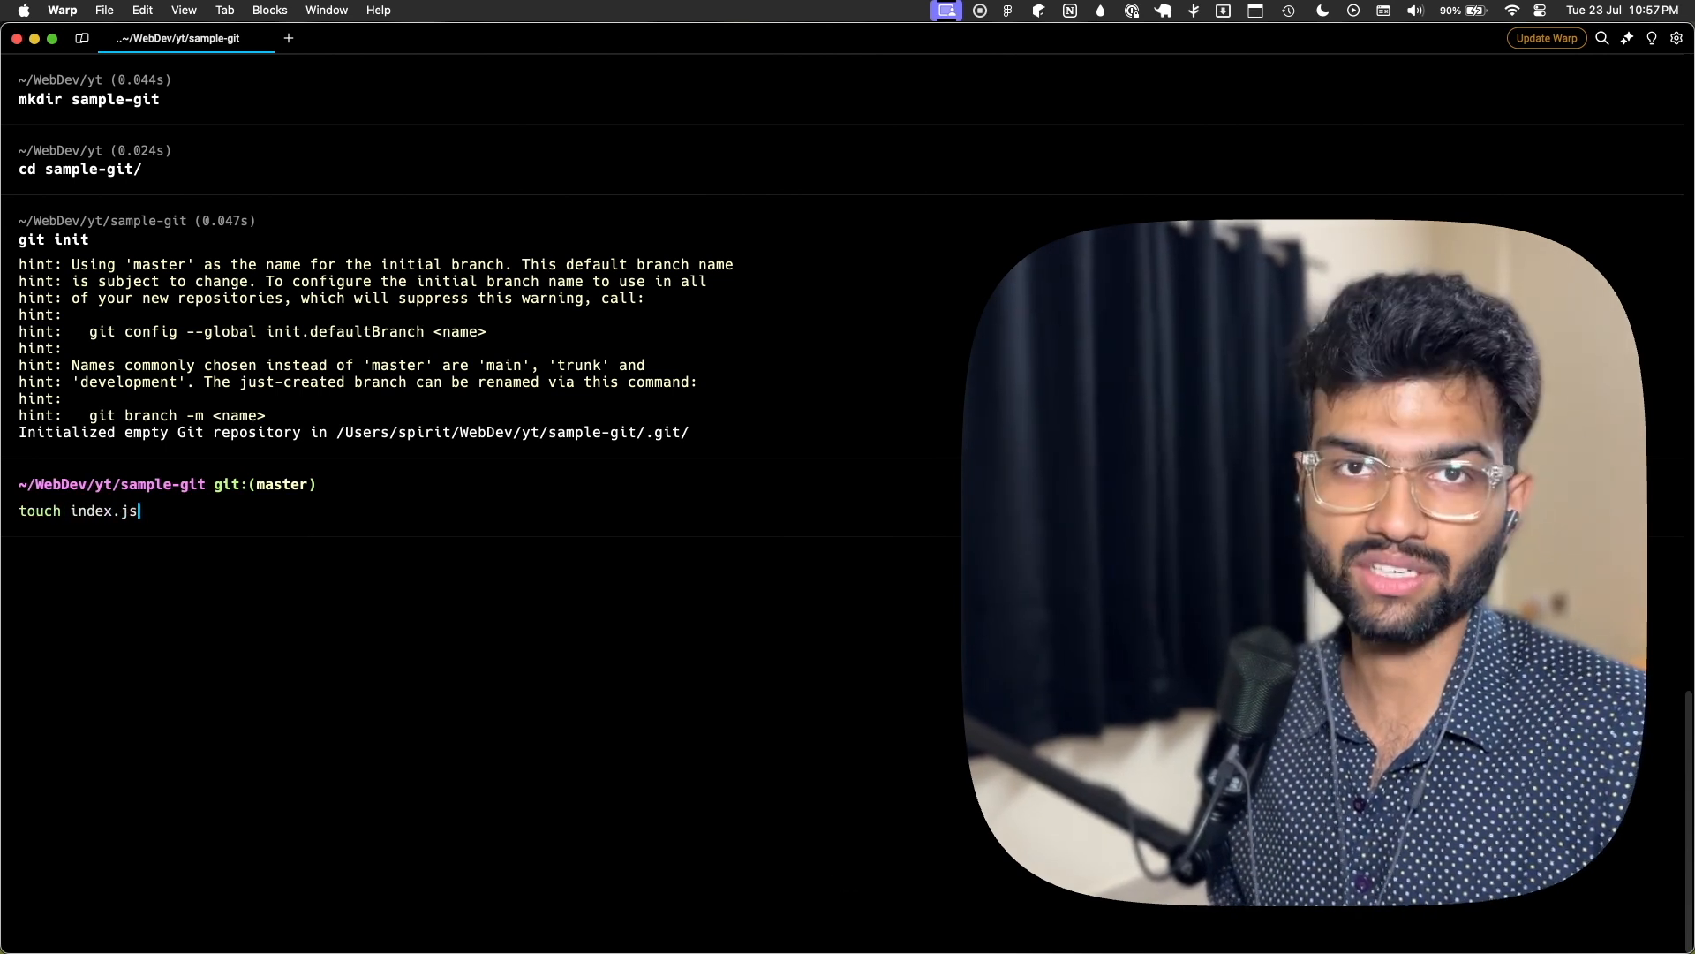
{"action": "key", "text": "Enter"}
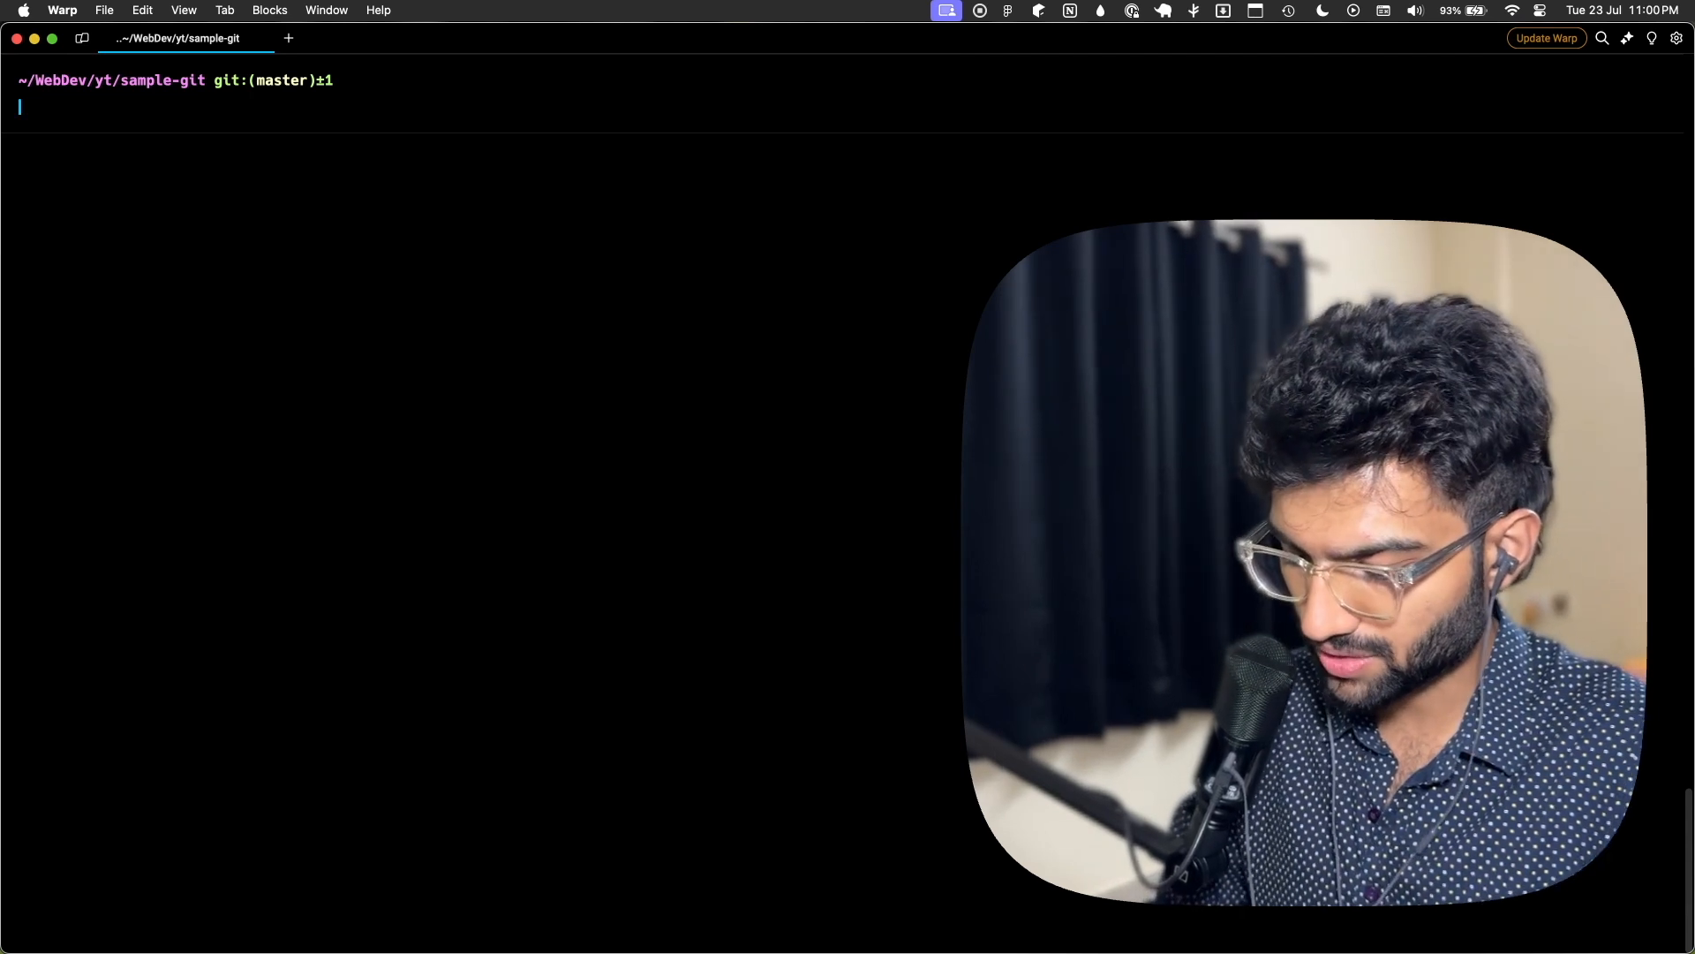
- Stage everything with git add . and check git status shows index.js as a new file
{"action": "type", "text": "git add"}
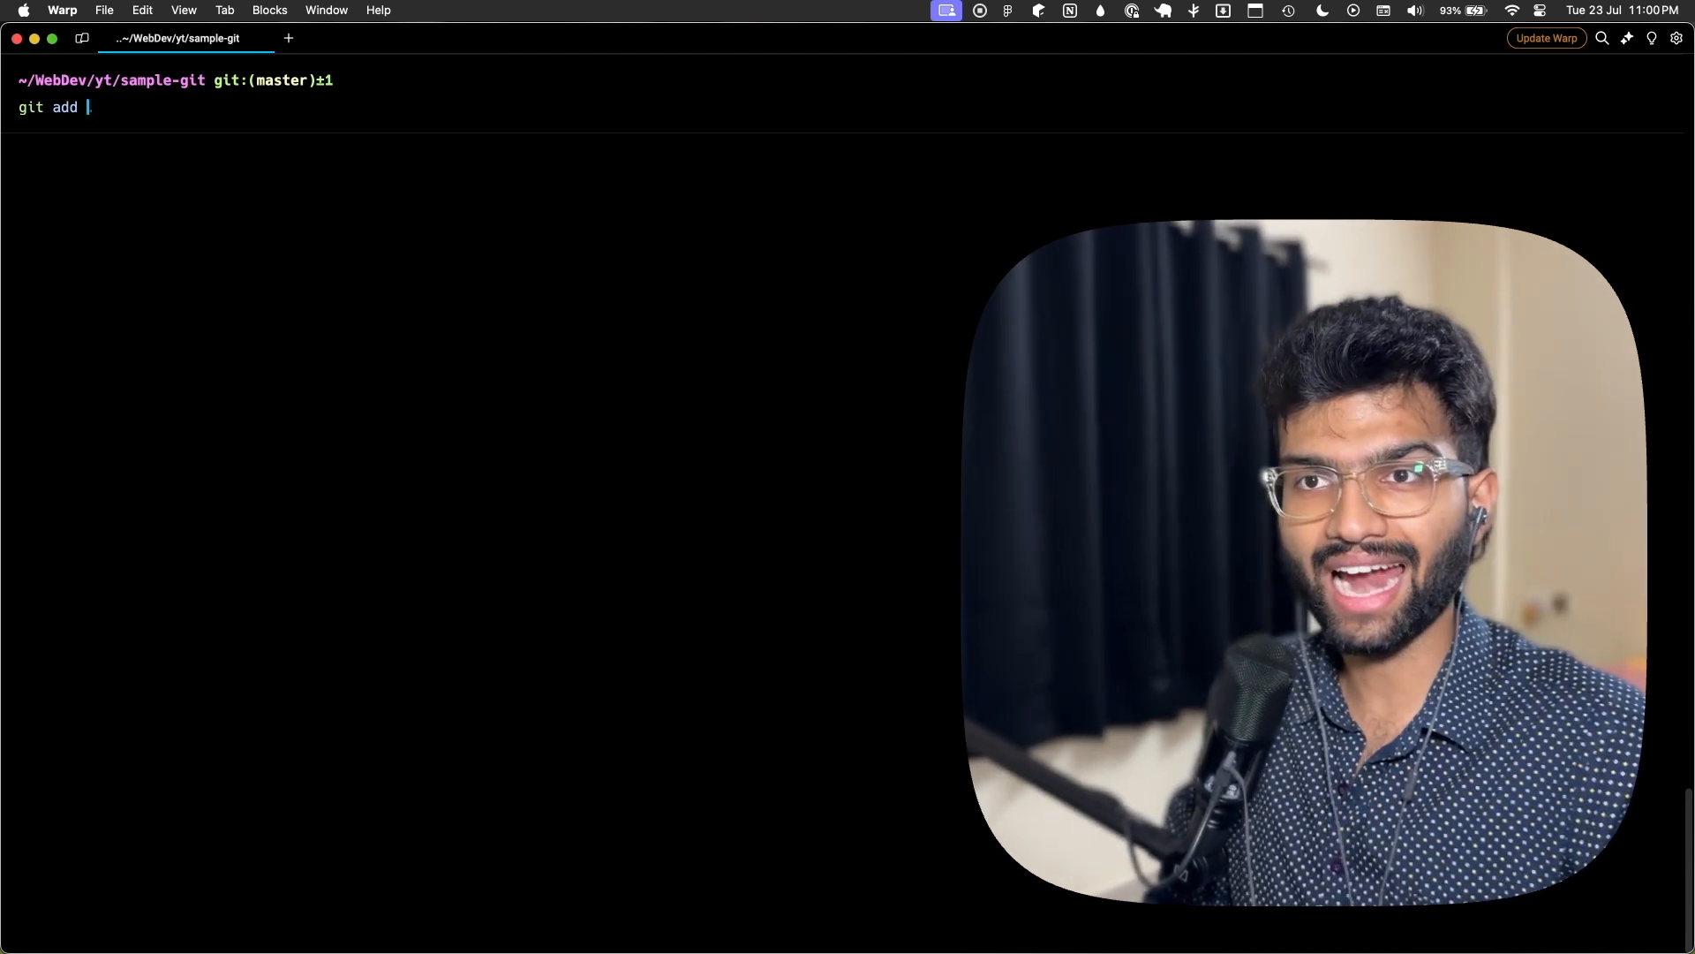
{"action": "type", "text": "."}
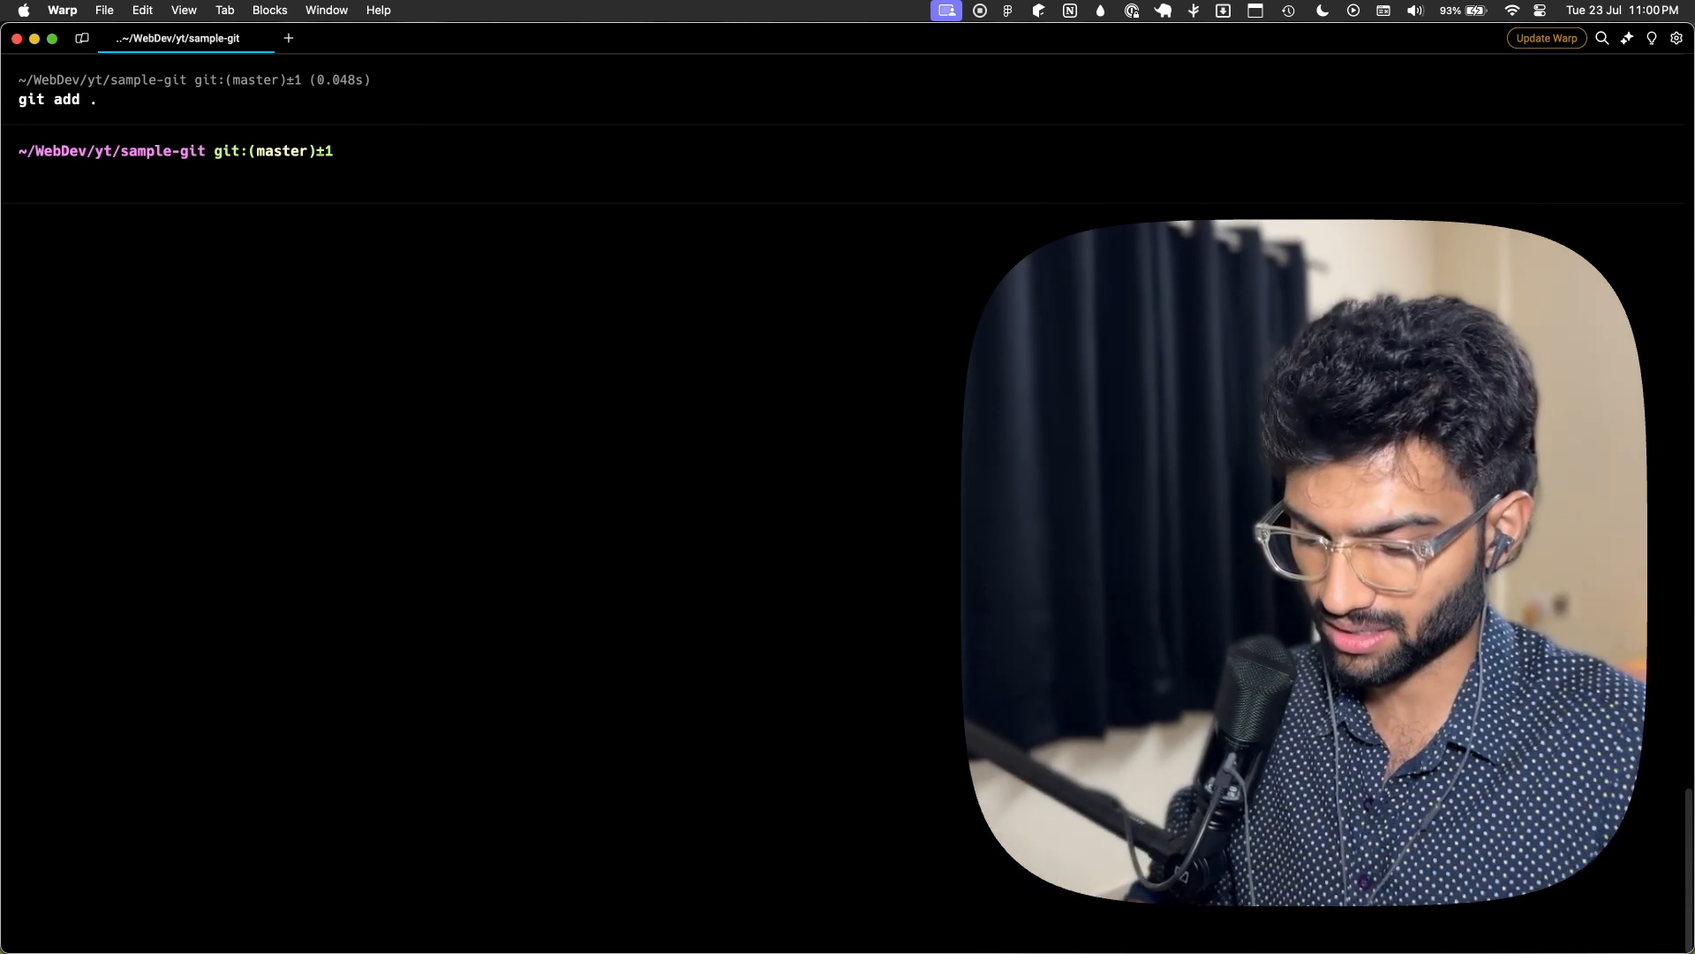
{"action": "type", "text": "git status"}
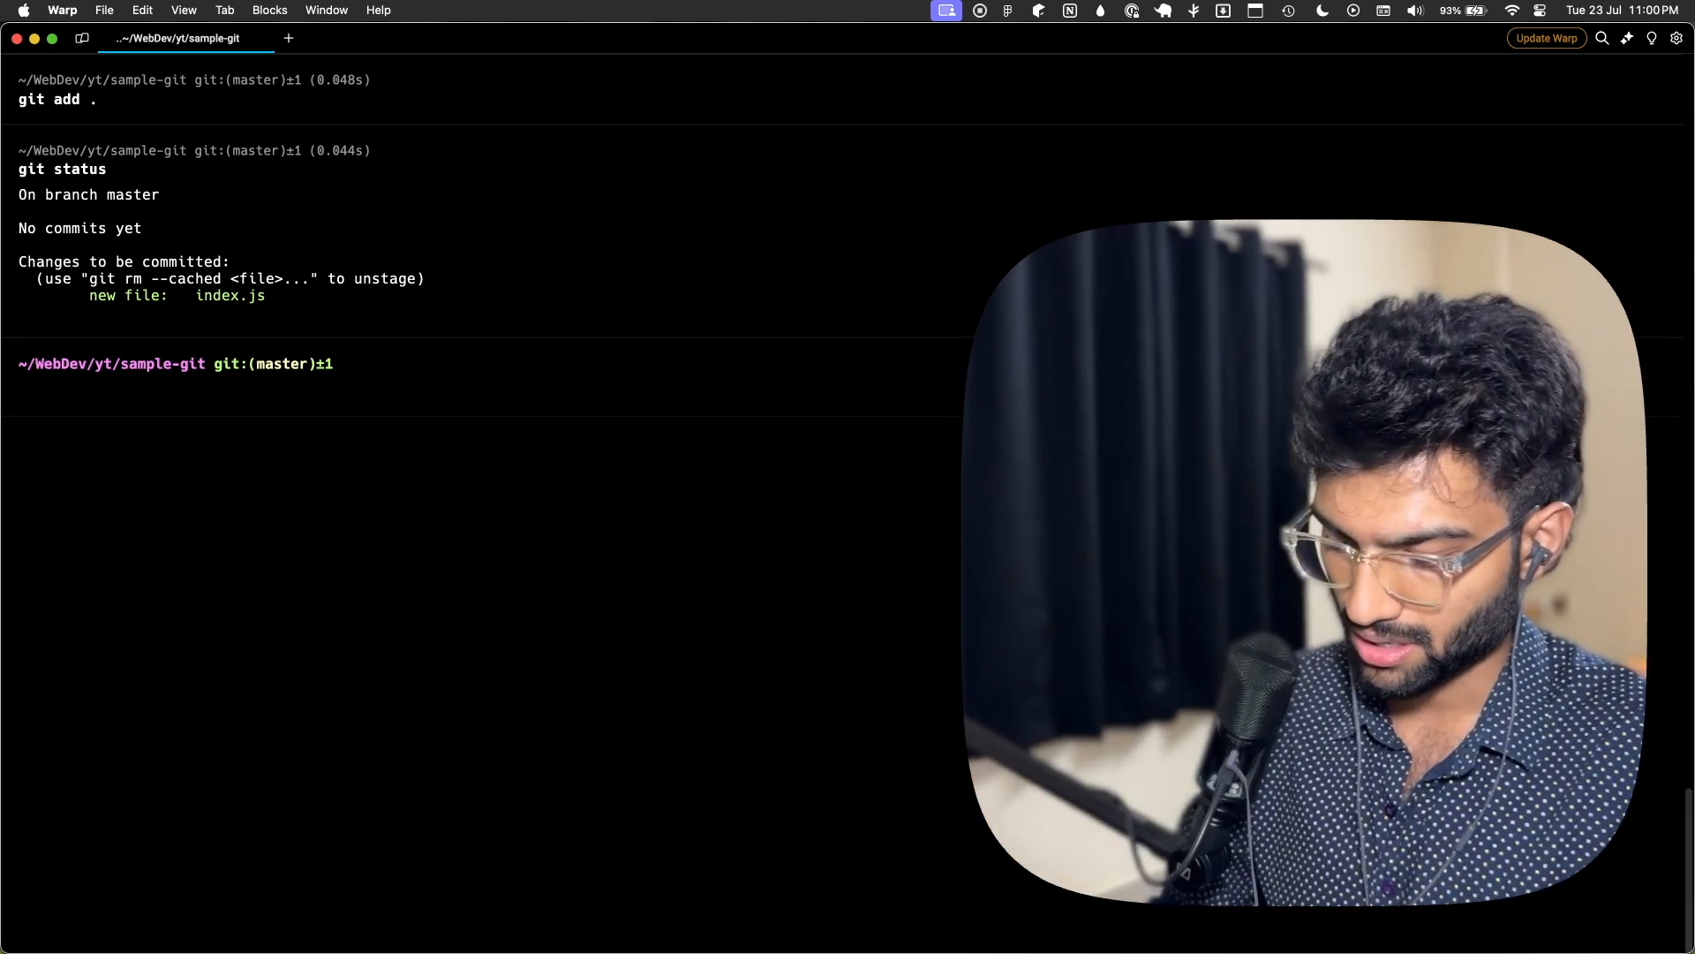
- Commit the staged index.js with the message "first commit"
{"action": "type", "text": "git commit -m \"first commit\""}
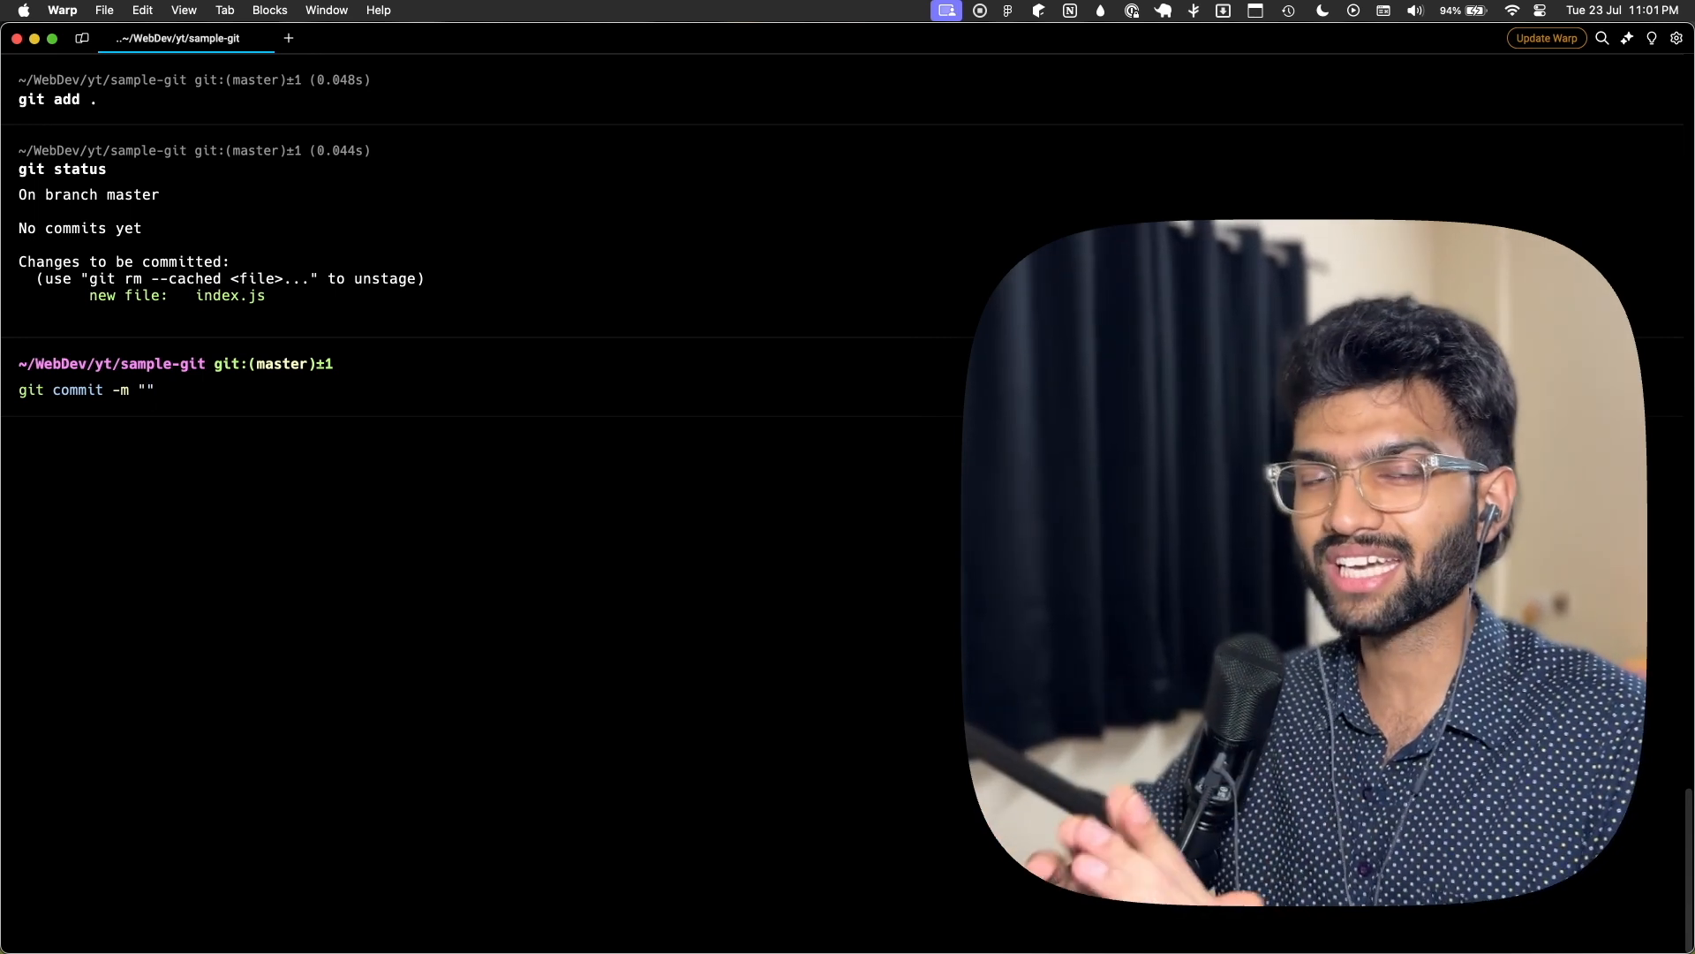
{"action": "type", "text": "i"}
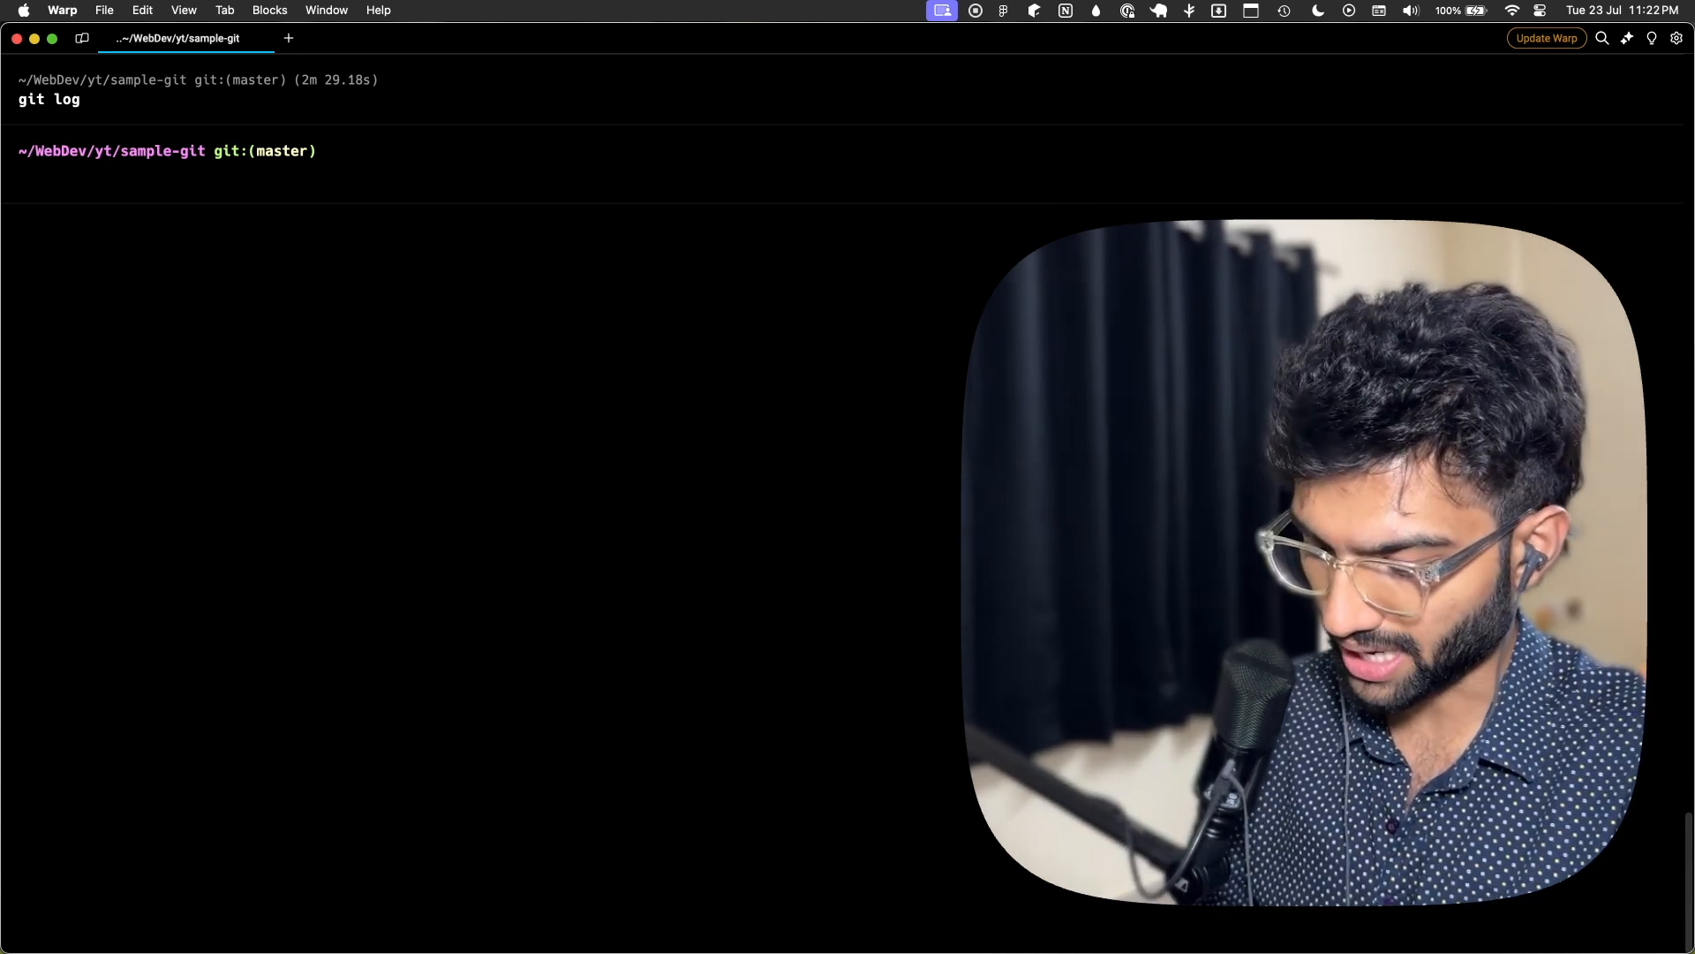
- Create and switch to the feature/prism branch, then check git log
{"action": "type", "text": "git checkout yt/pub-sub"}
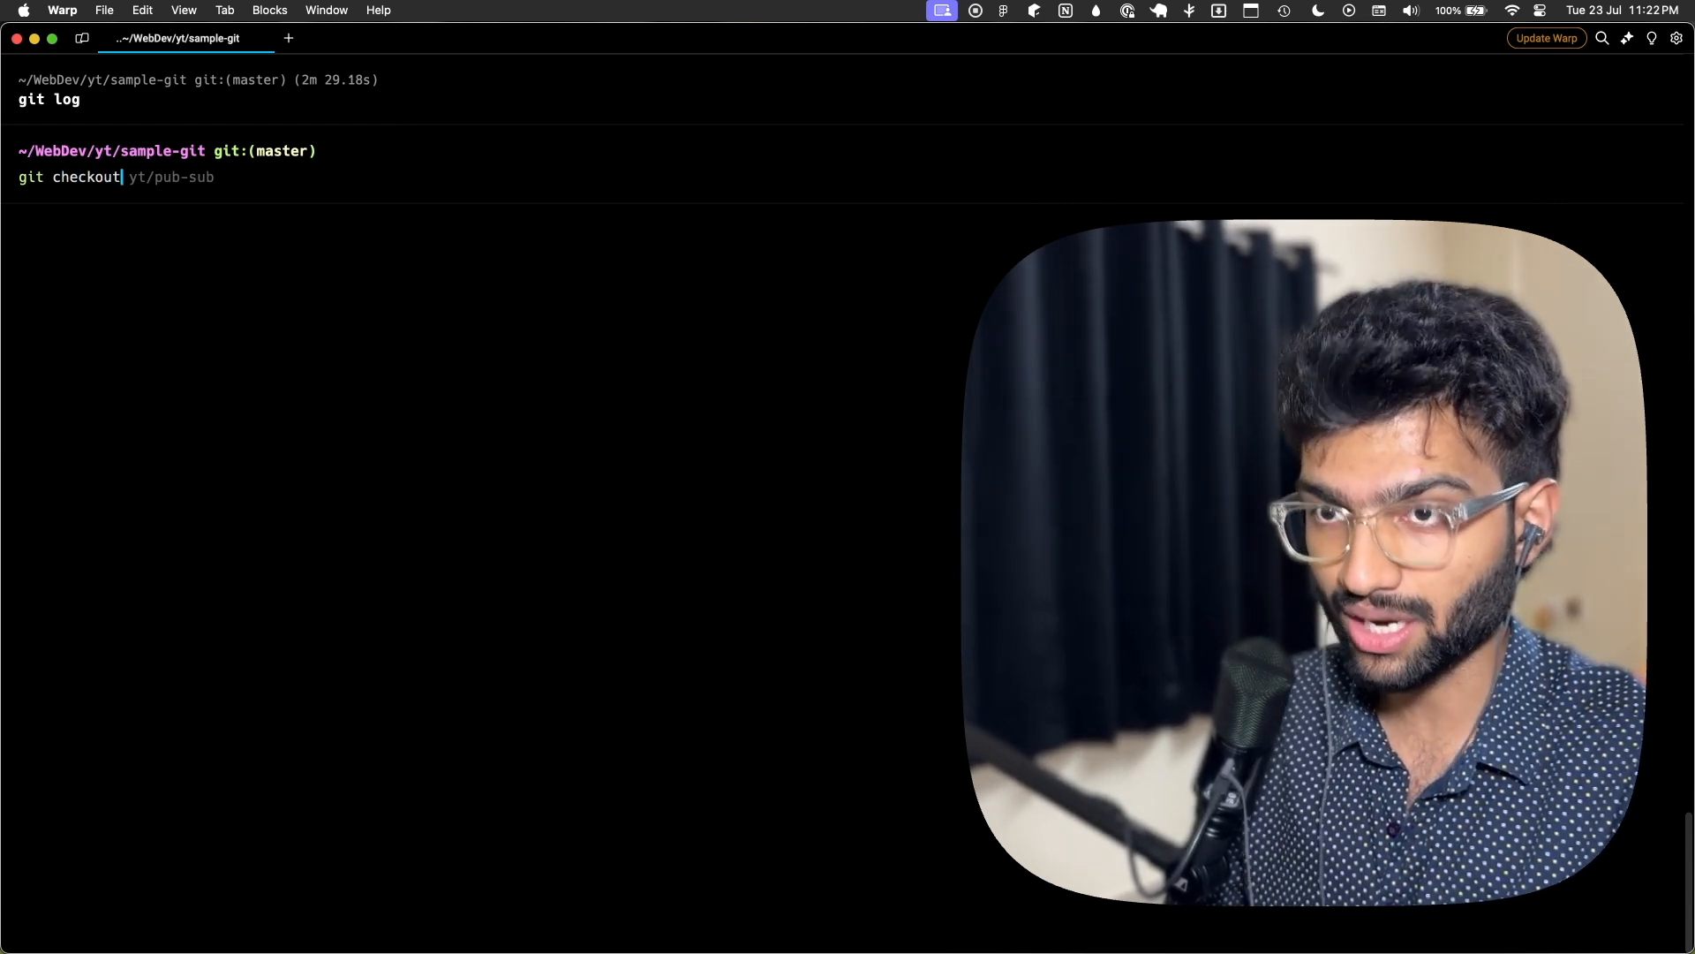
{"action": "type", "text": "-b"}
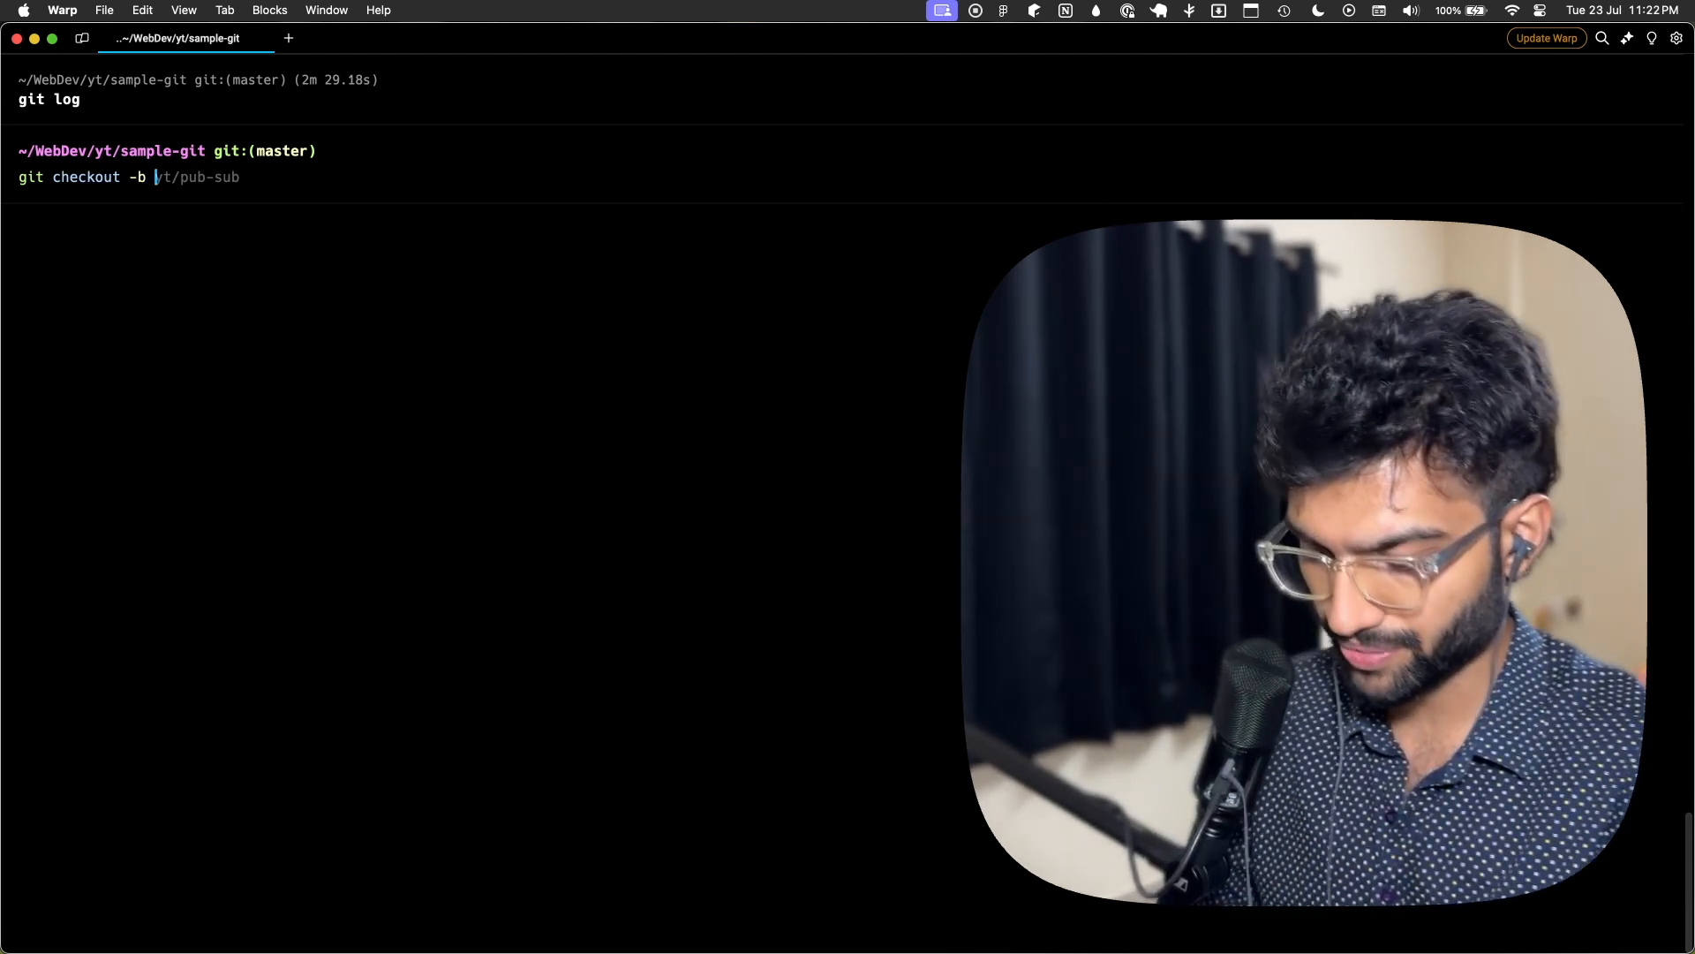
{"action": "type", "text": "feat/optimistic-update-form"}
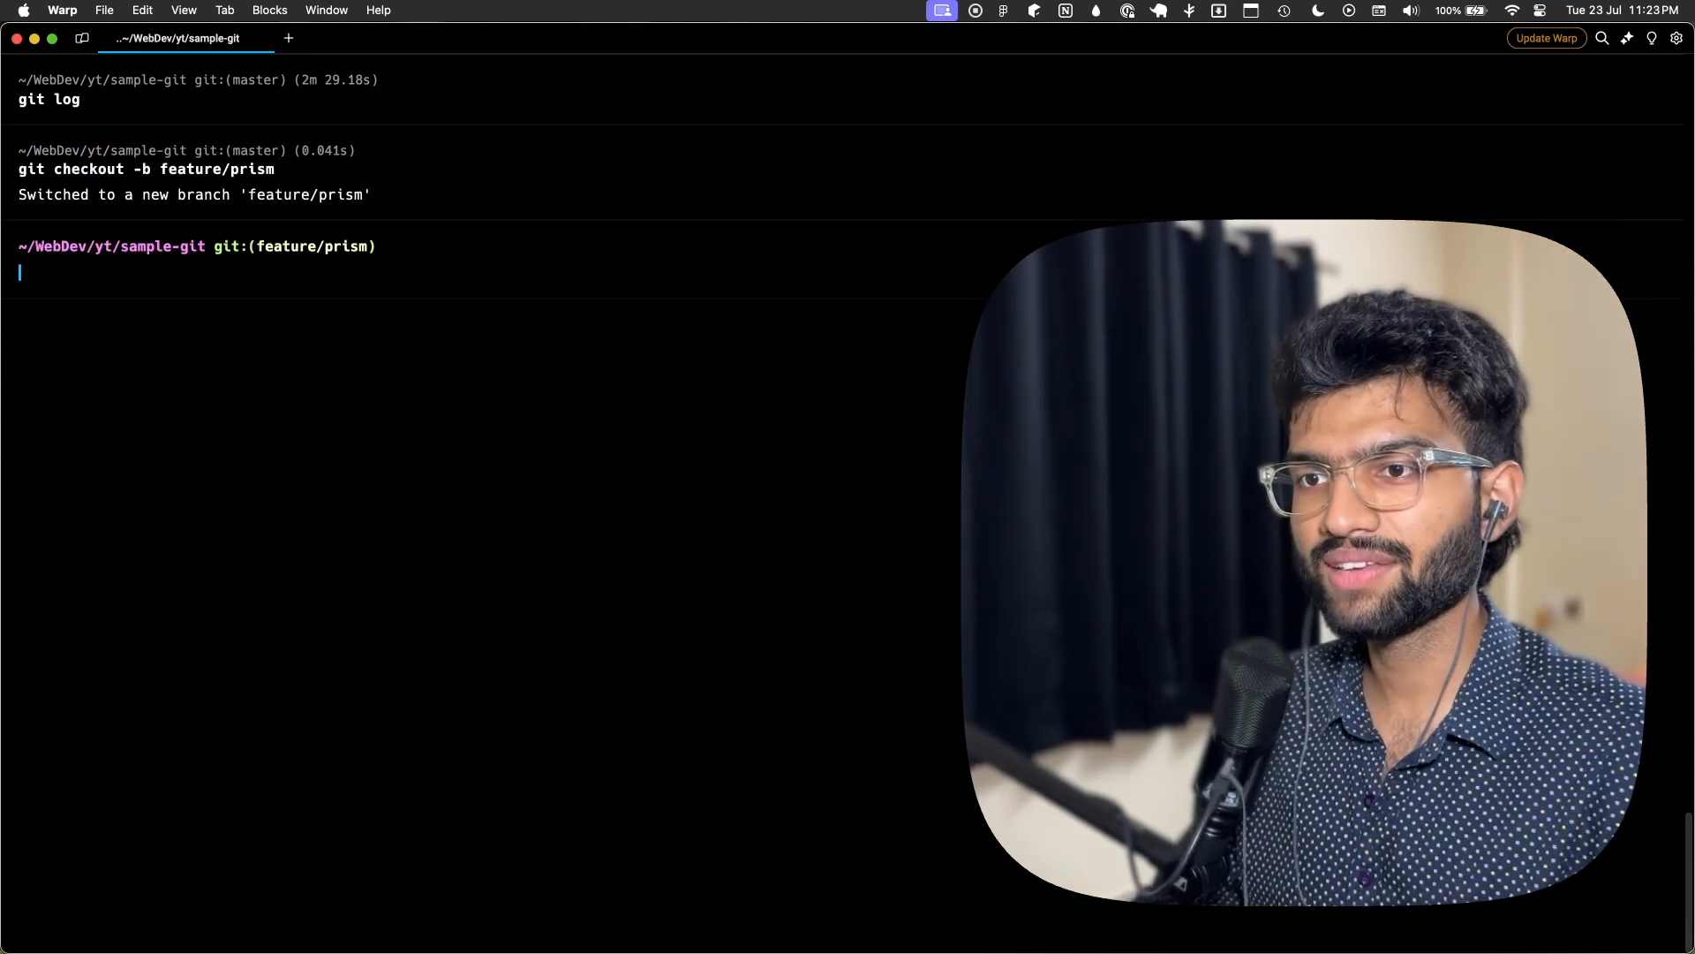
{"action": "type", "text": "git log"}
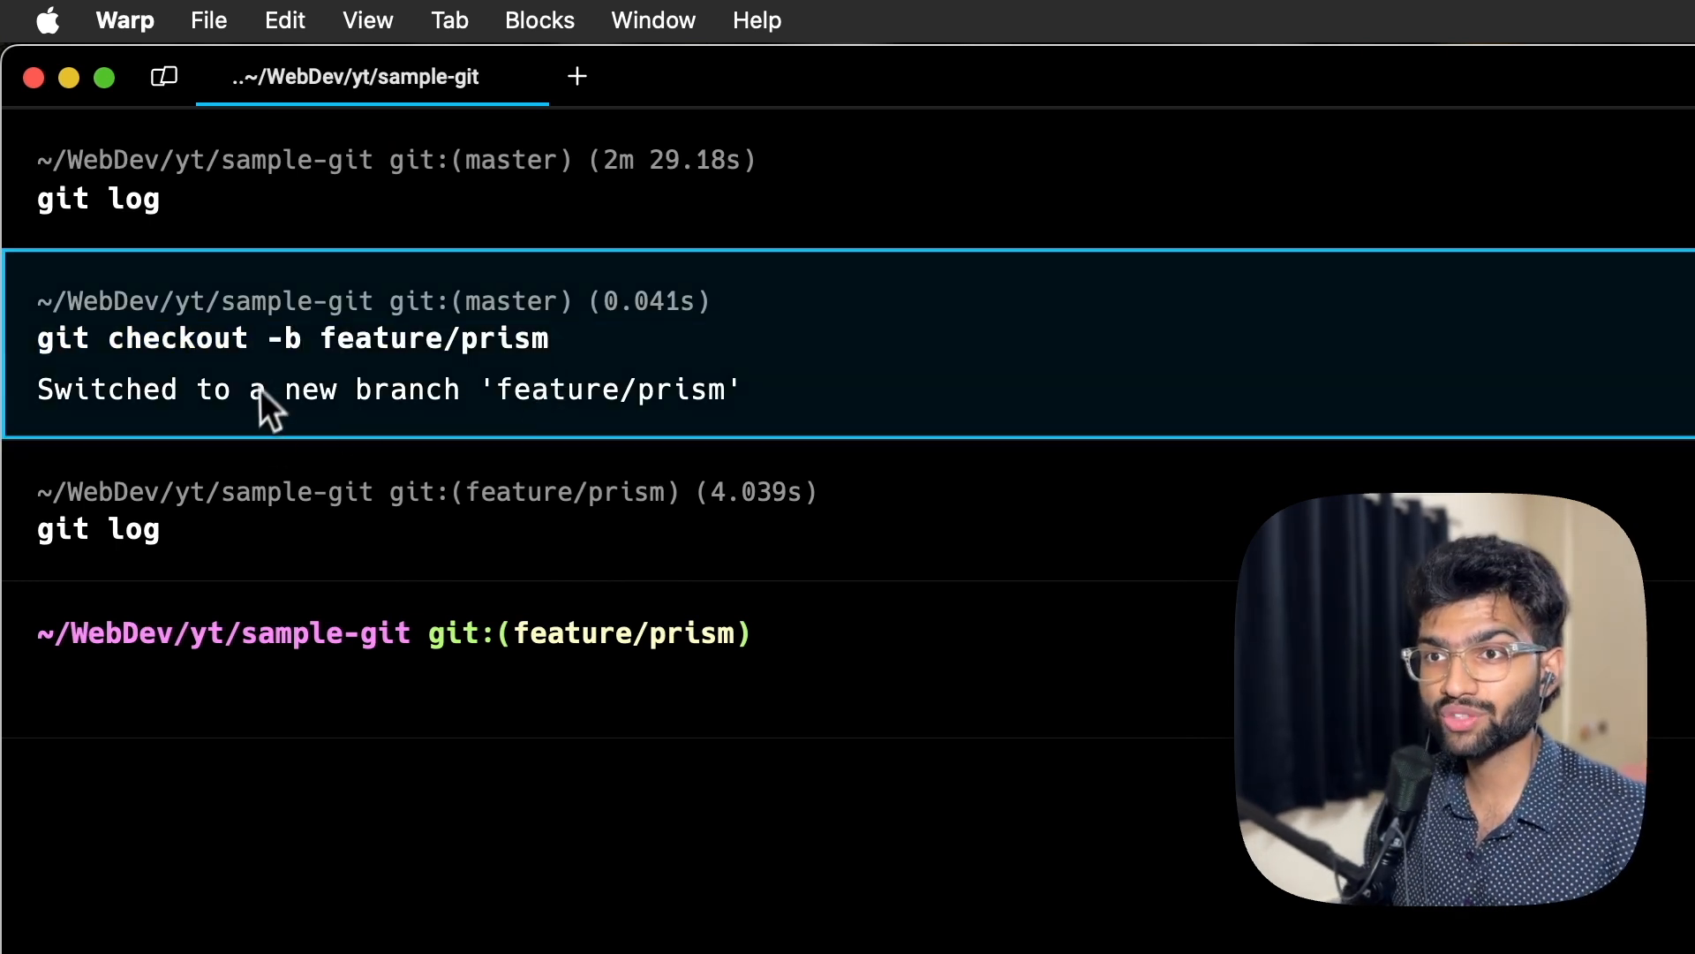
{"action": "double_click", "coordinate": [283, 339]}
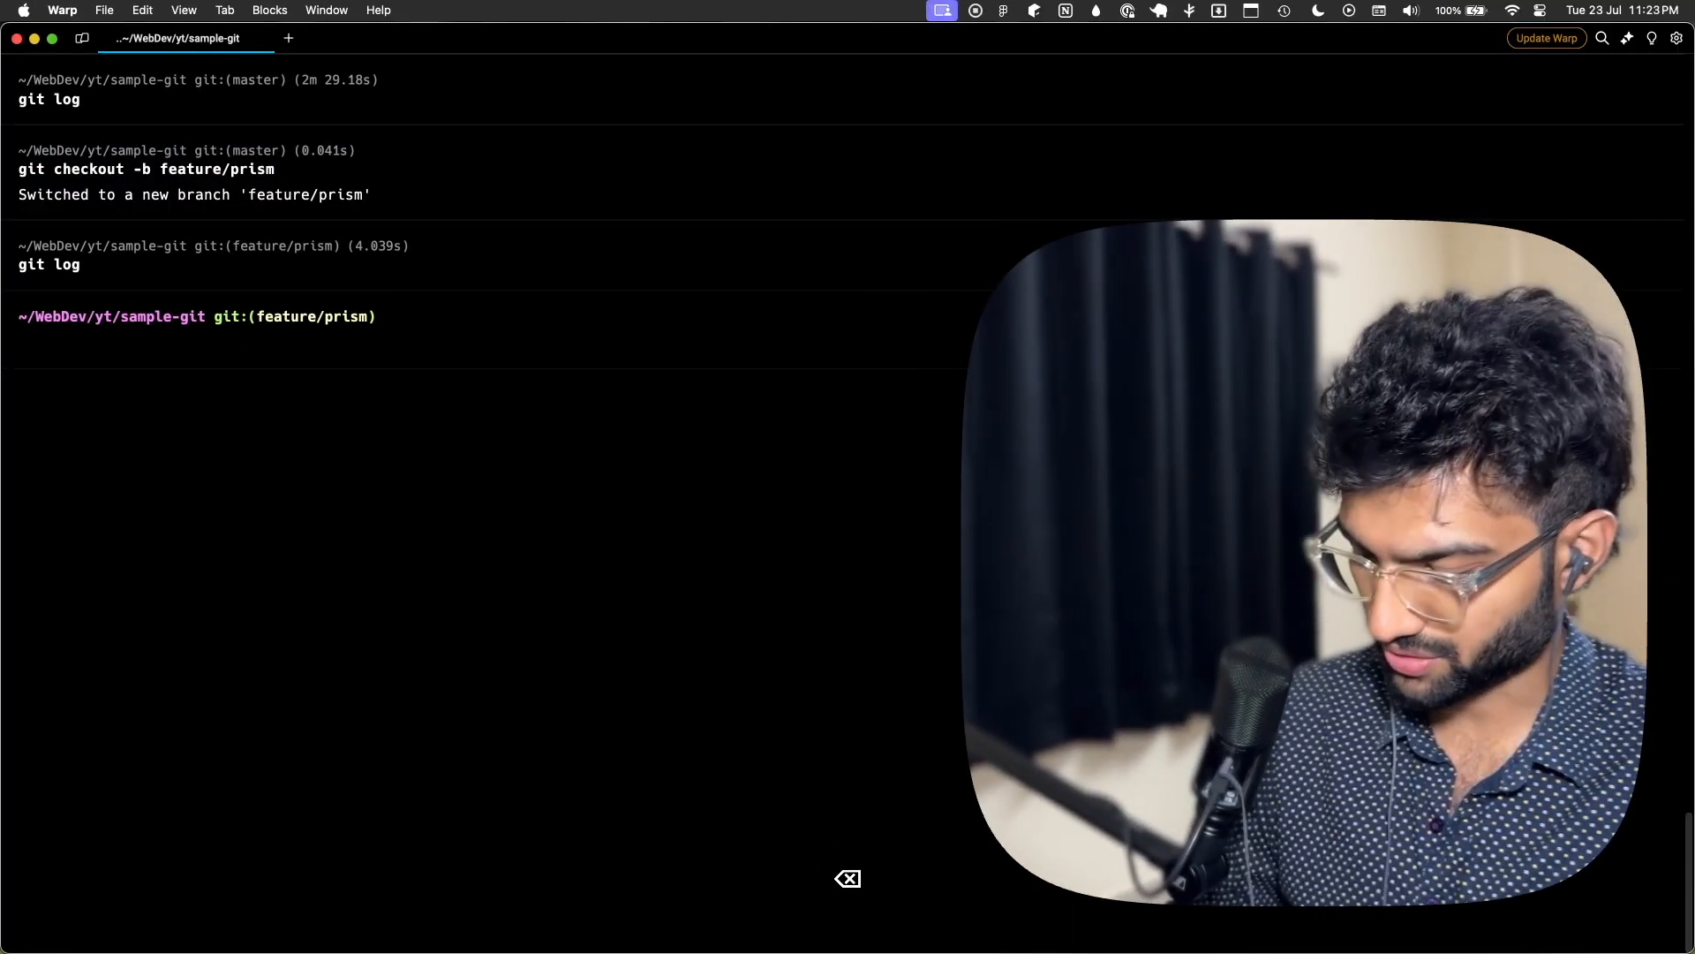
- Create app.js, stage and commit it with a feat: message, then check out master
{"action": "type", "text": "touch index.js"}
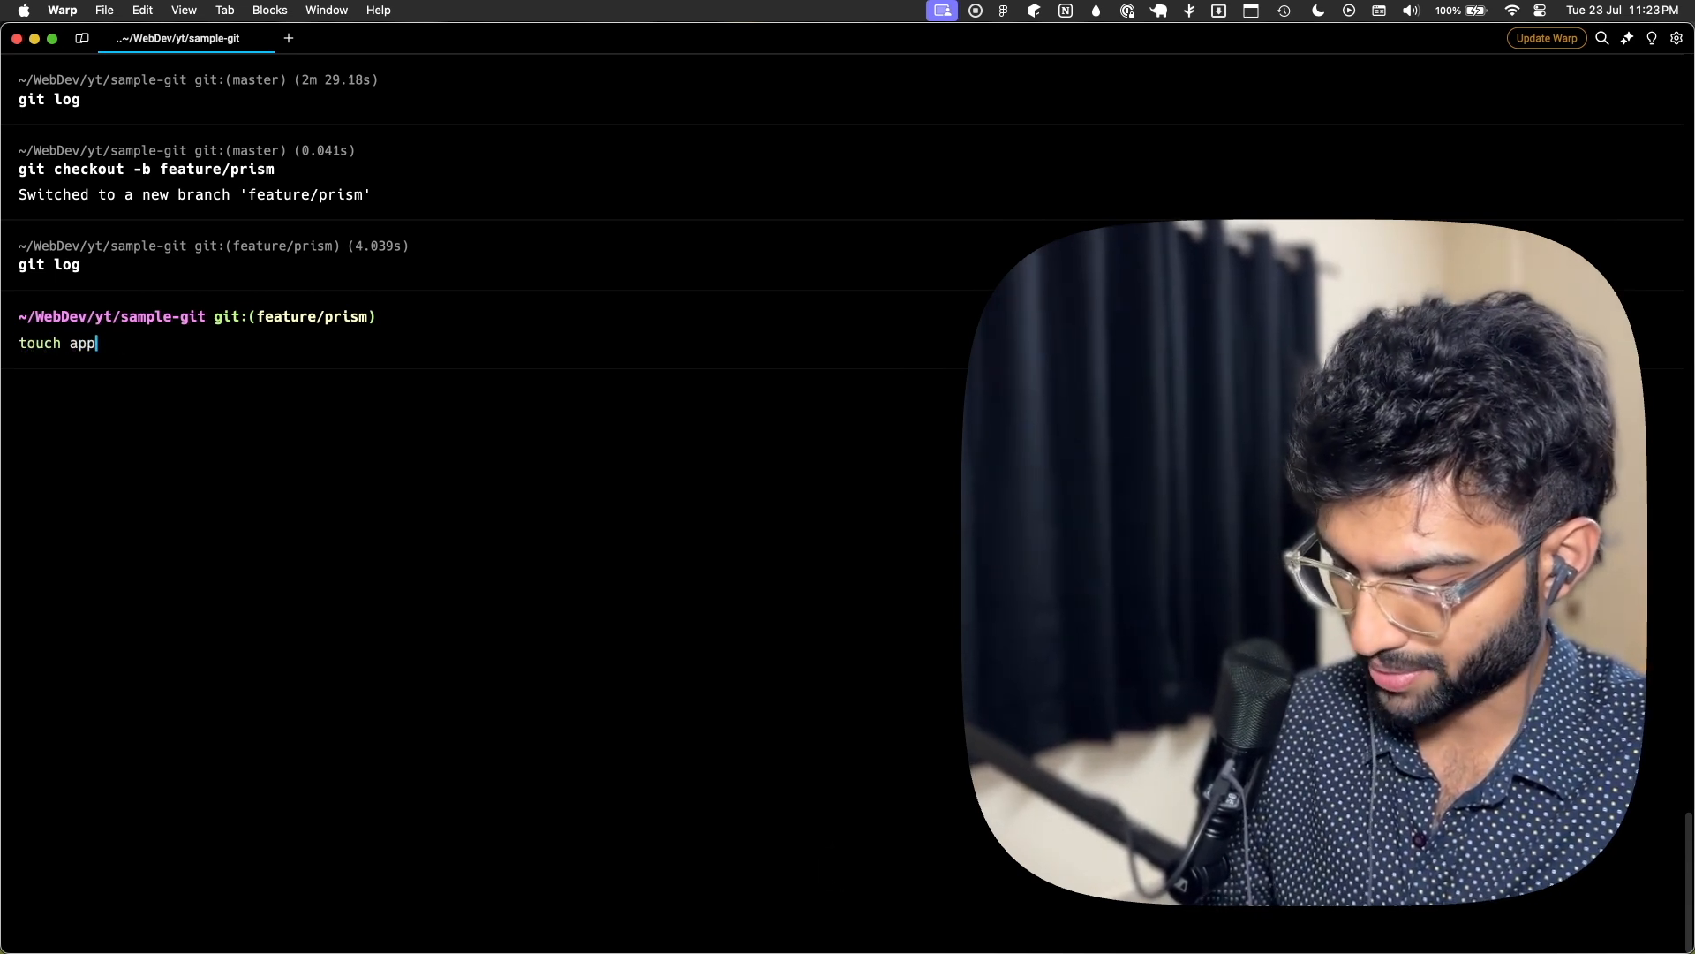
{"action": "key", "text": "Enter"}
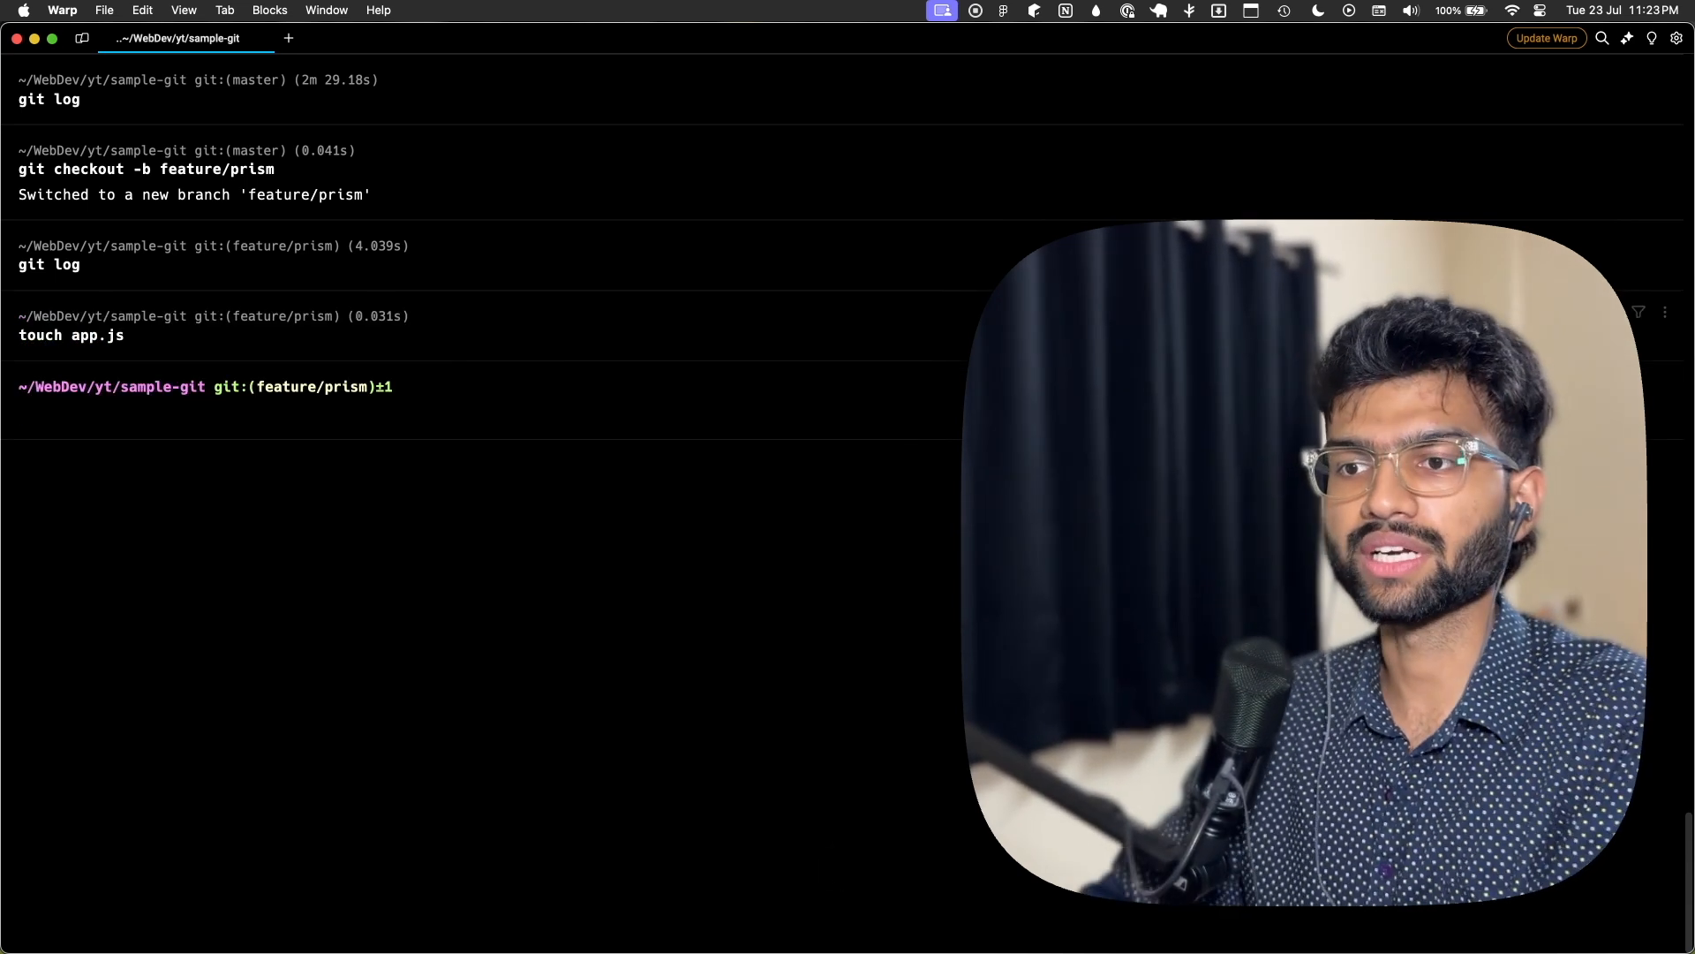
{"action": "type", "text": "git add ."}
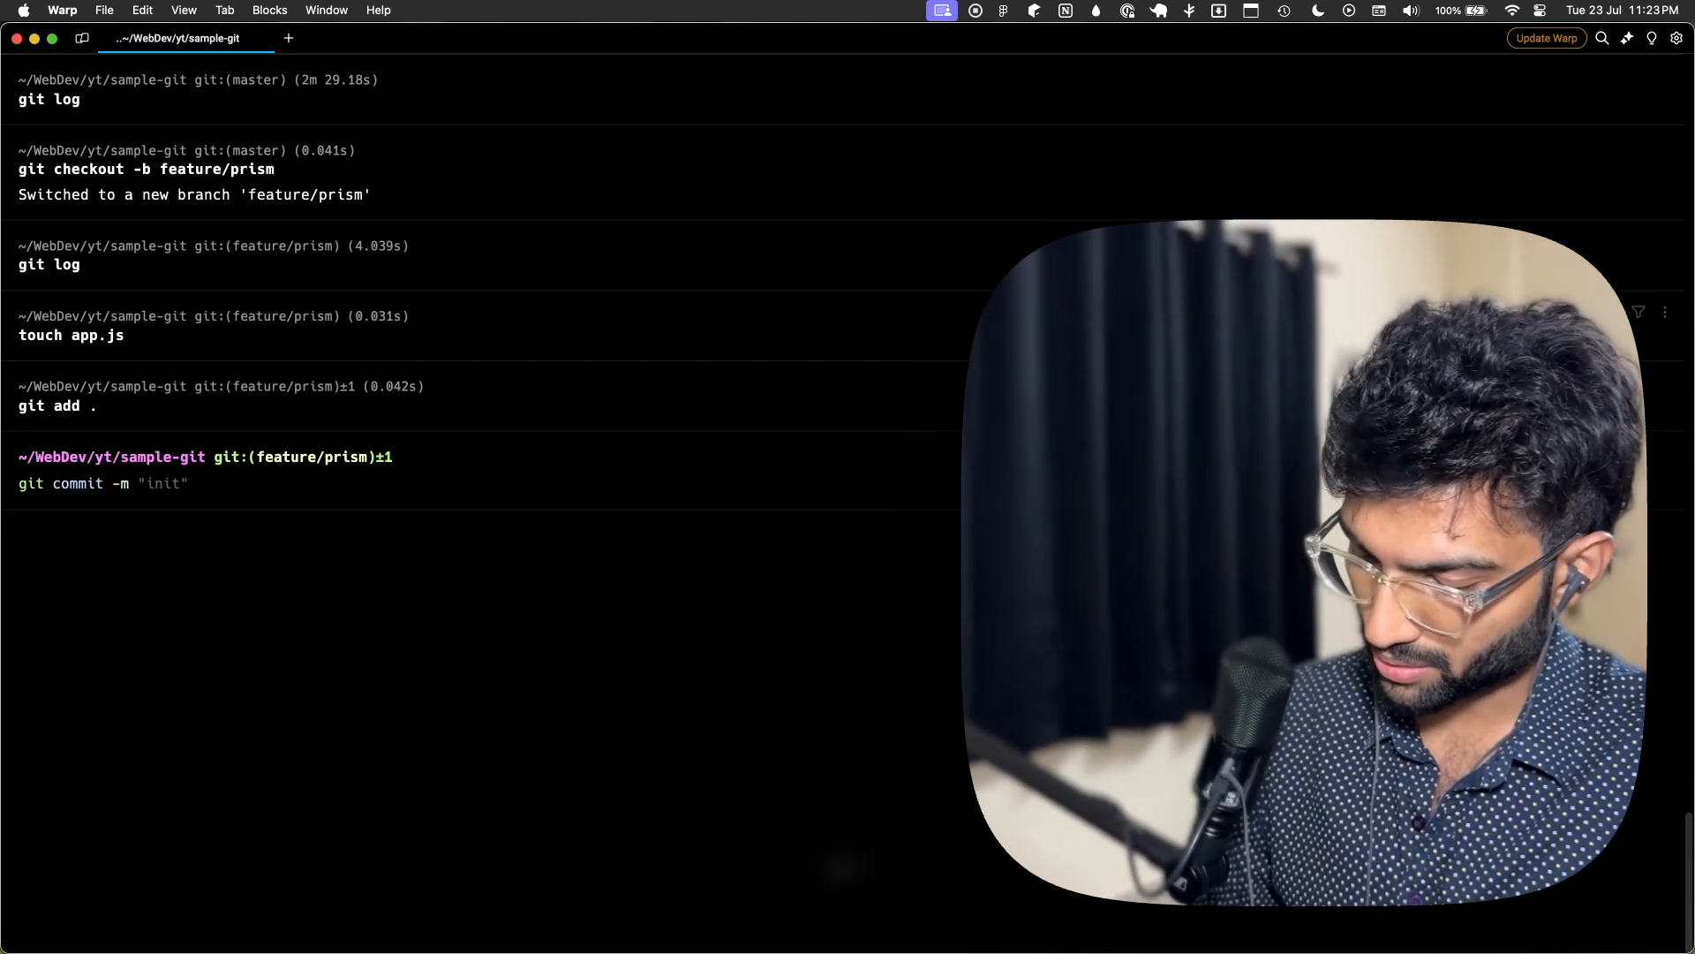
{"action": "key", "text": "backspace"}
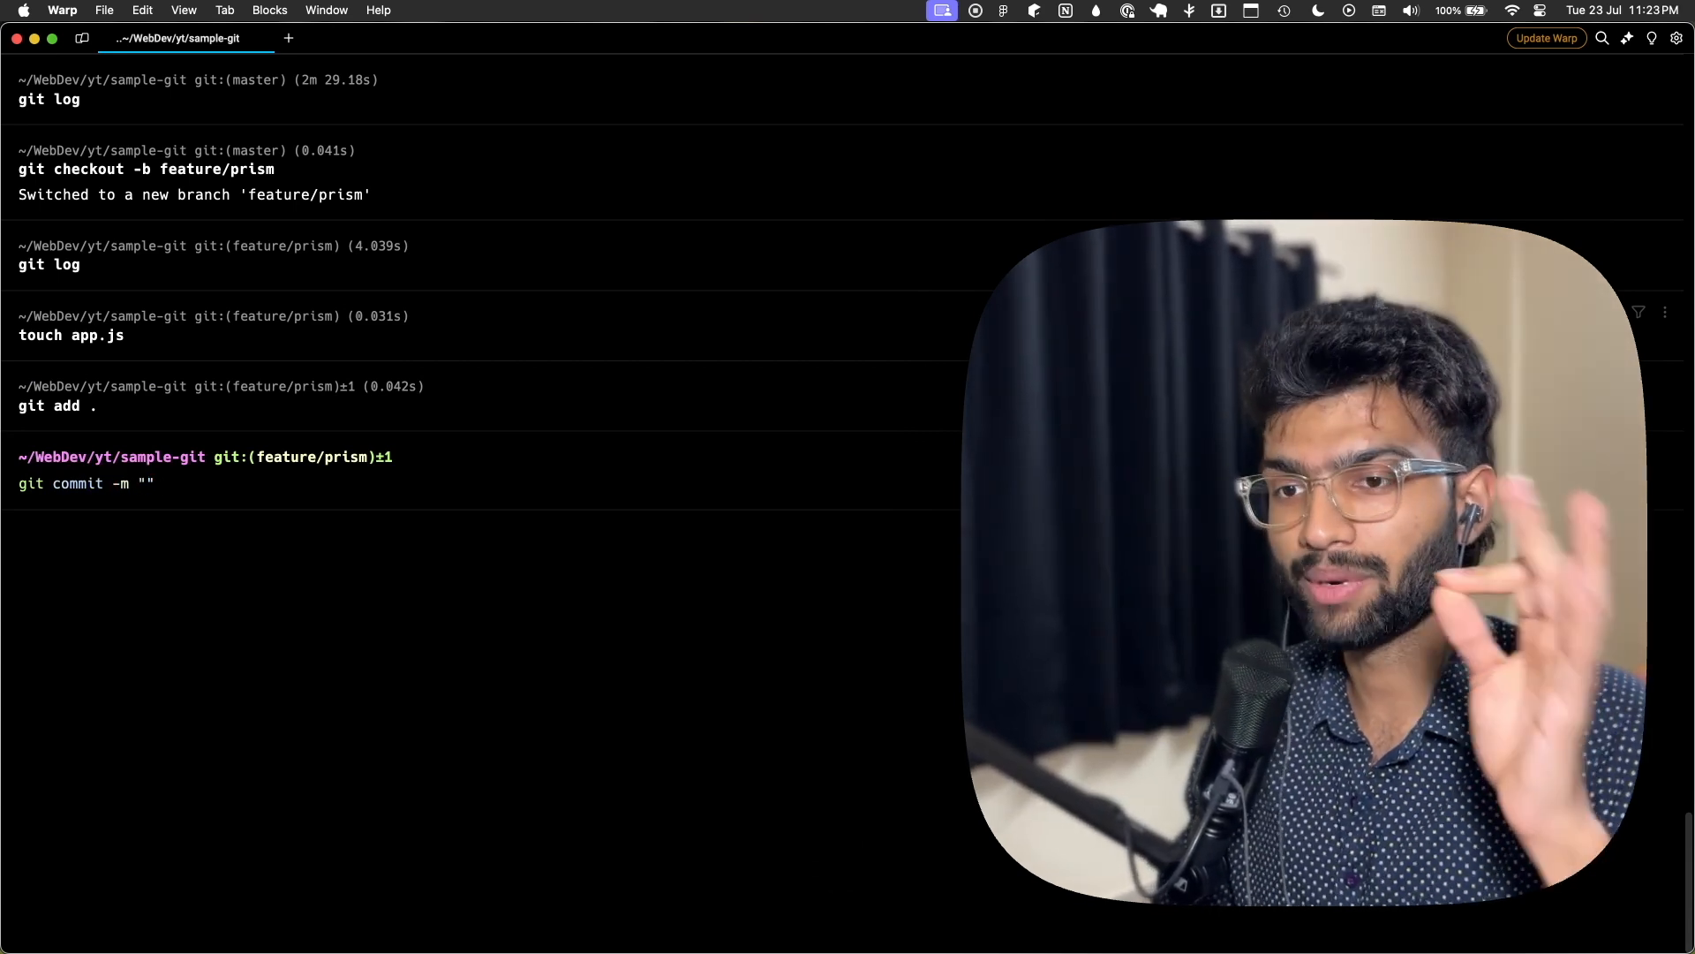
{"action": "type", "text": "feat:"}
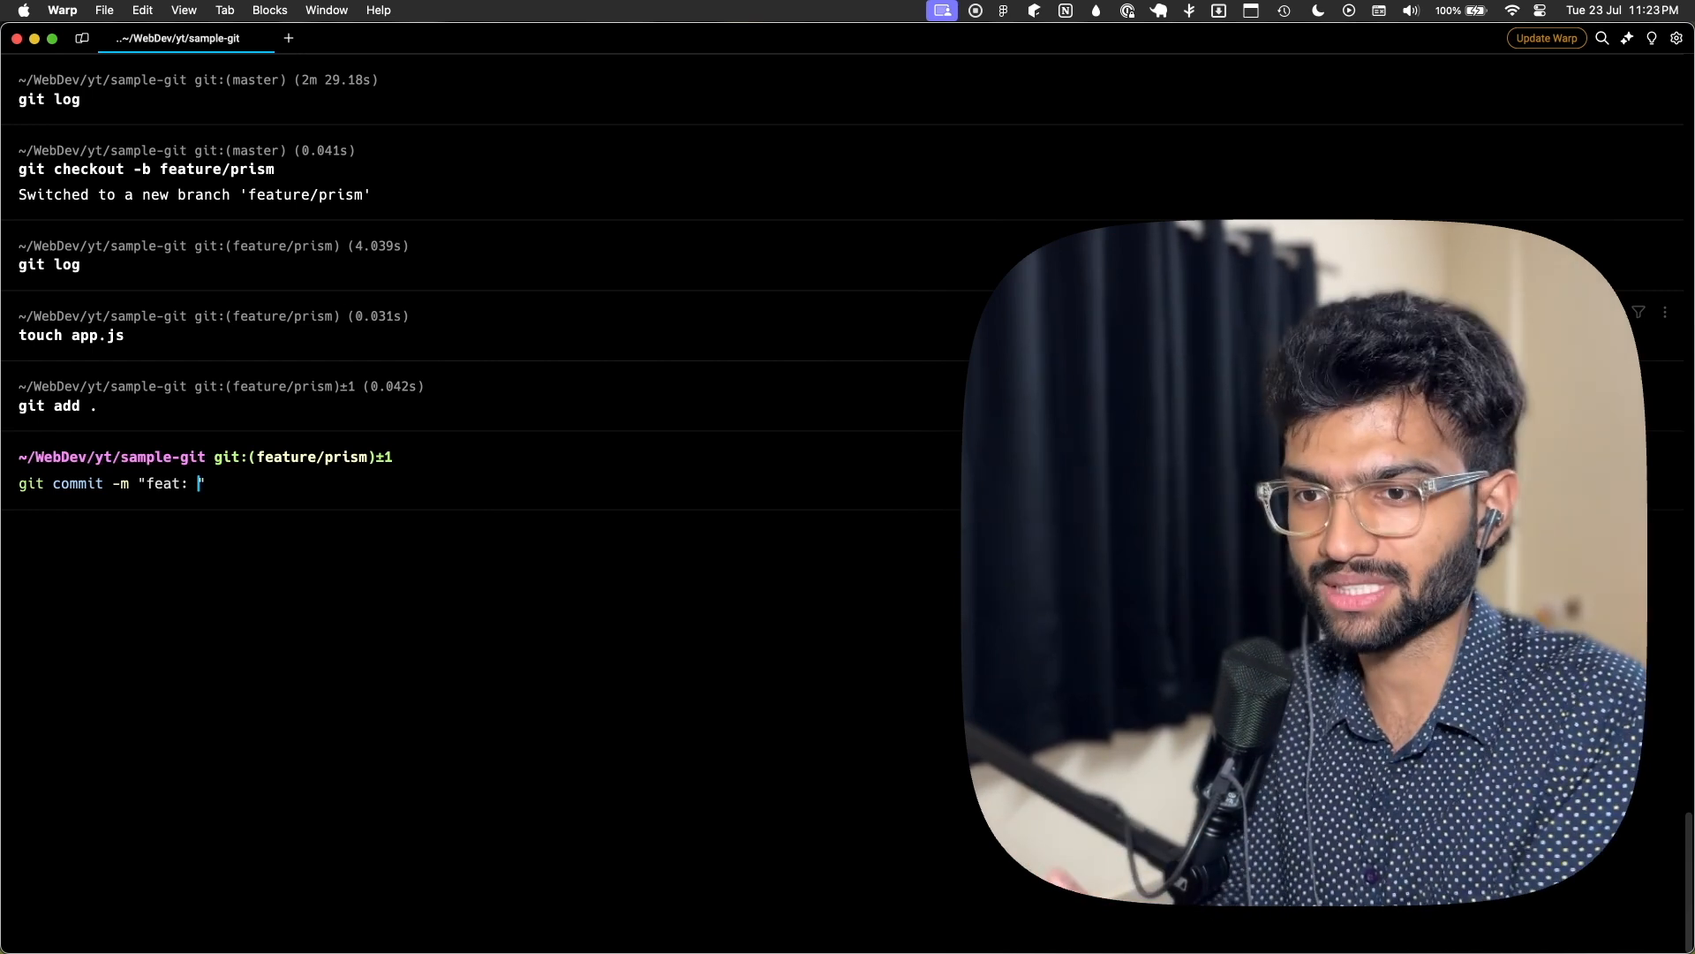
{"action": "type", "text": "de"}
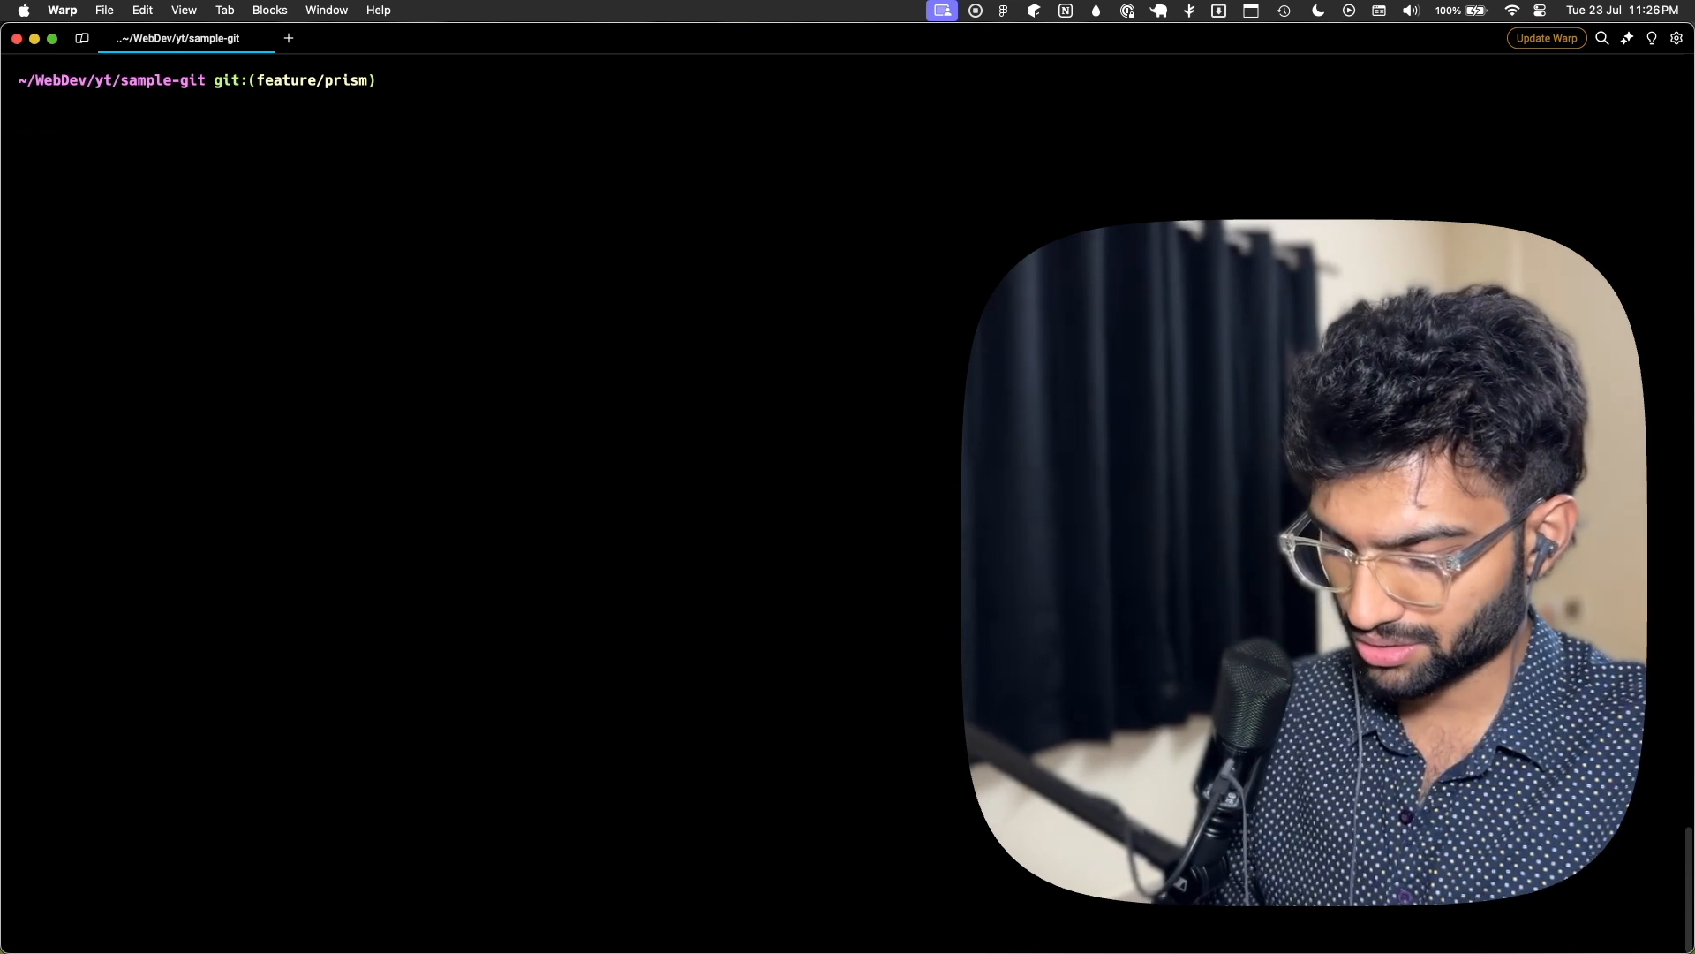
{"action": "type", "text": "git checo"}
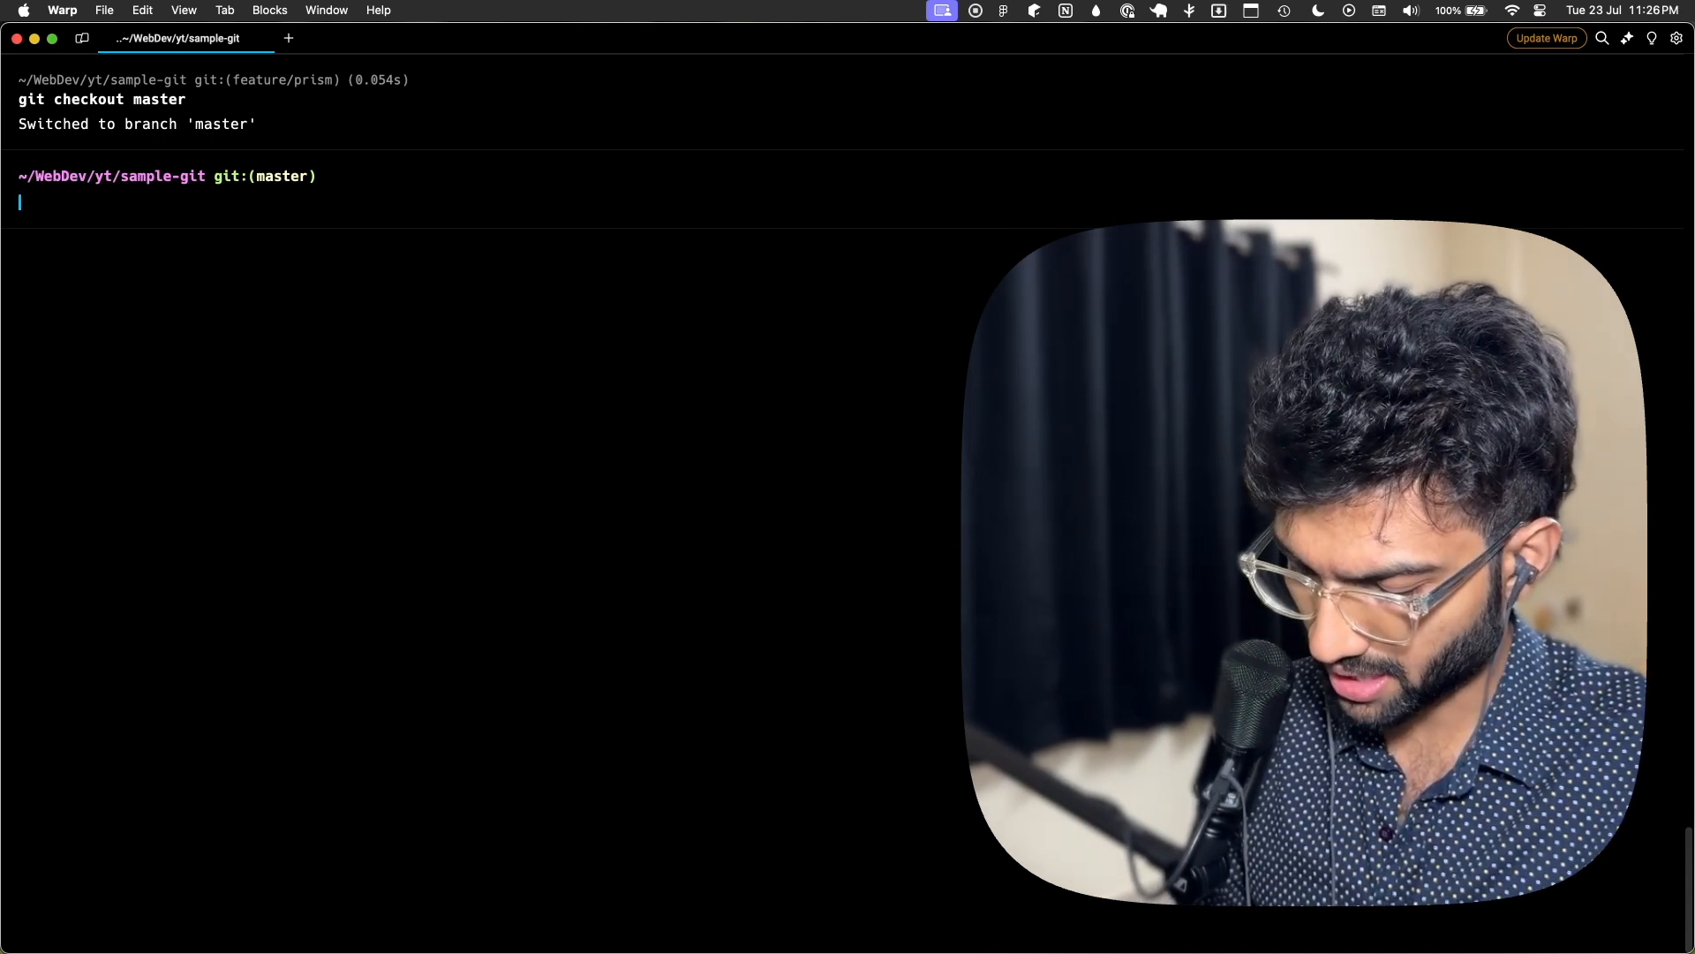
- Fast-forward merge feature/prism into master and list files to confirm app.js is present
{"action": "type", "text": "ls"}
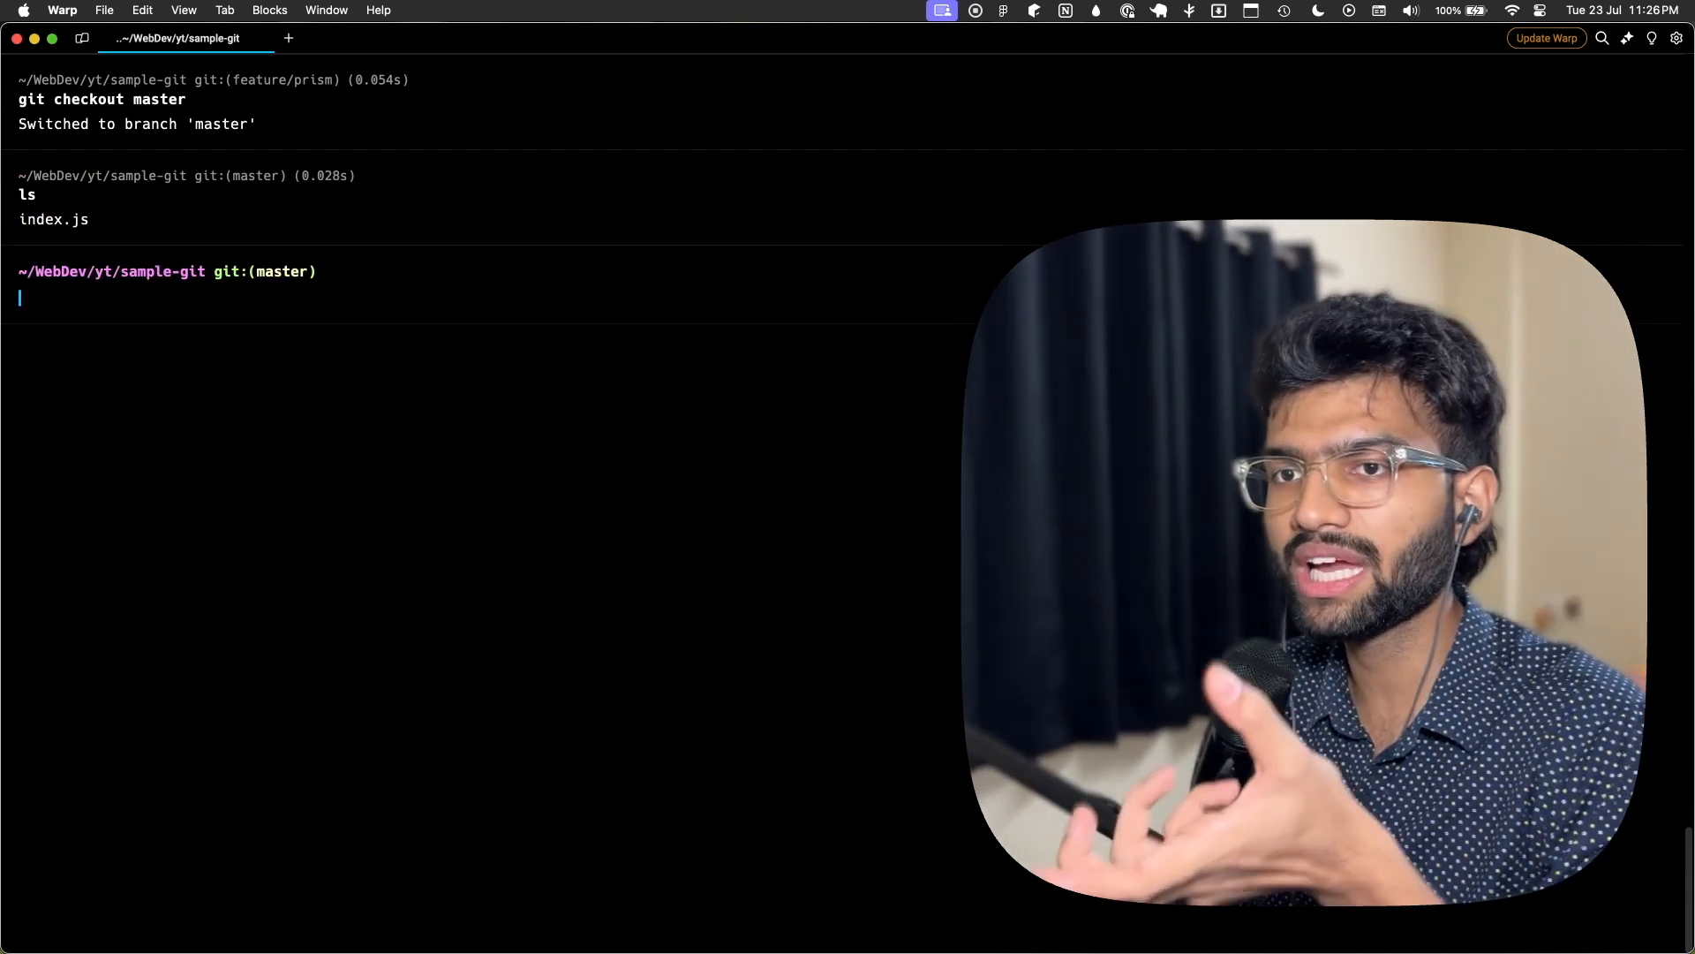
{"action": "type", "text": "fgit"}
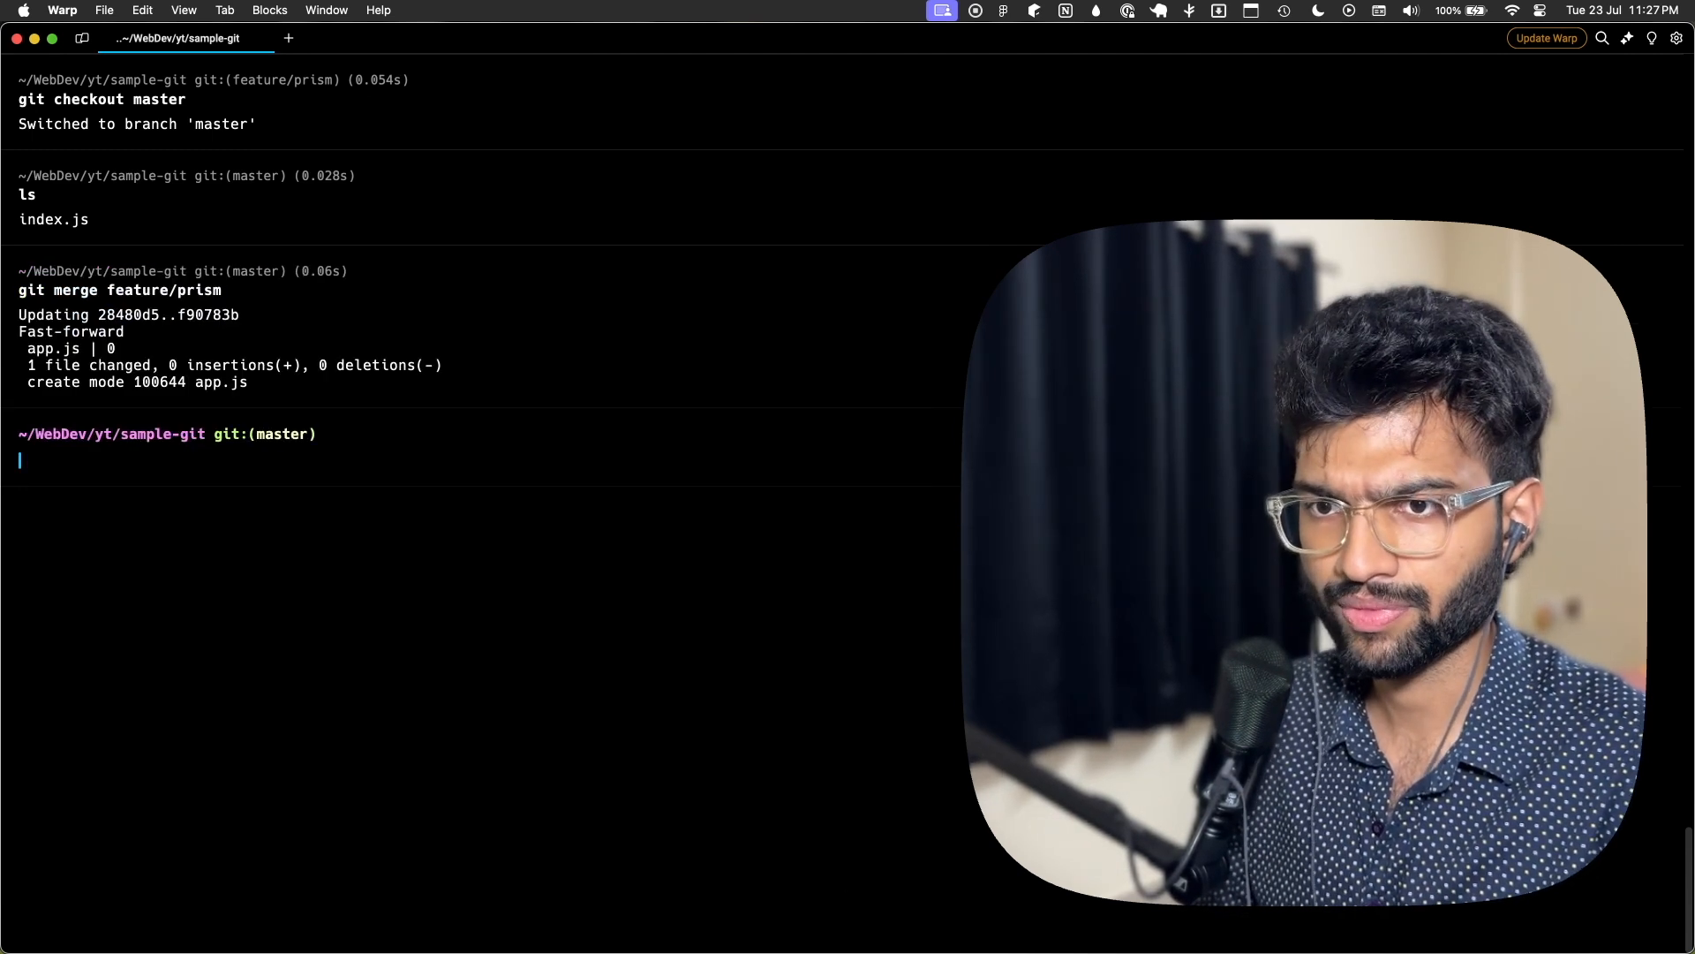
{"action": "type", "text": "ls"}
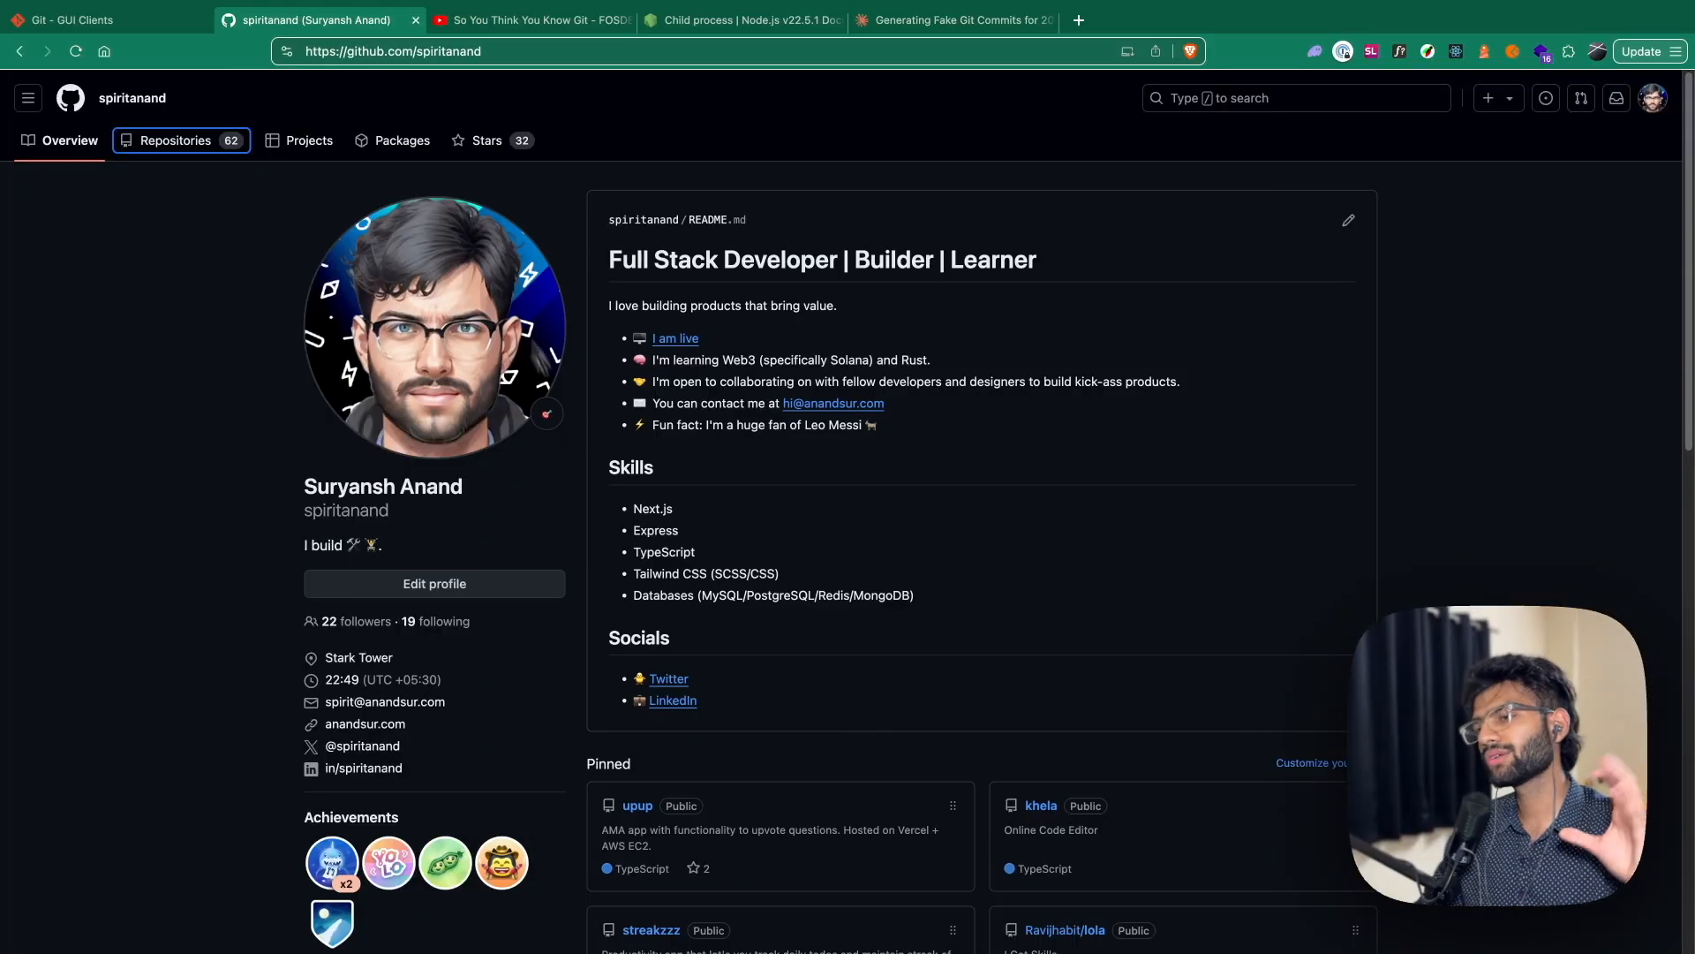
- Scroll the GitHub profile down to the contribution graph showing 693 contributions
{"action": "scroll", "scroll_direction": "down", "scroll_amount": 3}
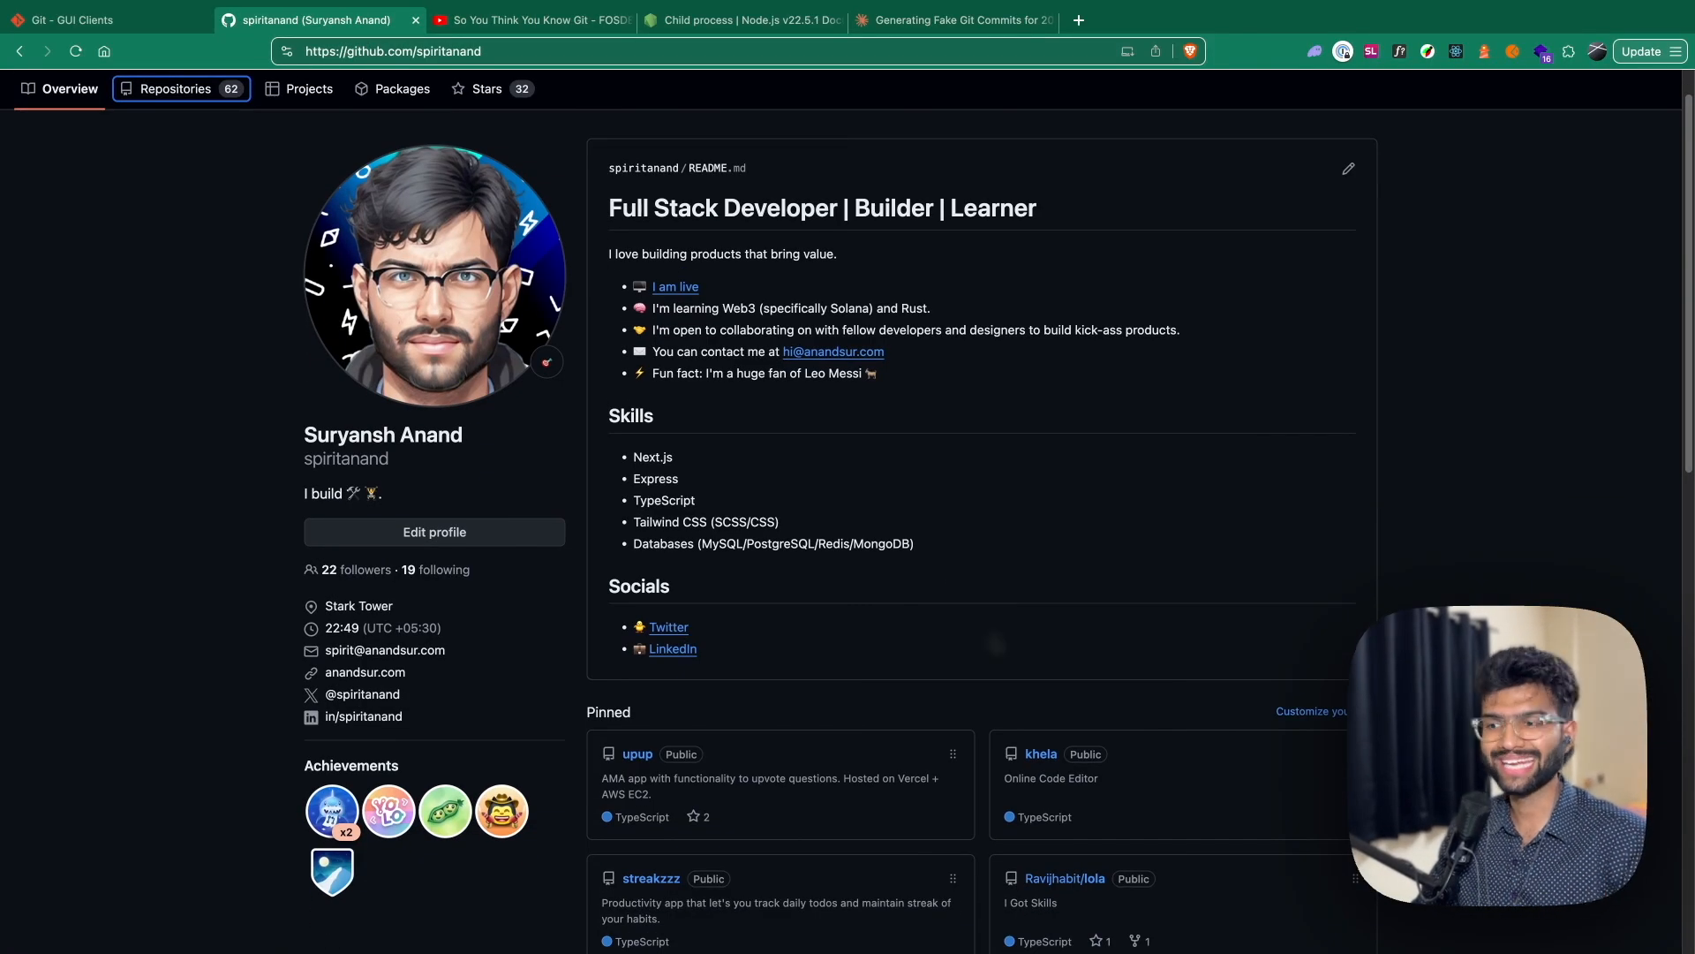
{"action": "scroll", "scroll_direction": "down", "scroll_amount": 3}
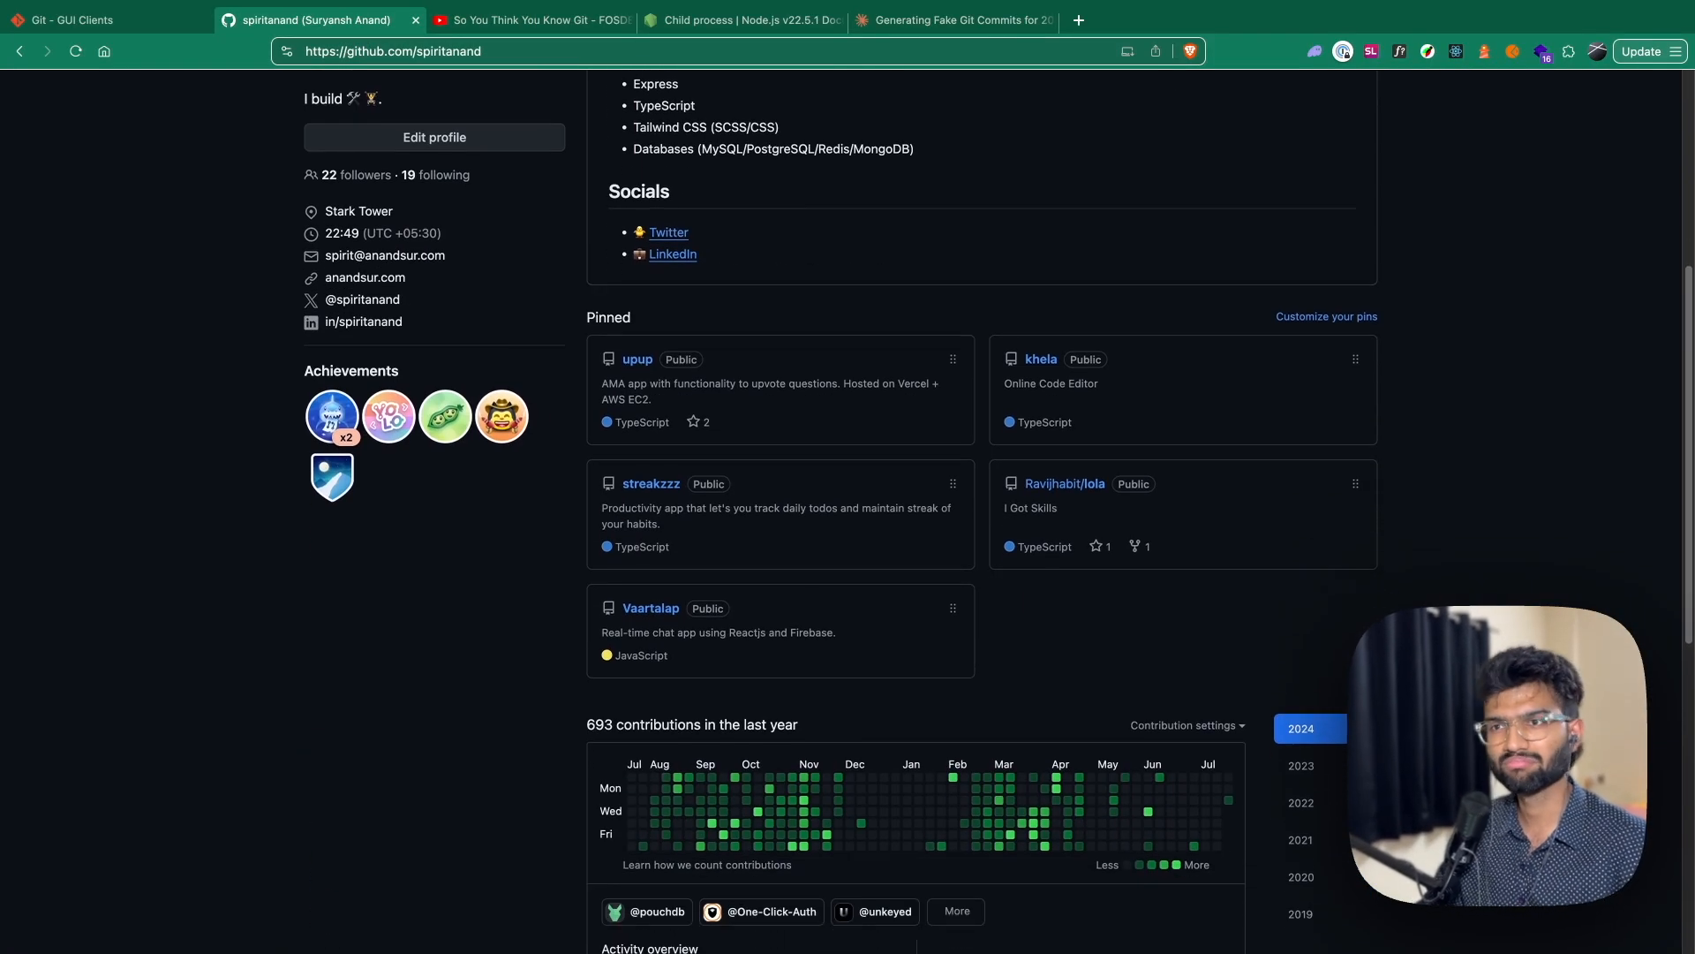
{"action": "scroll", "scroll_direction": "down", "scroll_amount": 3}
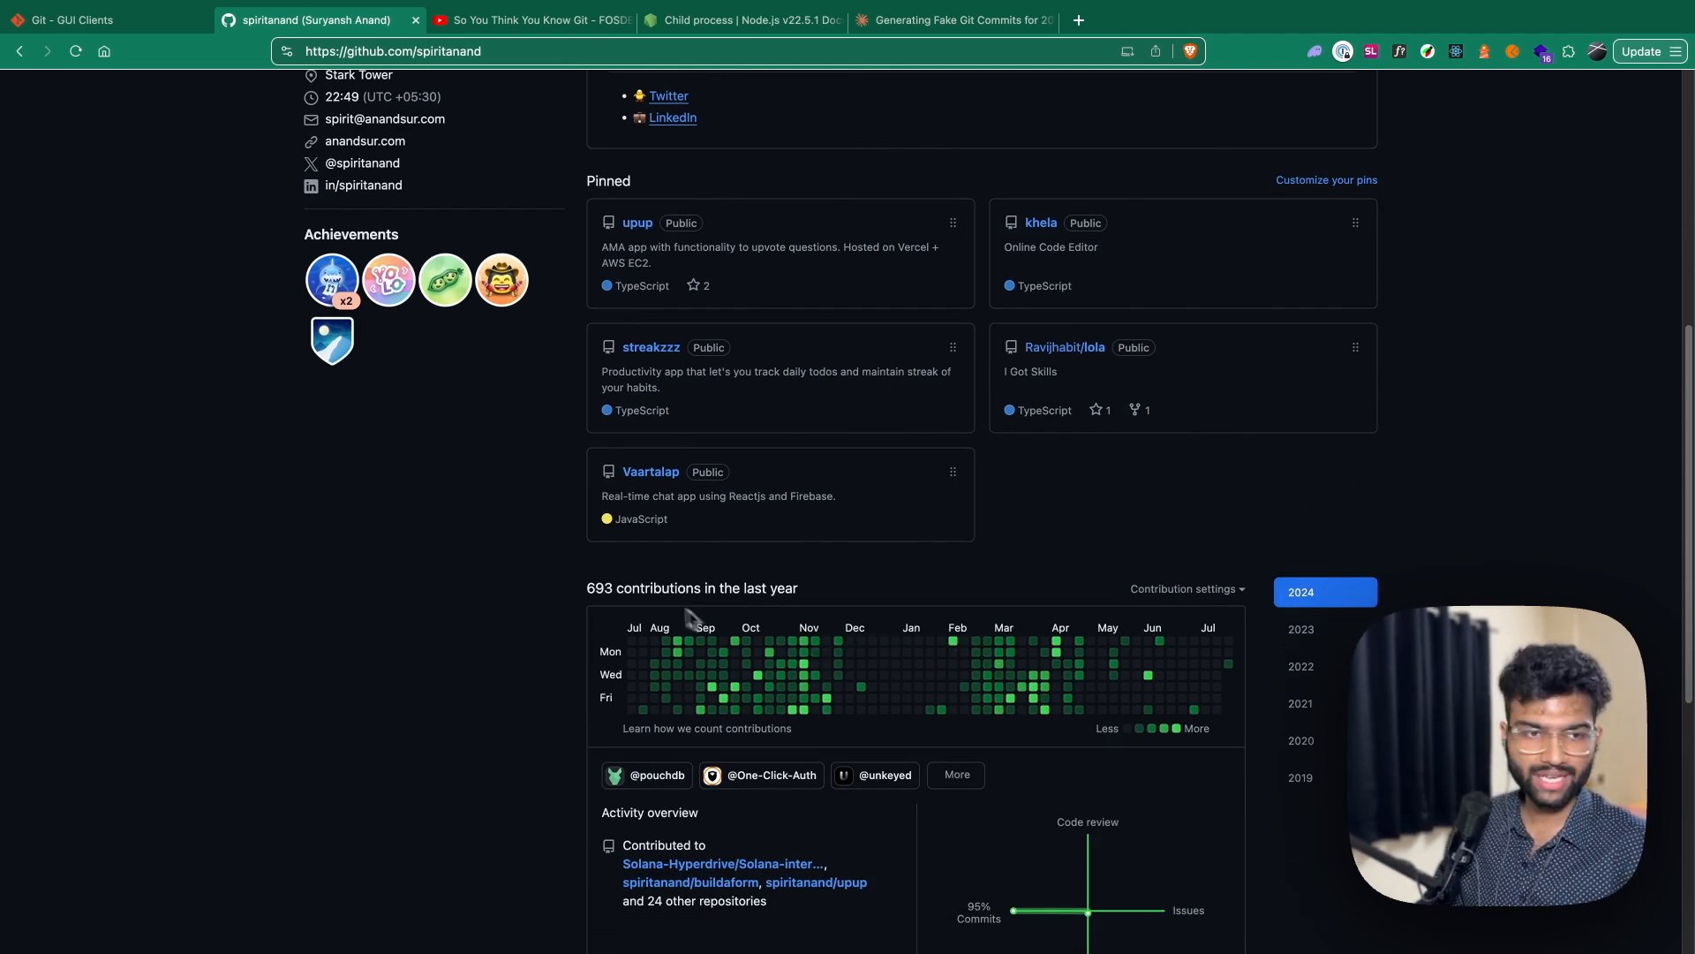
{"action": "mouse_move", "coordinate": [859, 645]}
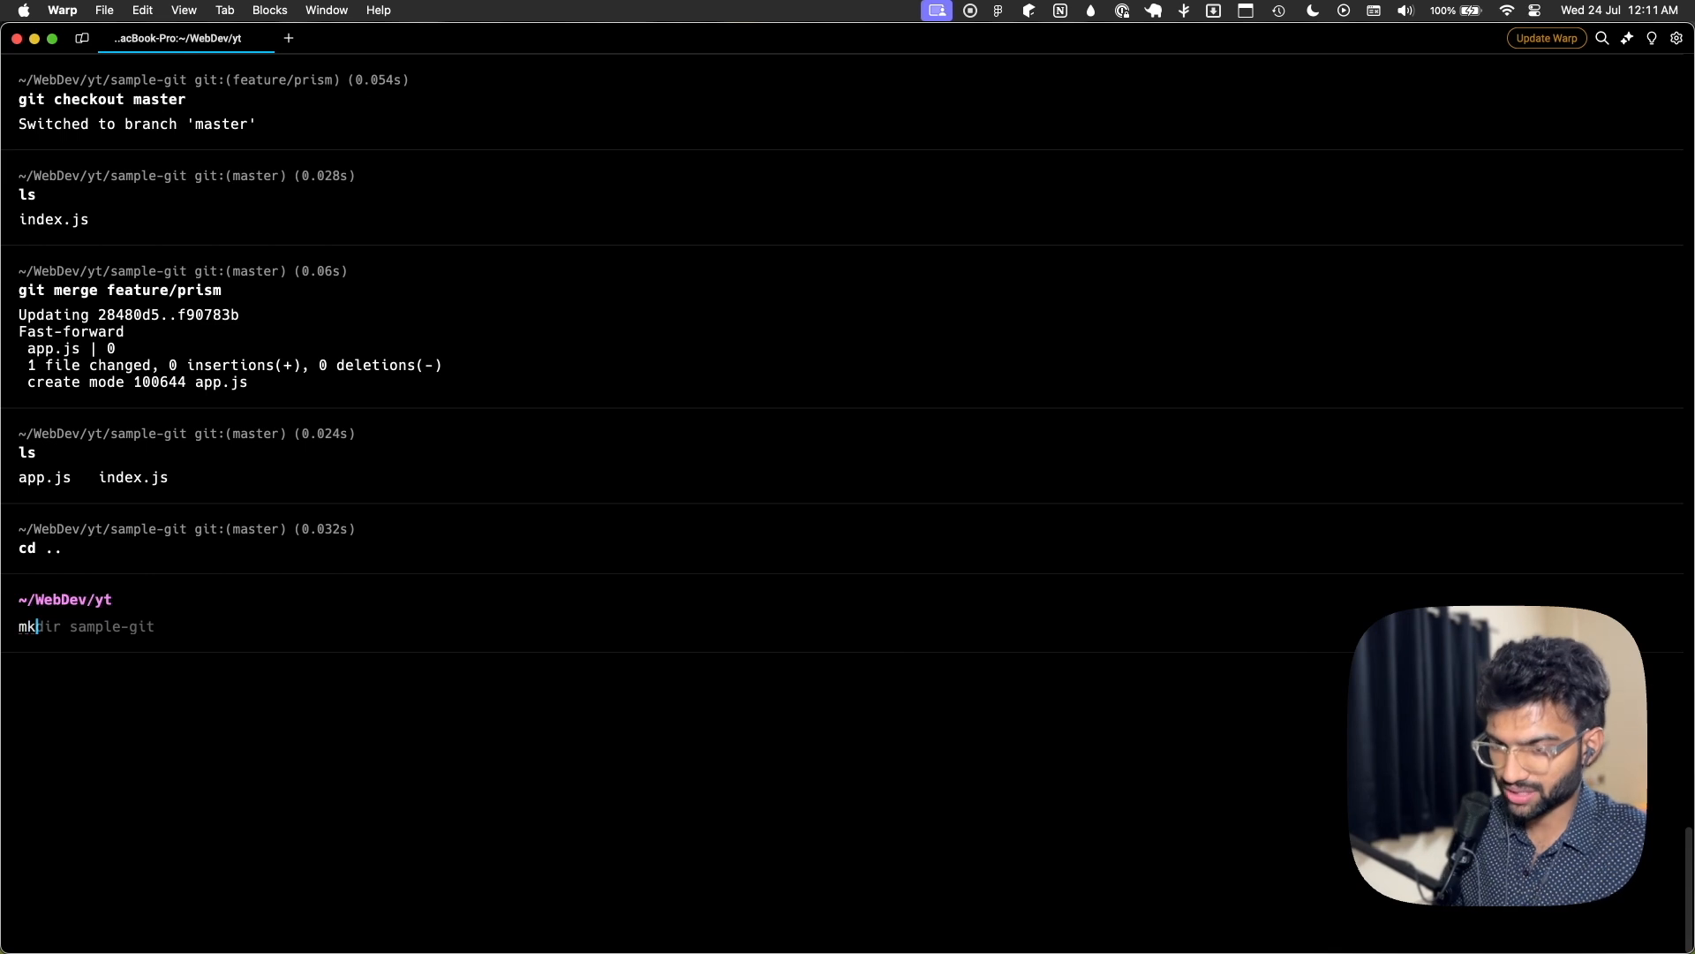
- Create the hacking-gh-graphs folder, enter it and open it as a WebStorm project
{"action": "type", "text": "hackathon"}
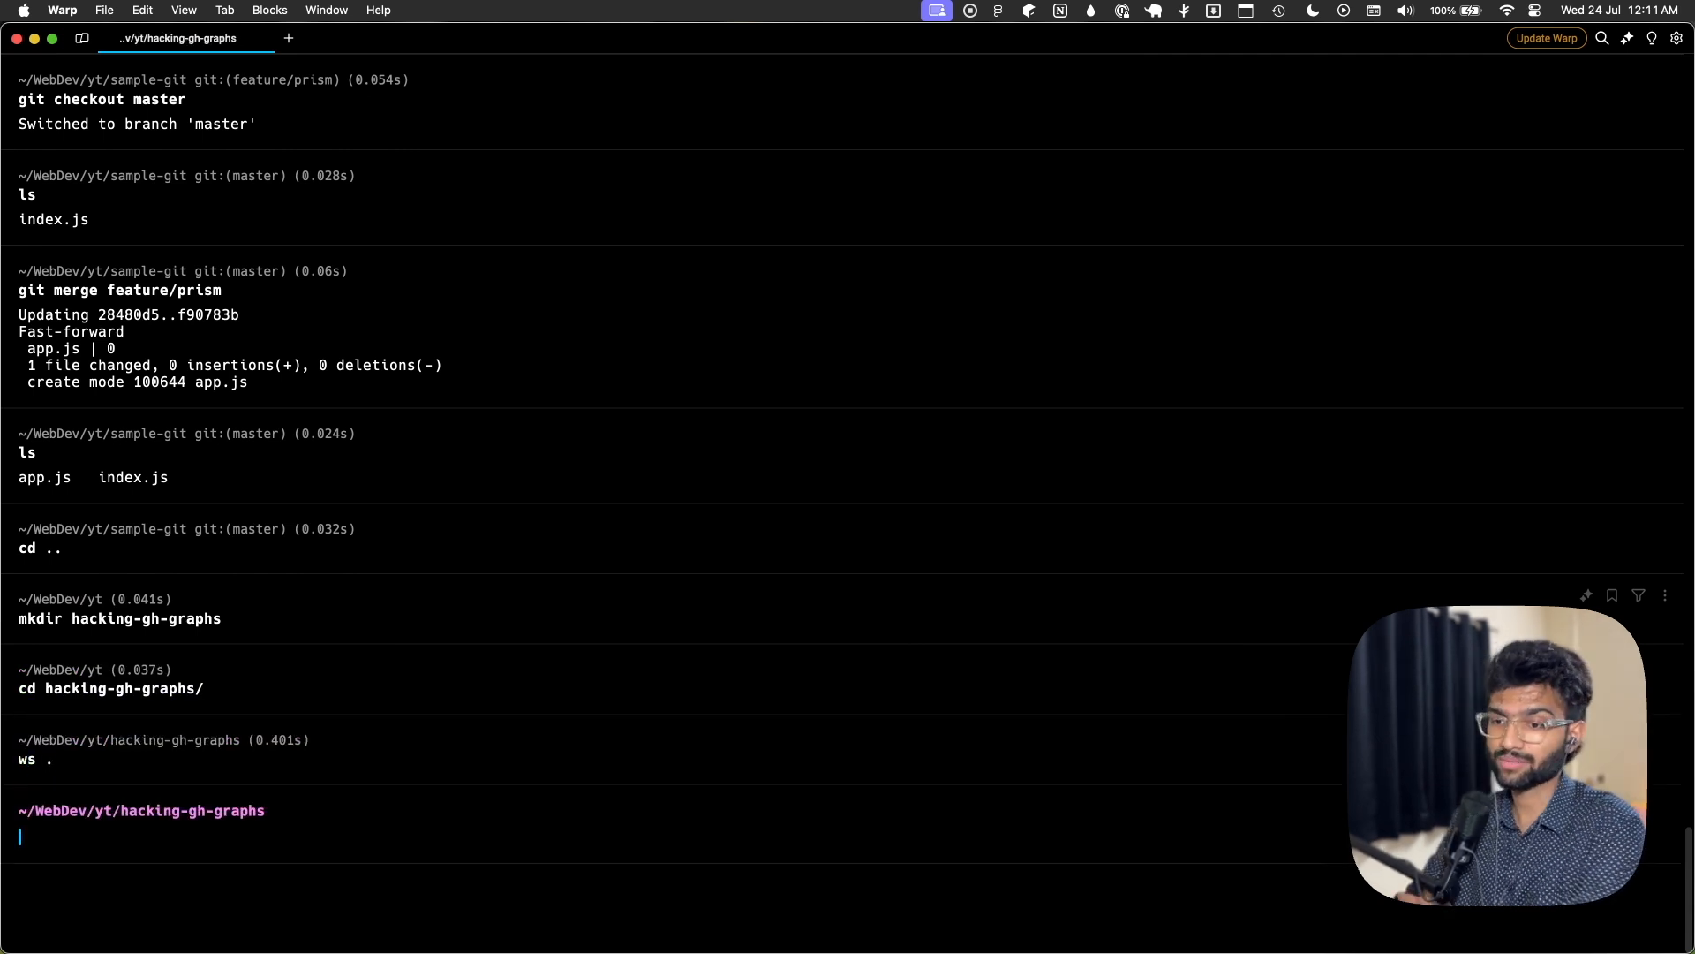
{"action": "key", "text": "cmd+n"}
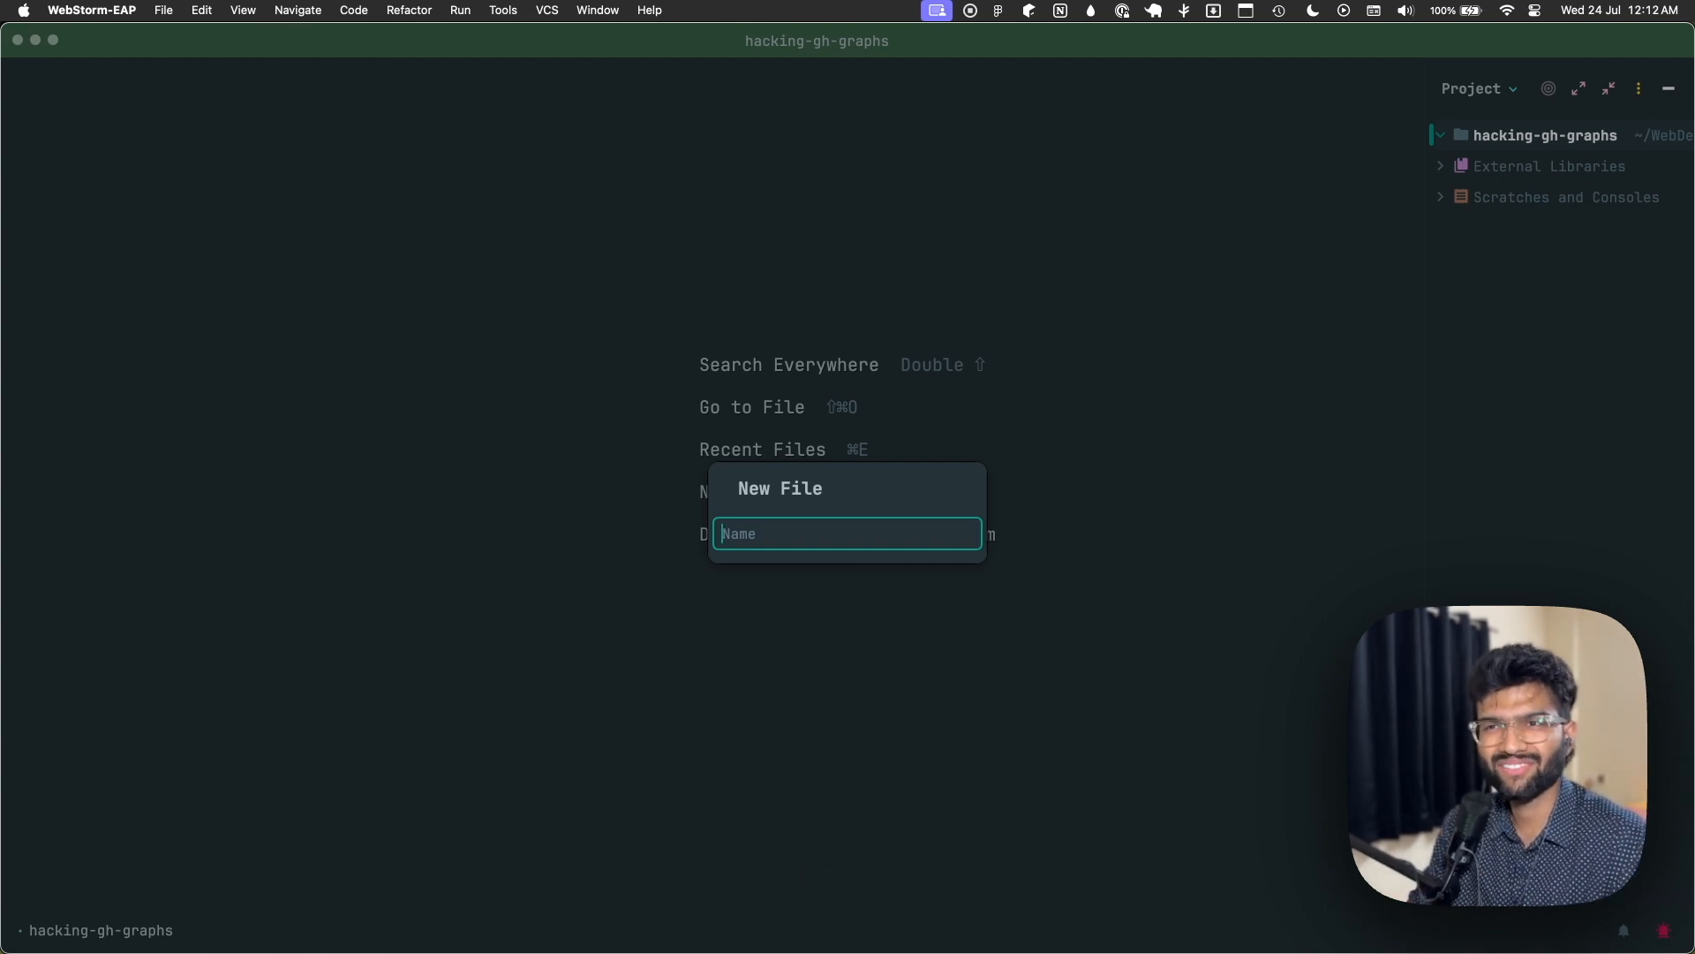
- Create a new file named index.js in the hacking-gh-graphs project
{"action": "type", "text": "inde"}
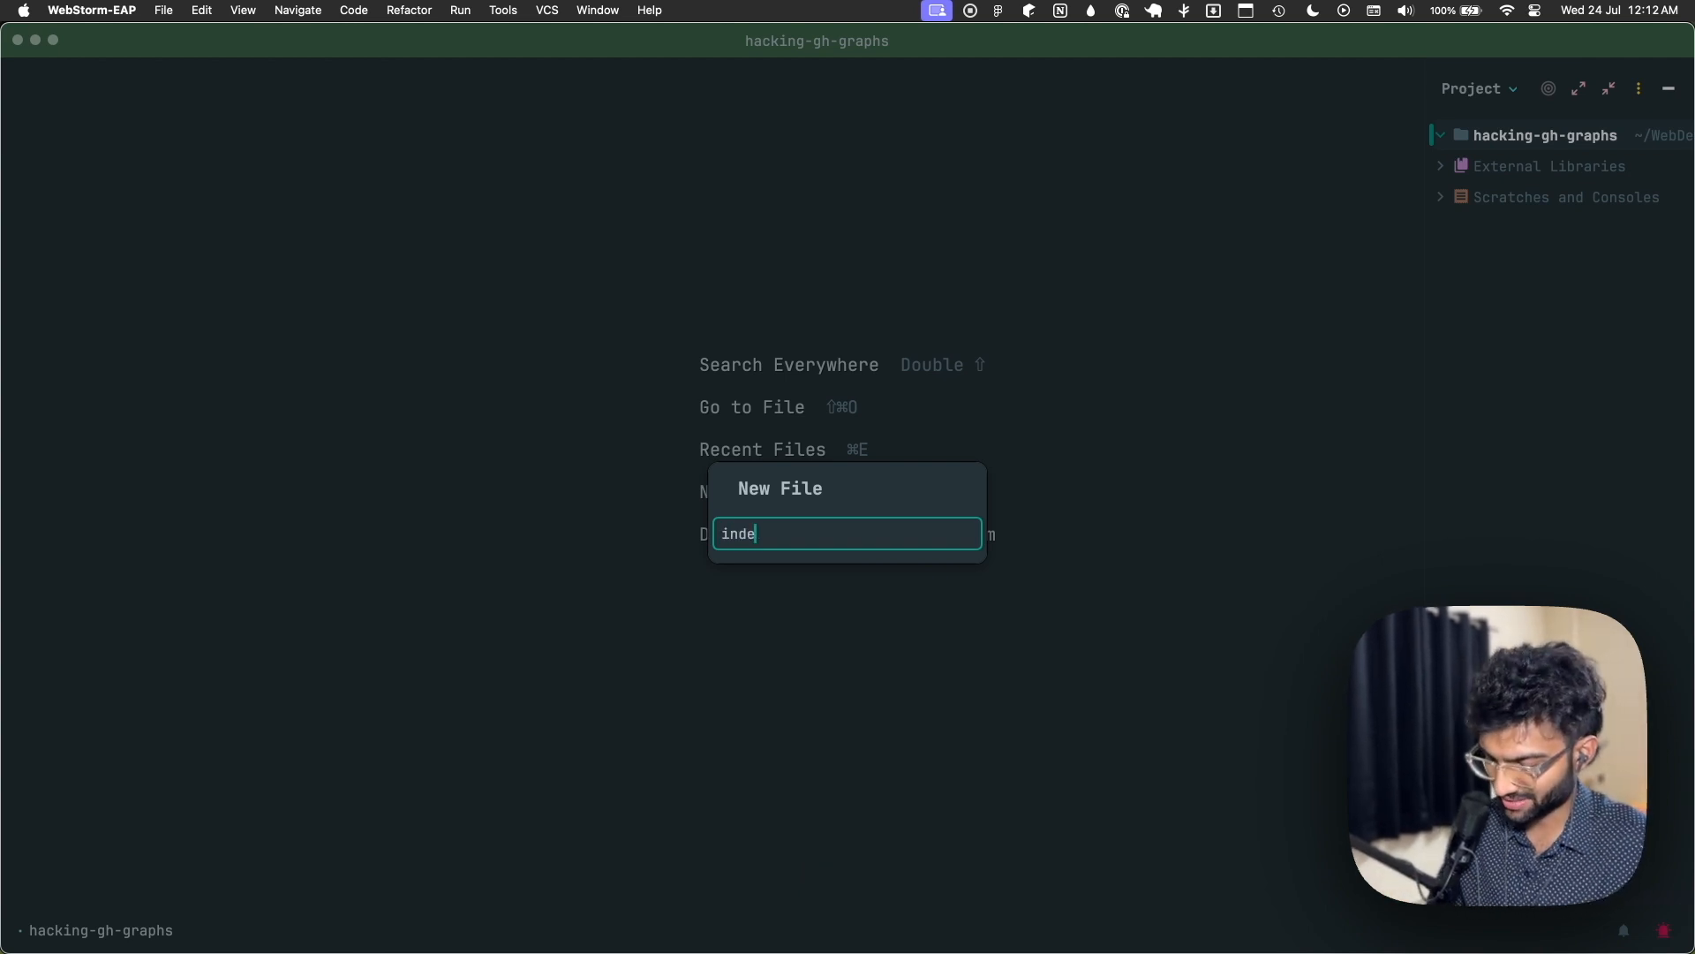
{"action": "type", "text": "x.js"}
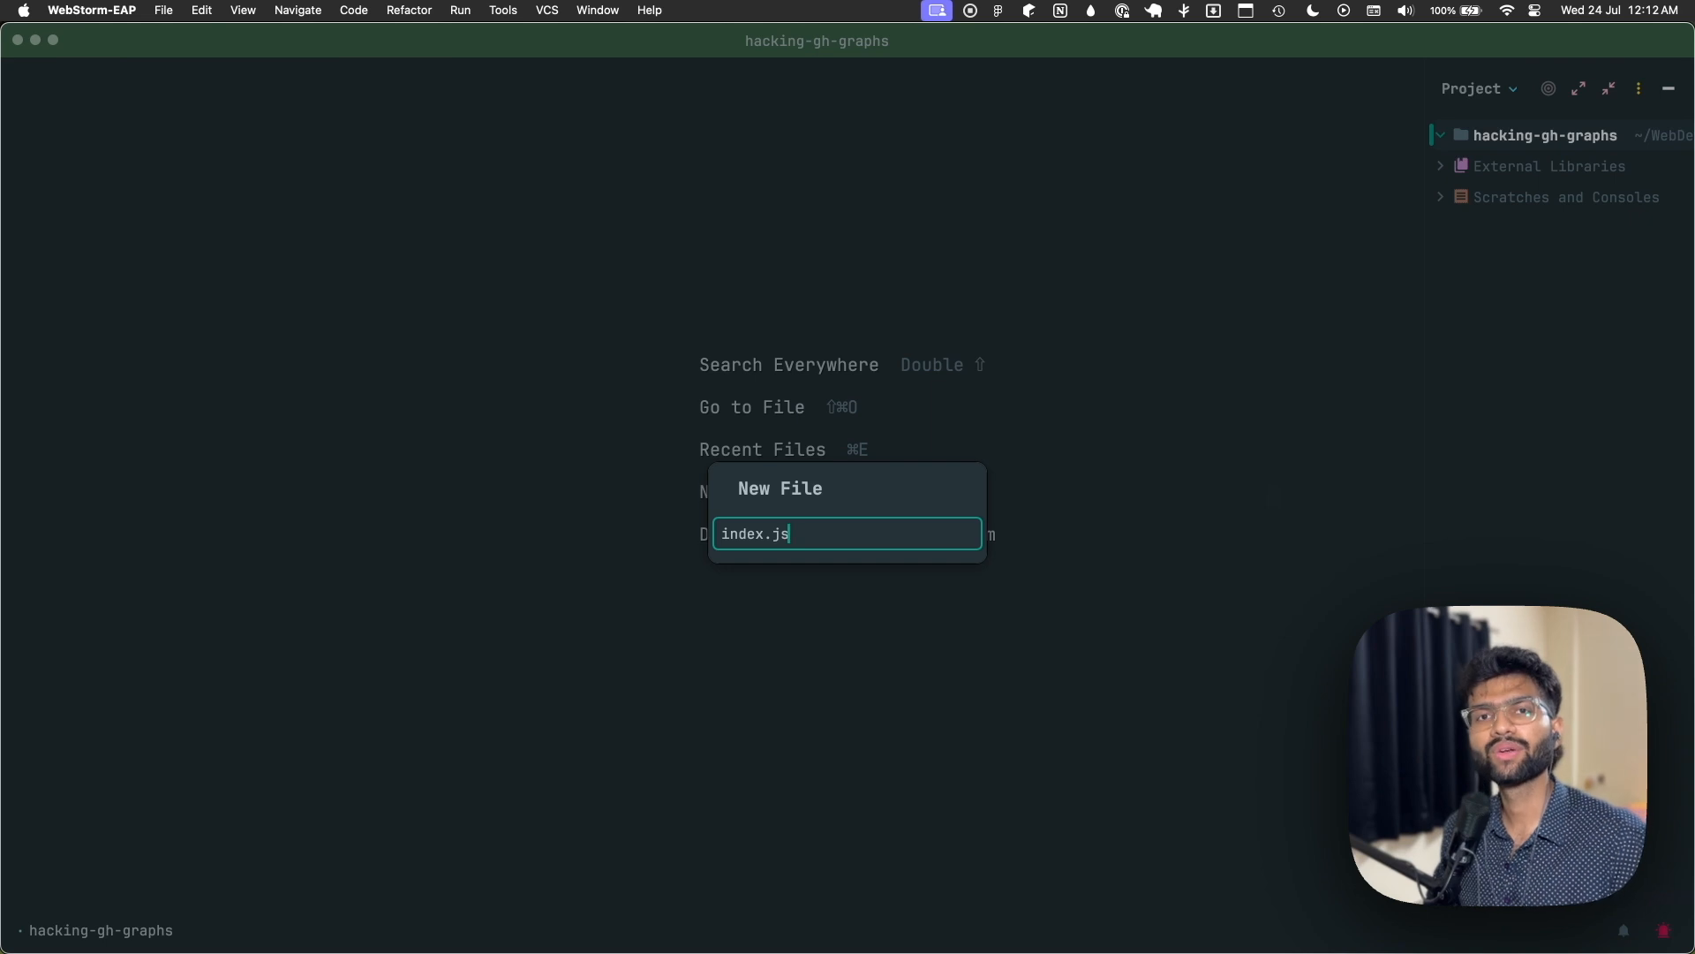
{"action": "key", "text": "Enter"}
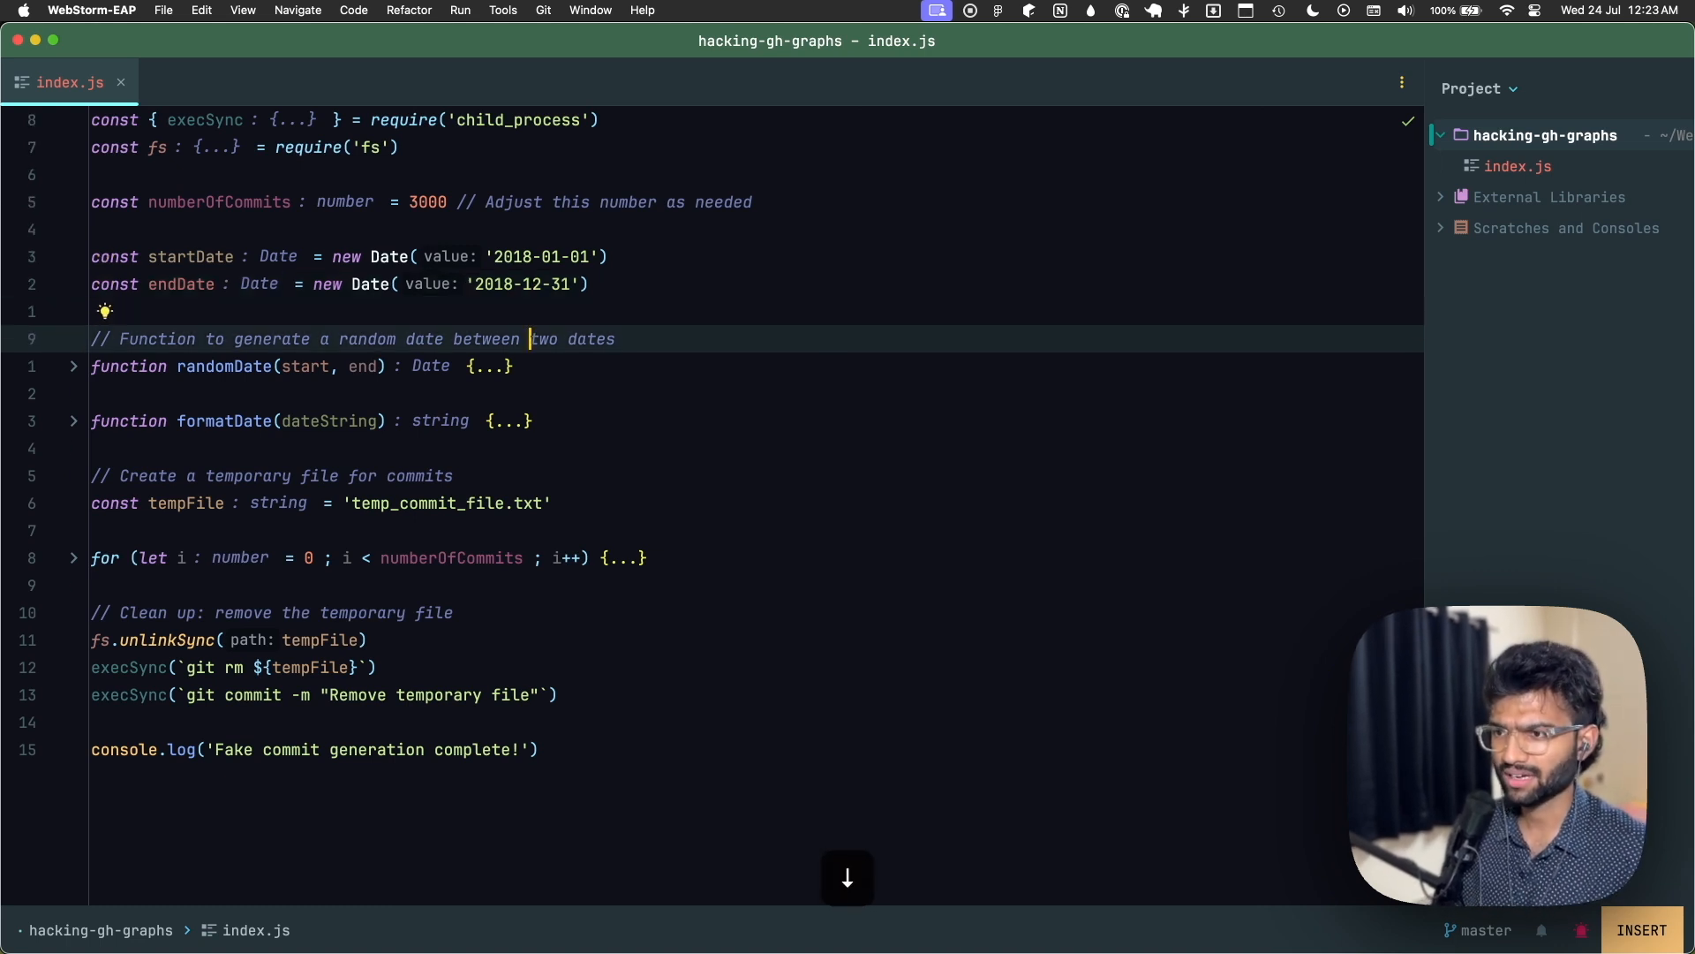
{"action": "mouse_move", "coordinate": [494, 162]}
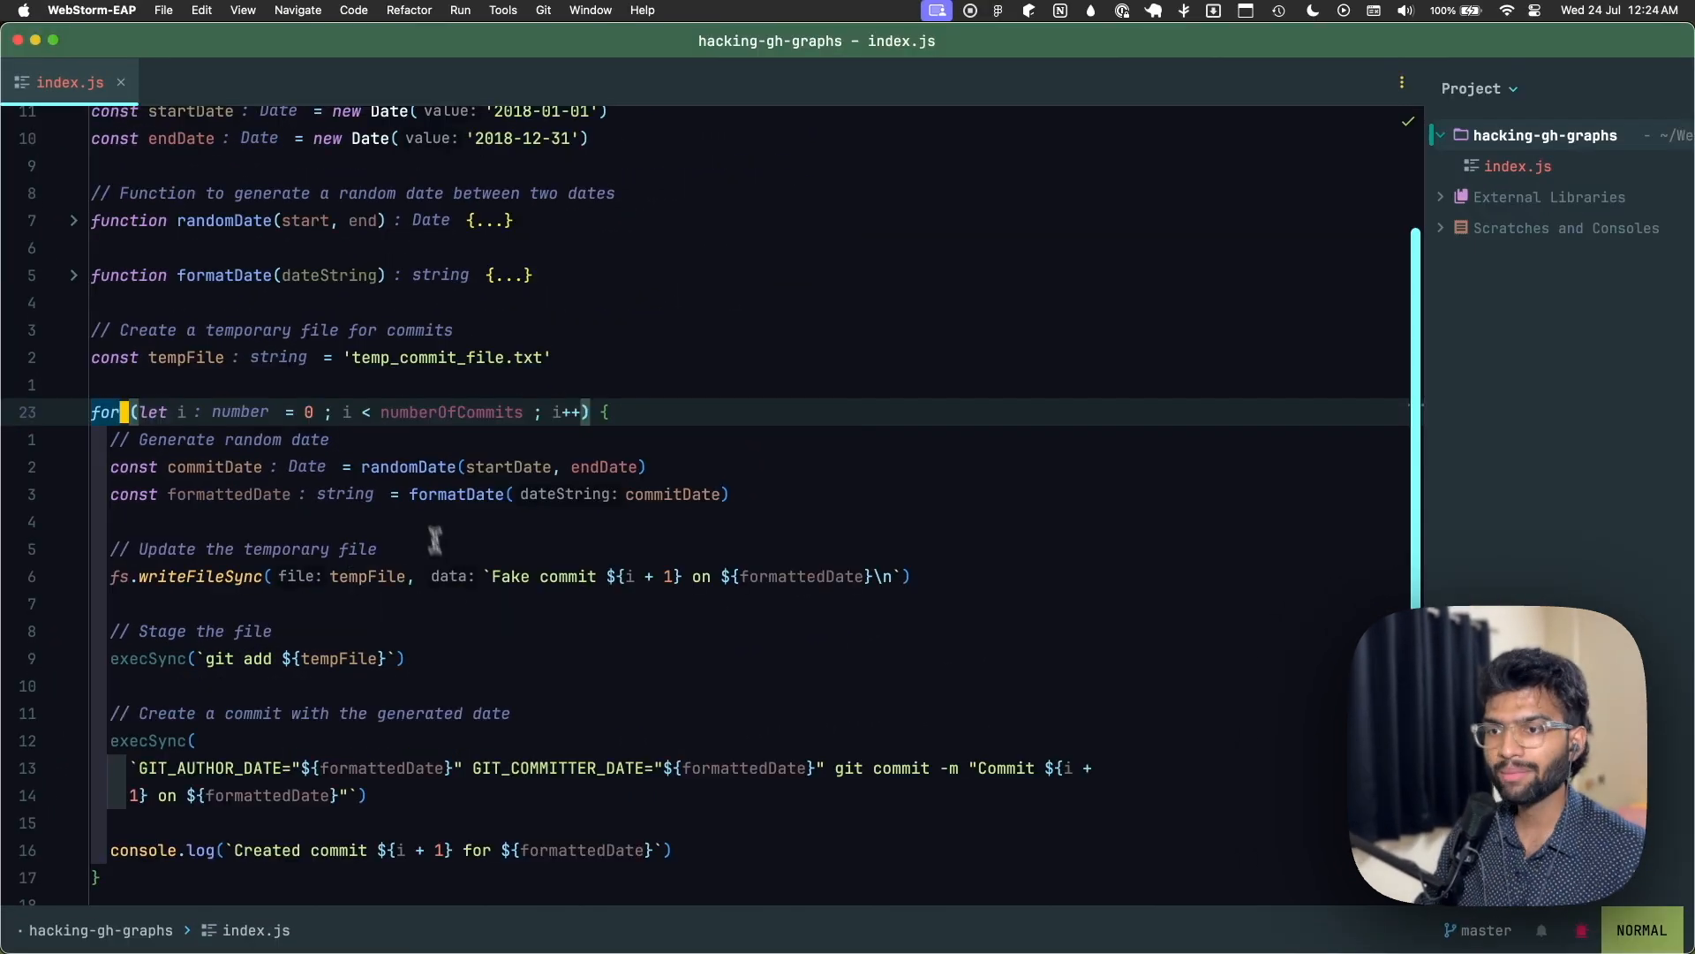
- Scroll through index.js to the temp-file cleanup, final commit and completion log lines
{"action": "scroll", "scroll_direction": "down", "scroll_amount": 3}
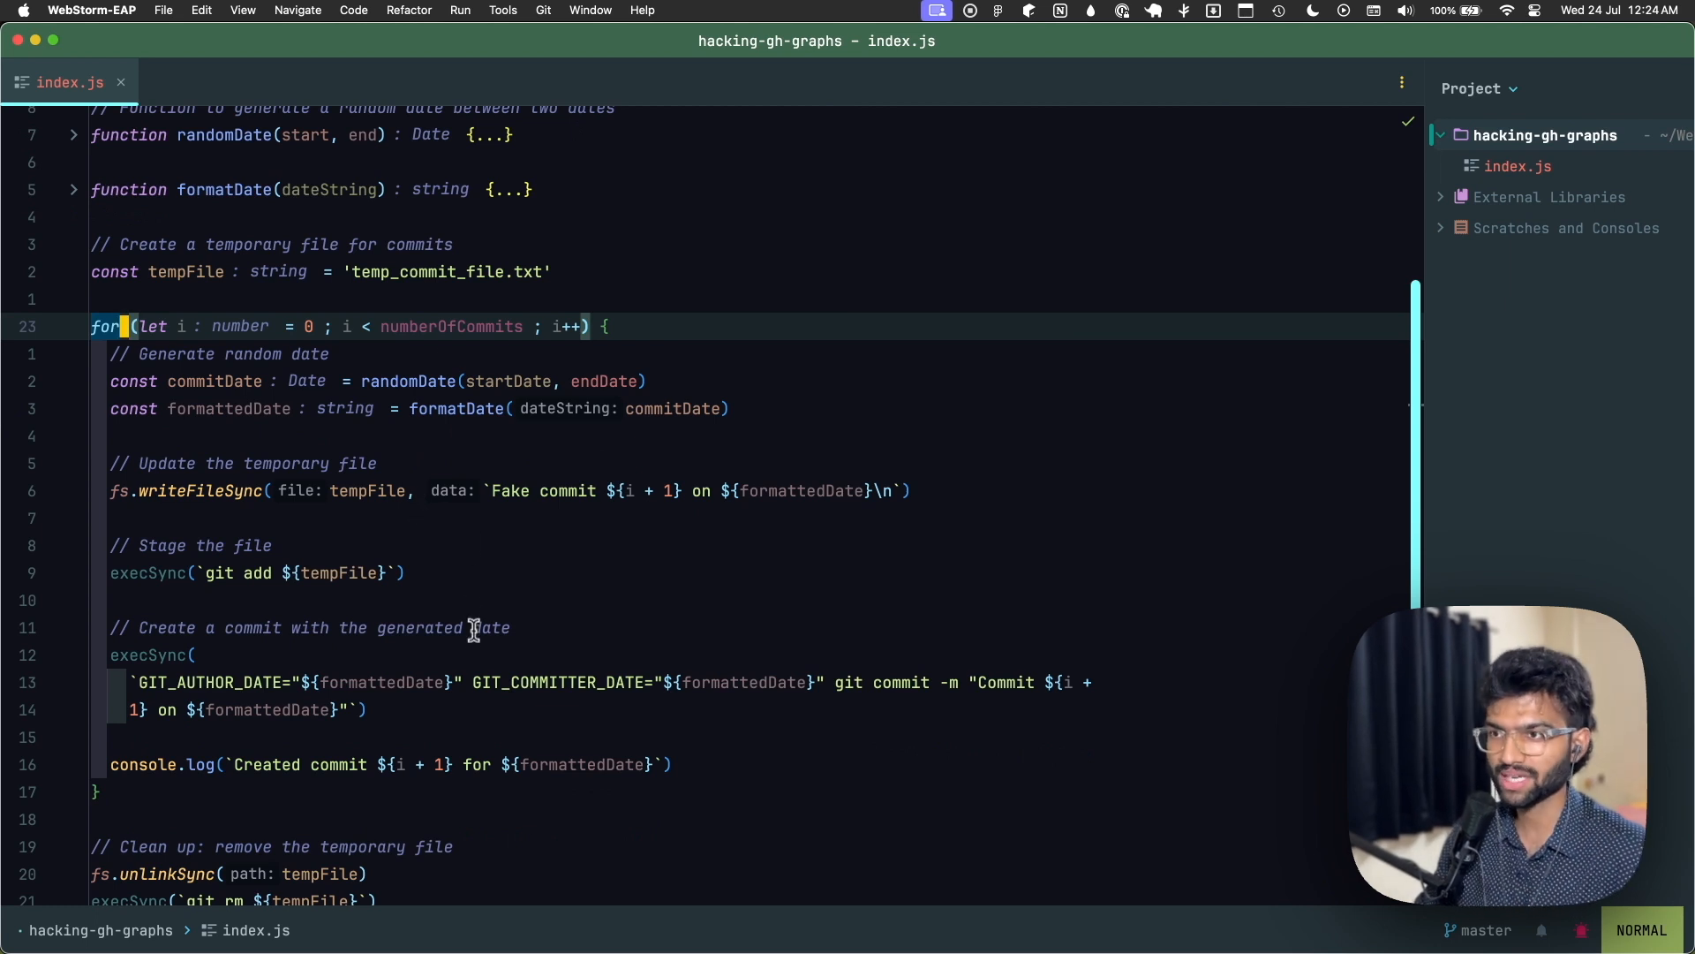
{"action": "scroll", "scroll_direction": "down", "scroll_amount": 3}
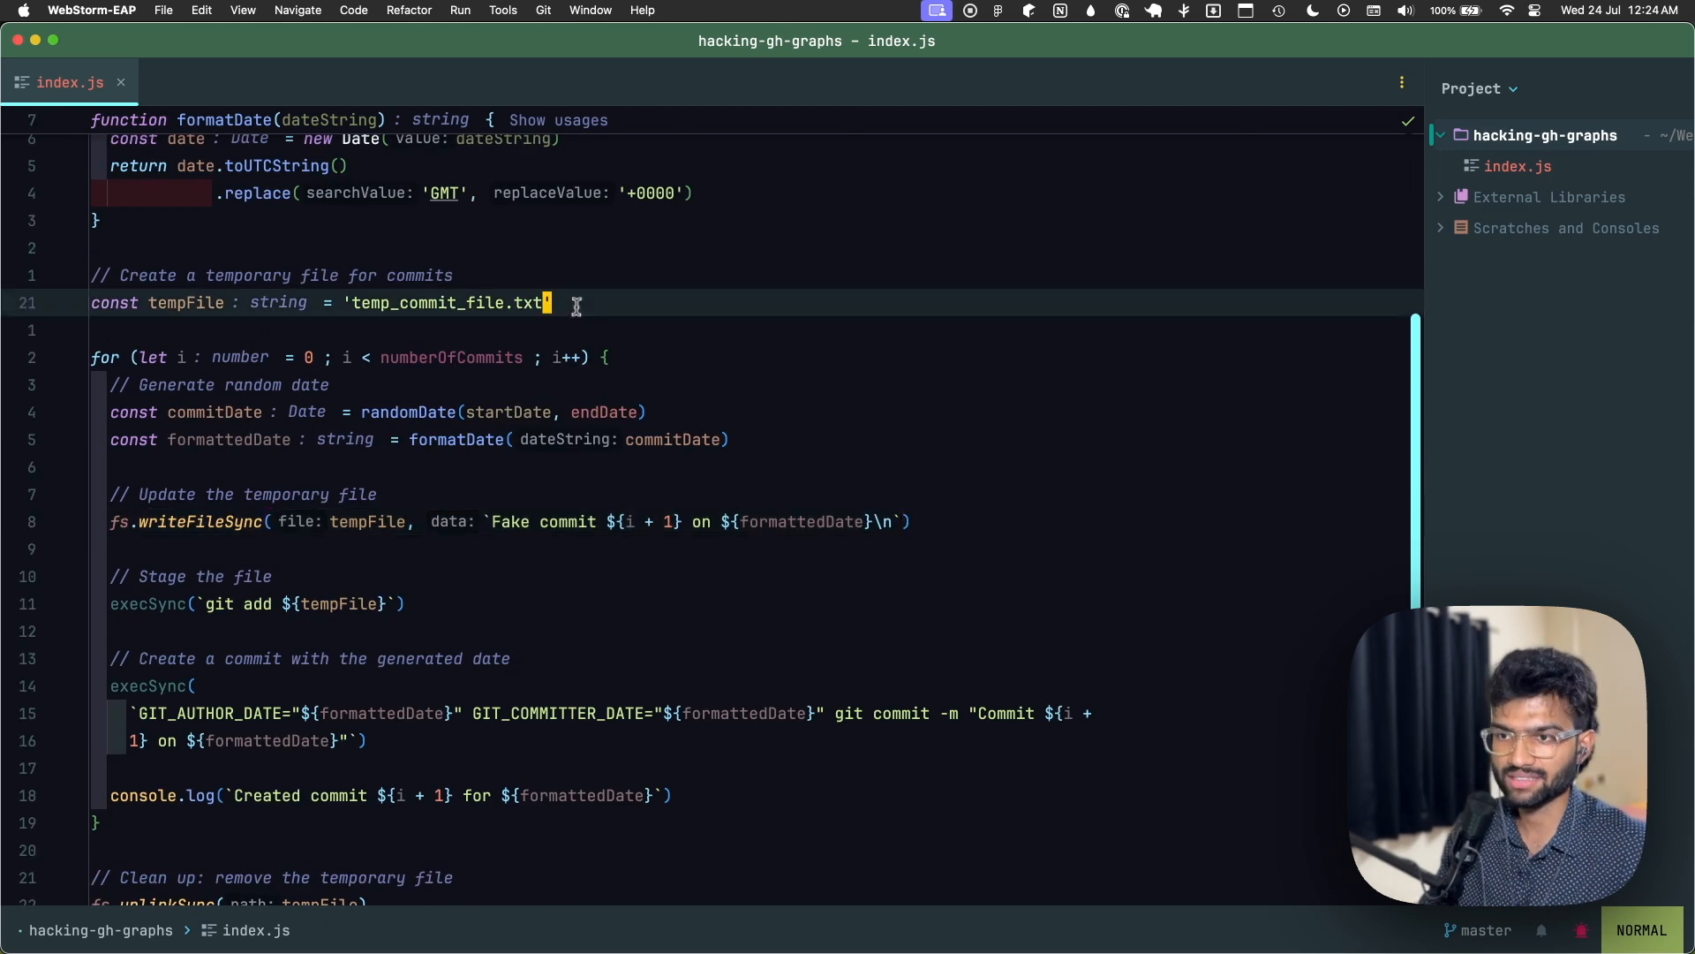
{"action": "scroll", "scroll_direction": "down", "scroll_amount": 3}
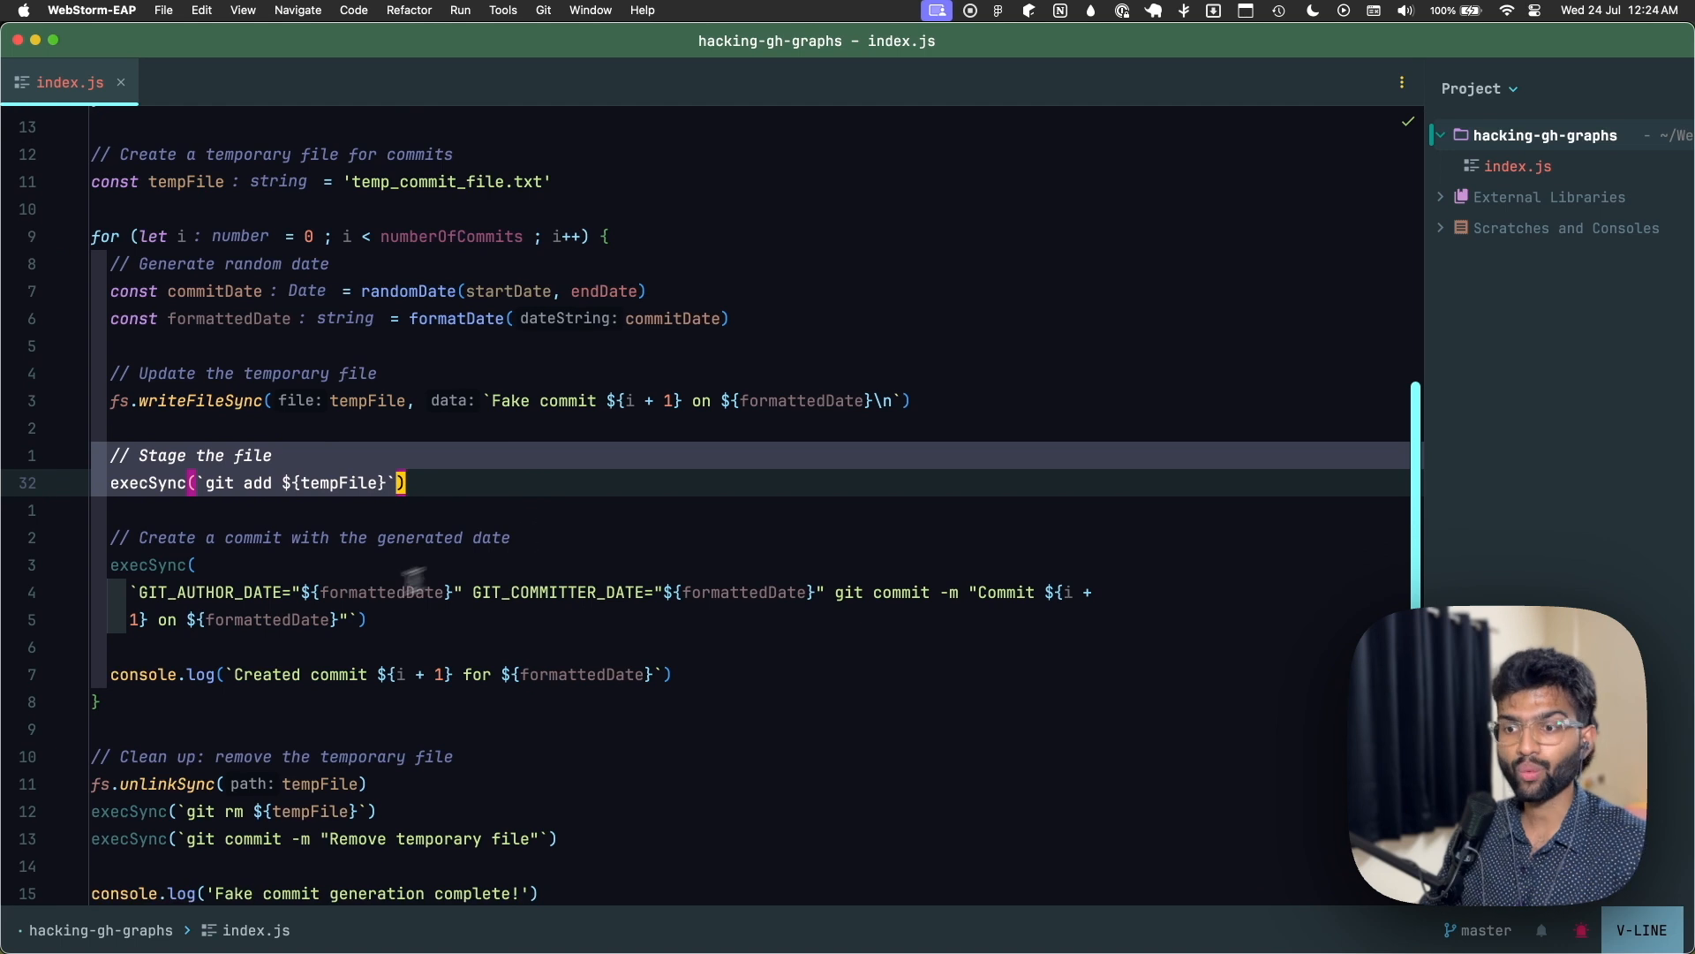
{"action": "scroll", "scroll_direction": "down", "scroll_amount": 3}
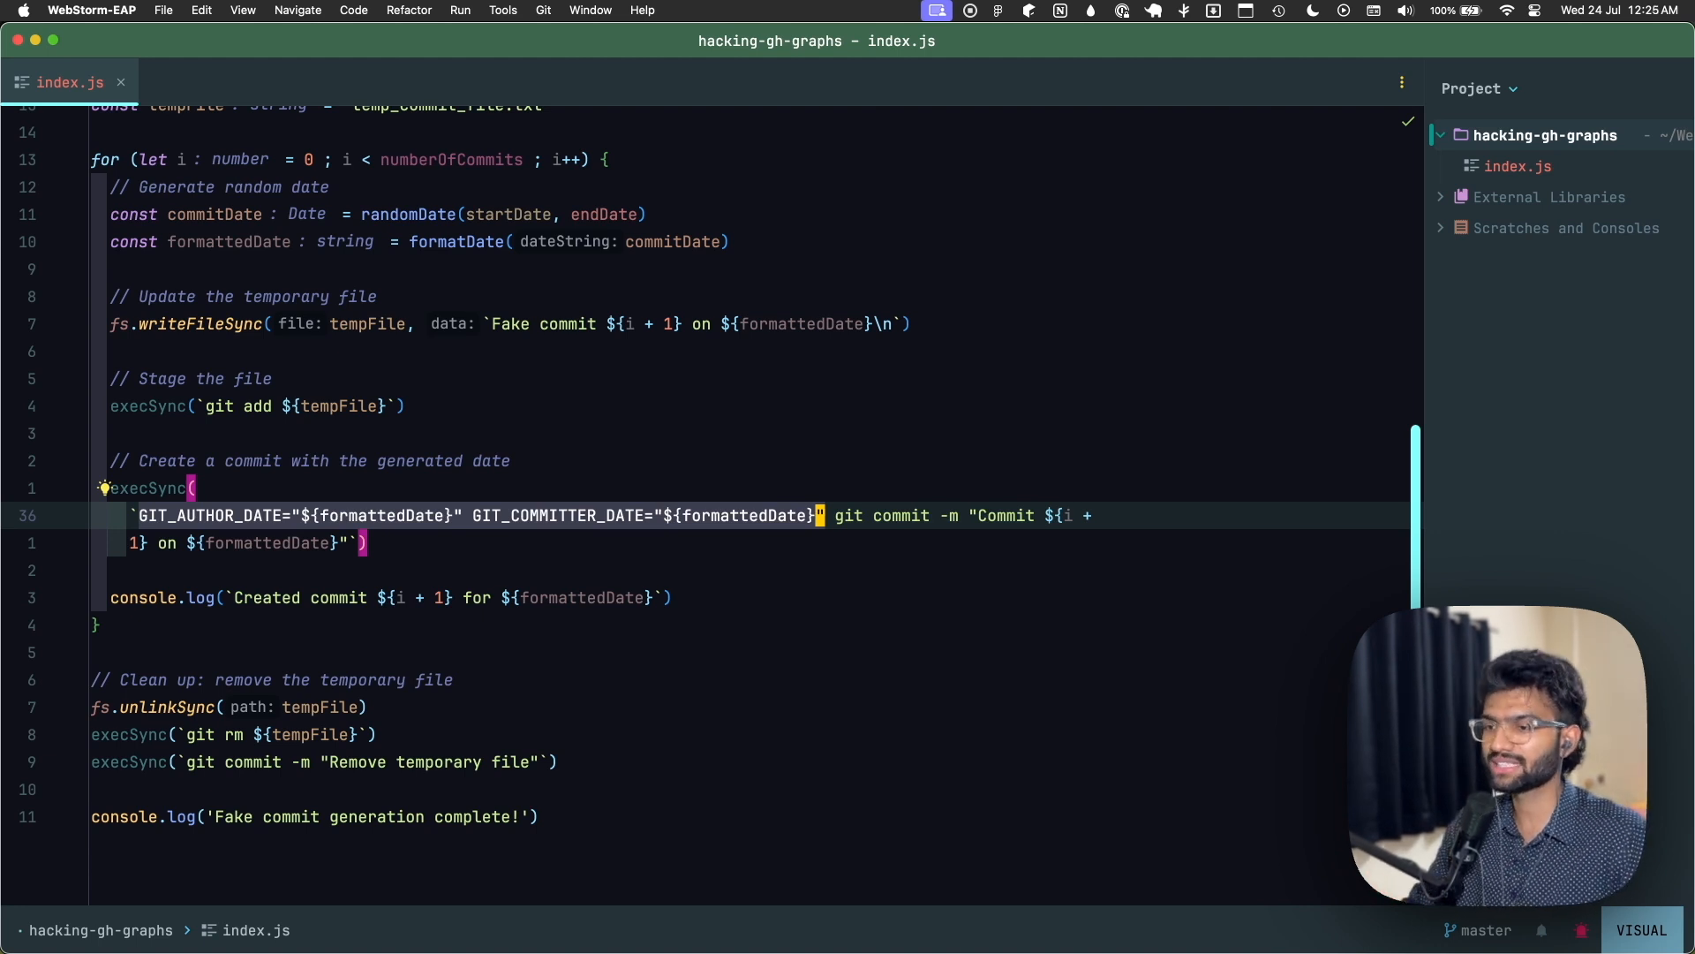
{"action": "mouse_move", "coordinate": [901, 581]}
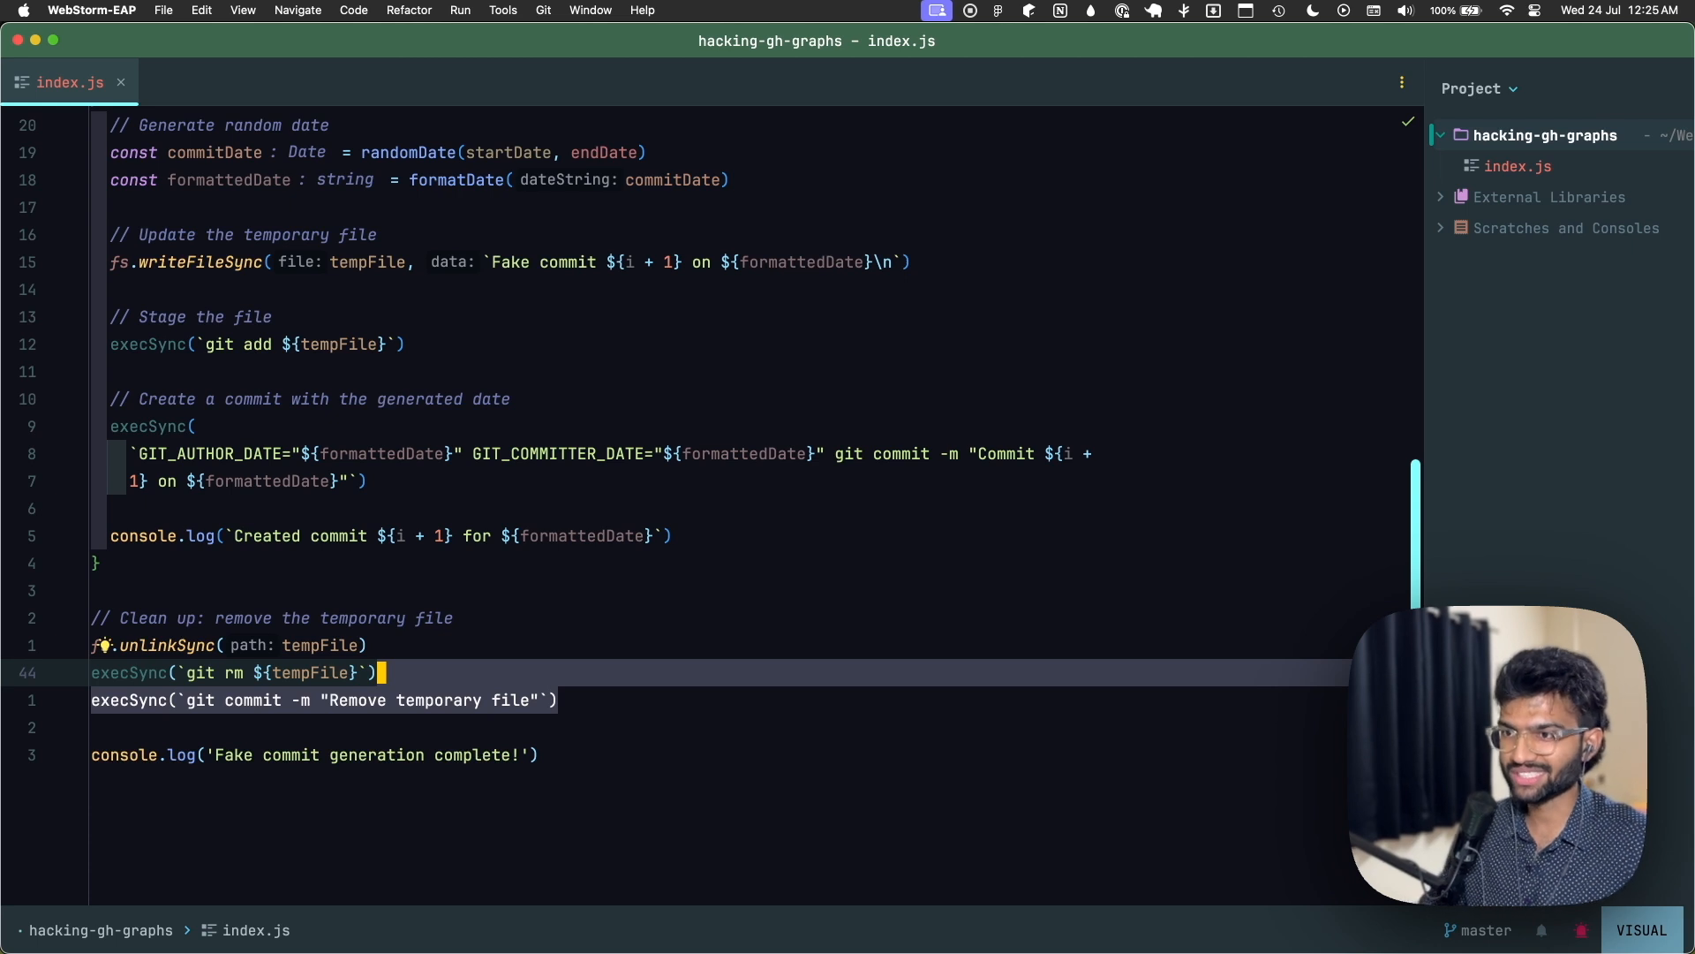
- Run the node commit script and git init in the WebStorm terminal for hacking-gh-graphs
{"action": "key", "text": "ctrl+`"}
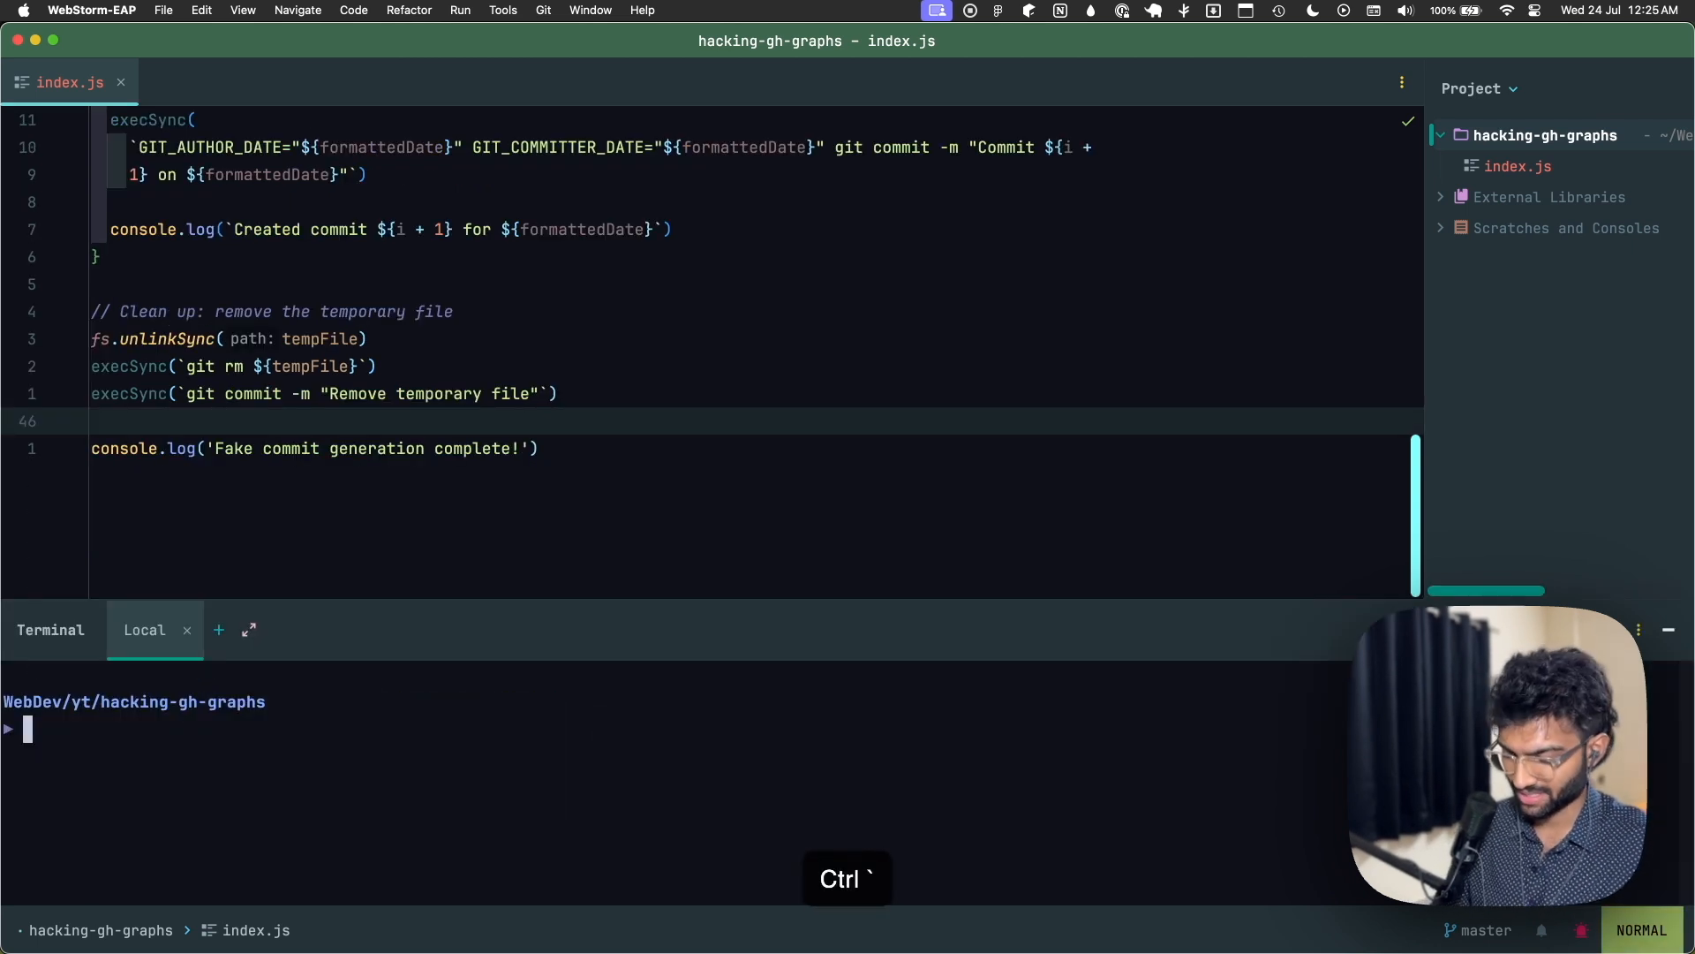
{"action": "type", "text": "node index"}
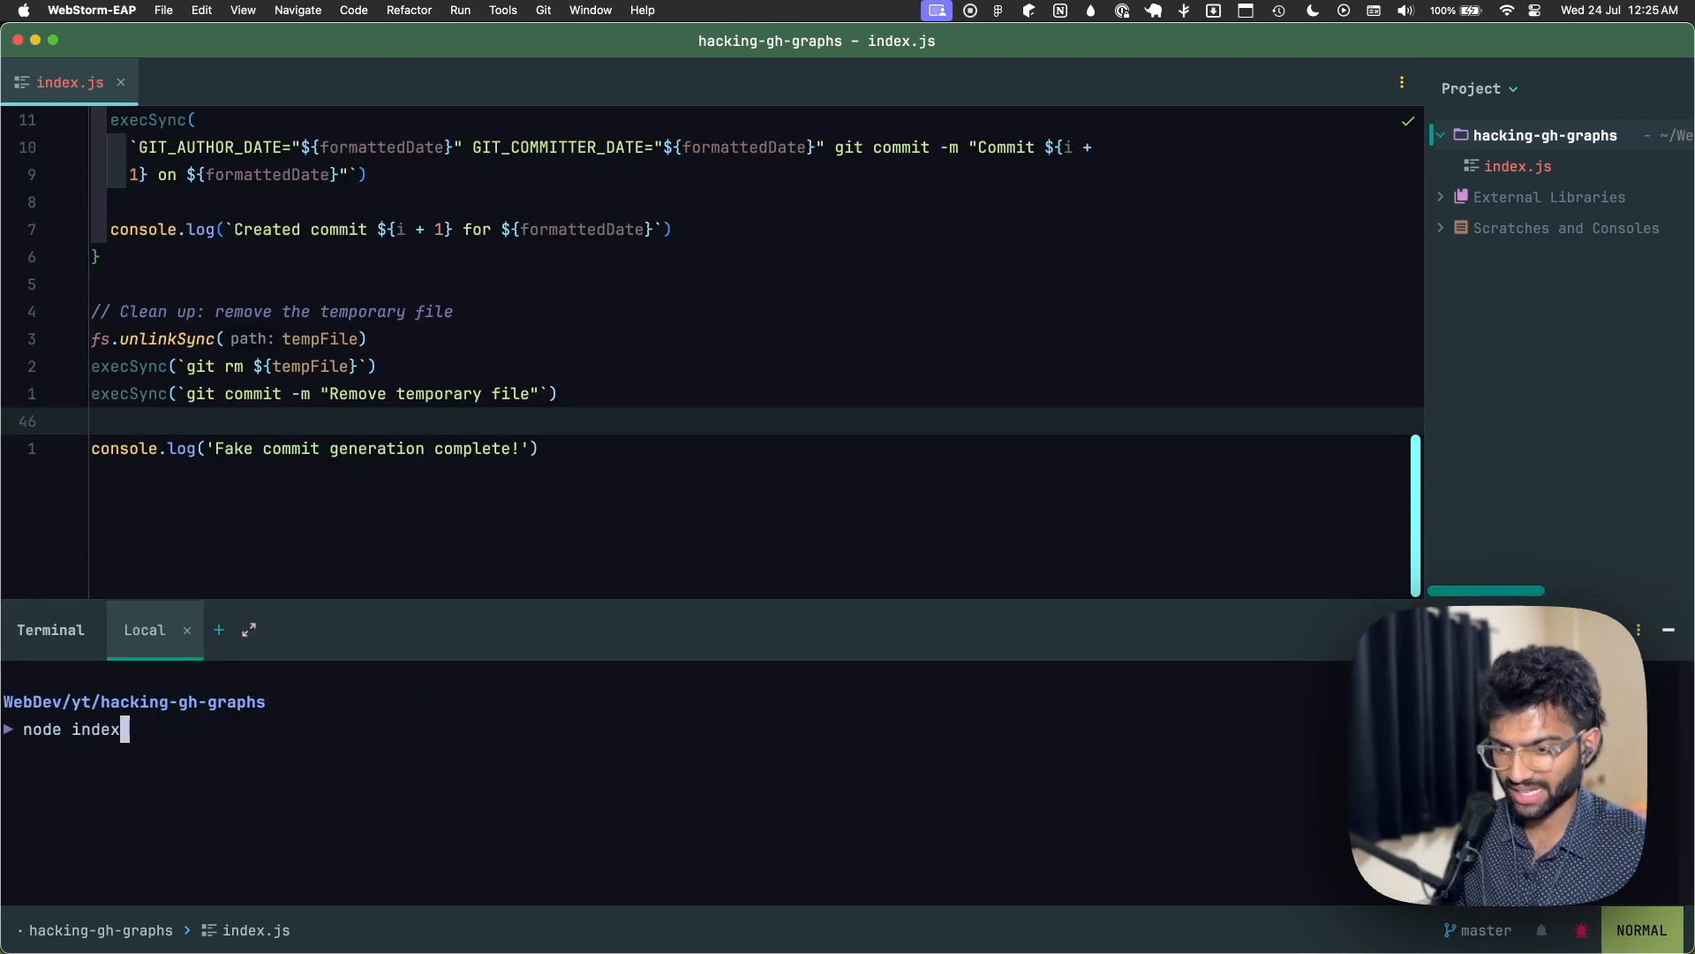
{"action": "key", "text": "enter"}
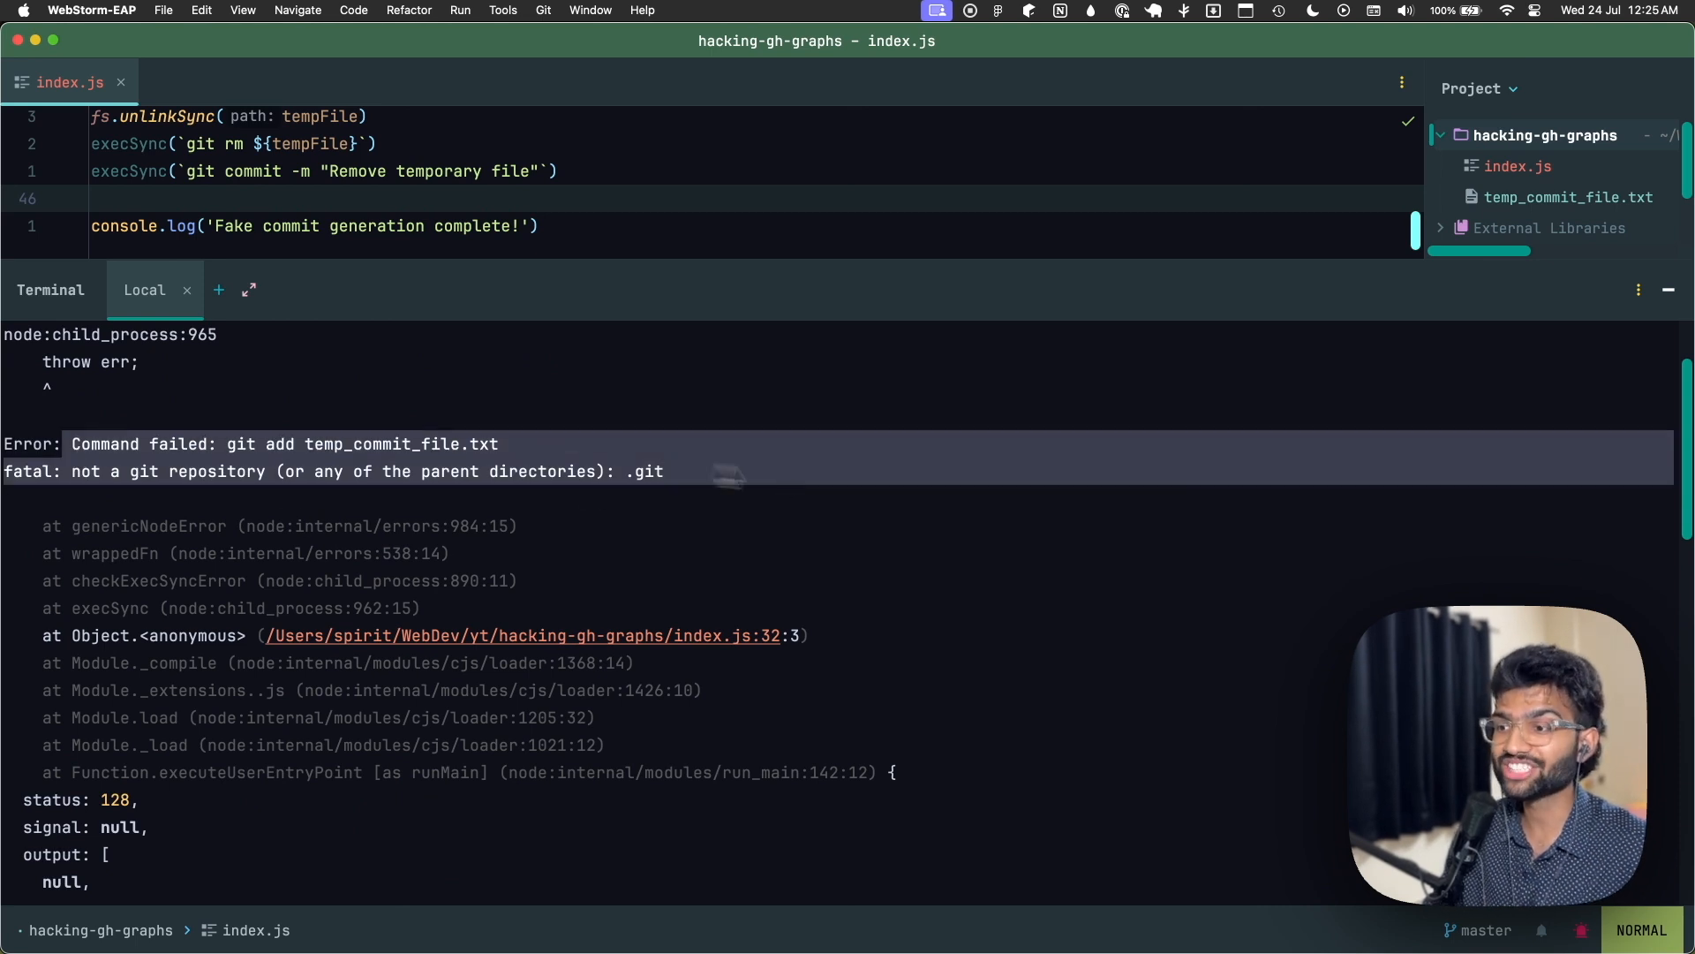
{"action": "scroll", "scroll_direction": "down", "scroll_amount": 3}
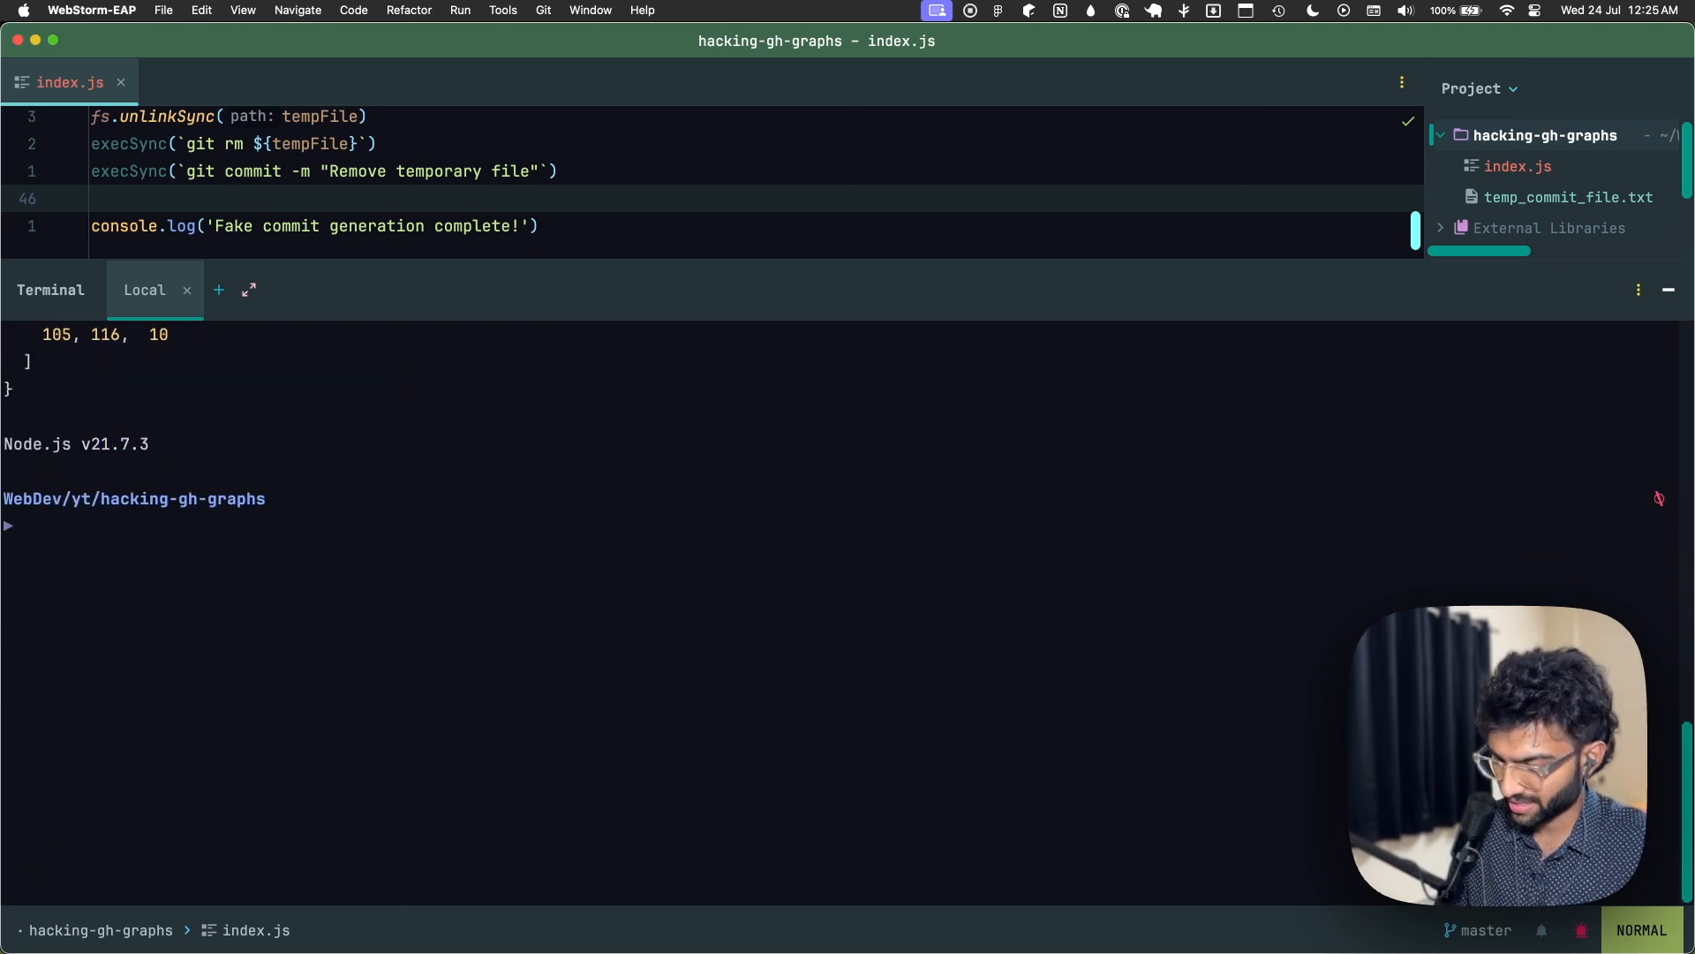
{"action": "type", "text": "git in"}
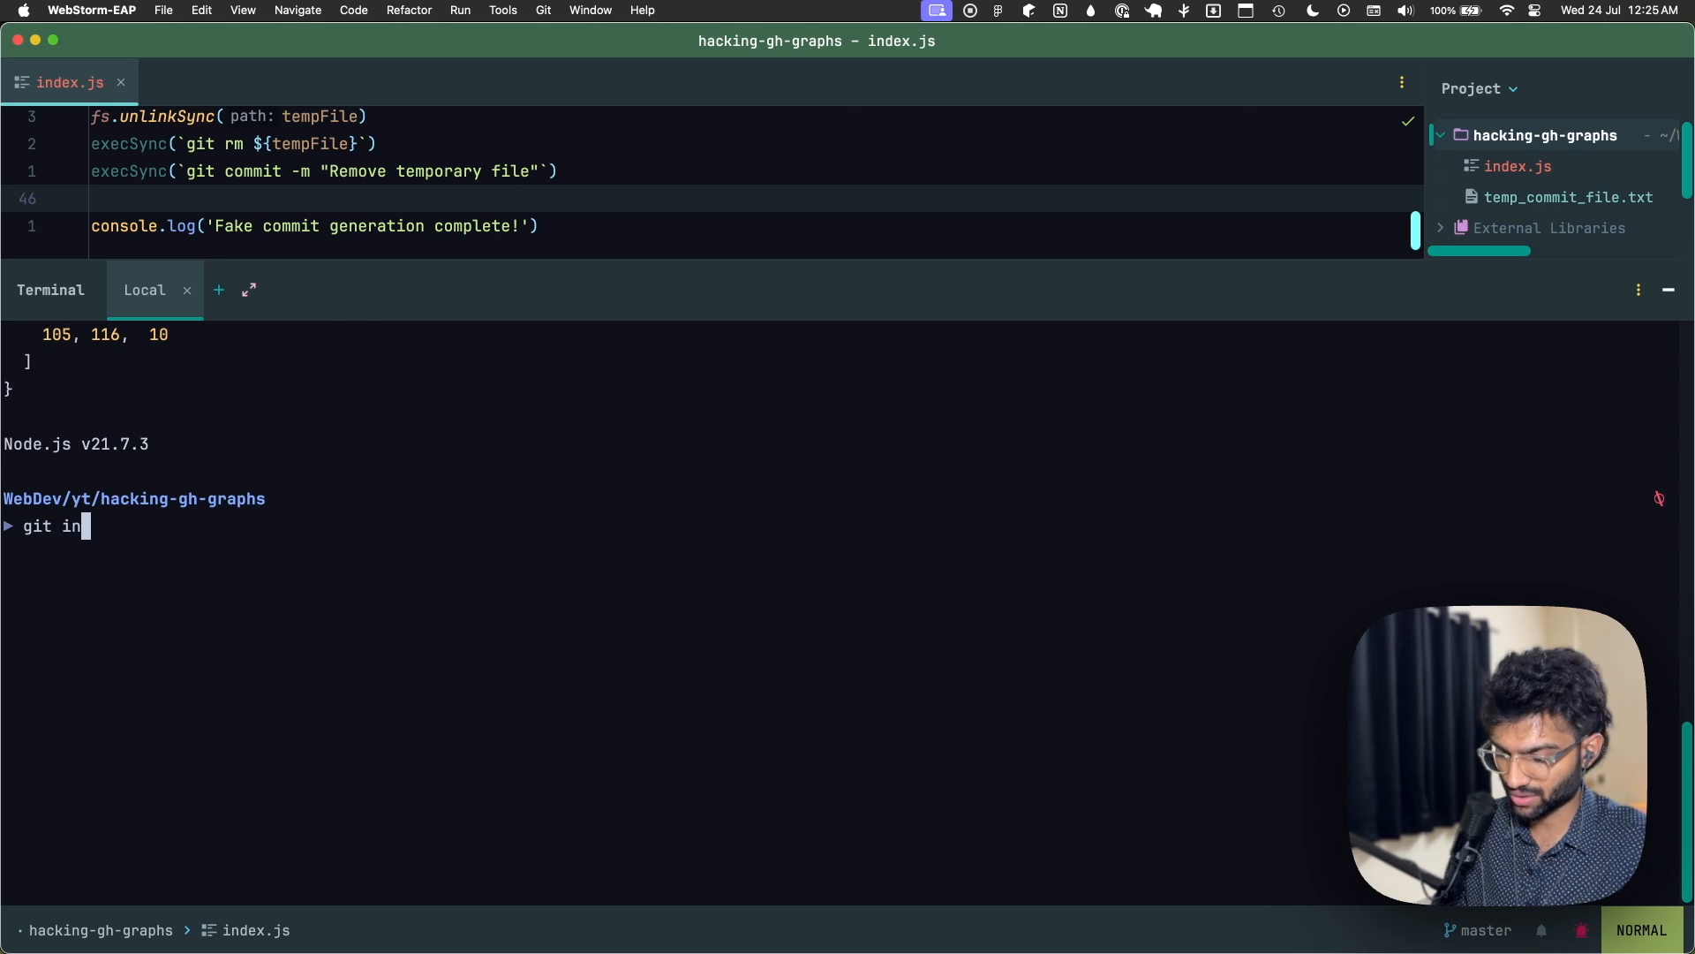
{"action": "key", "text": "Enter"}
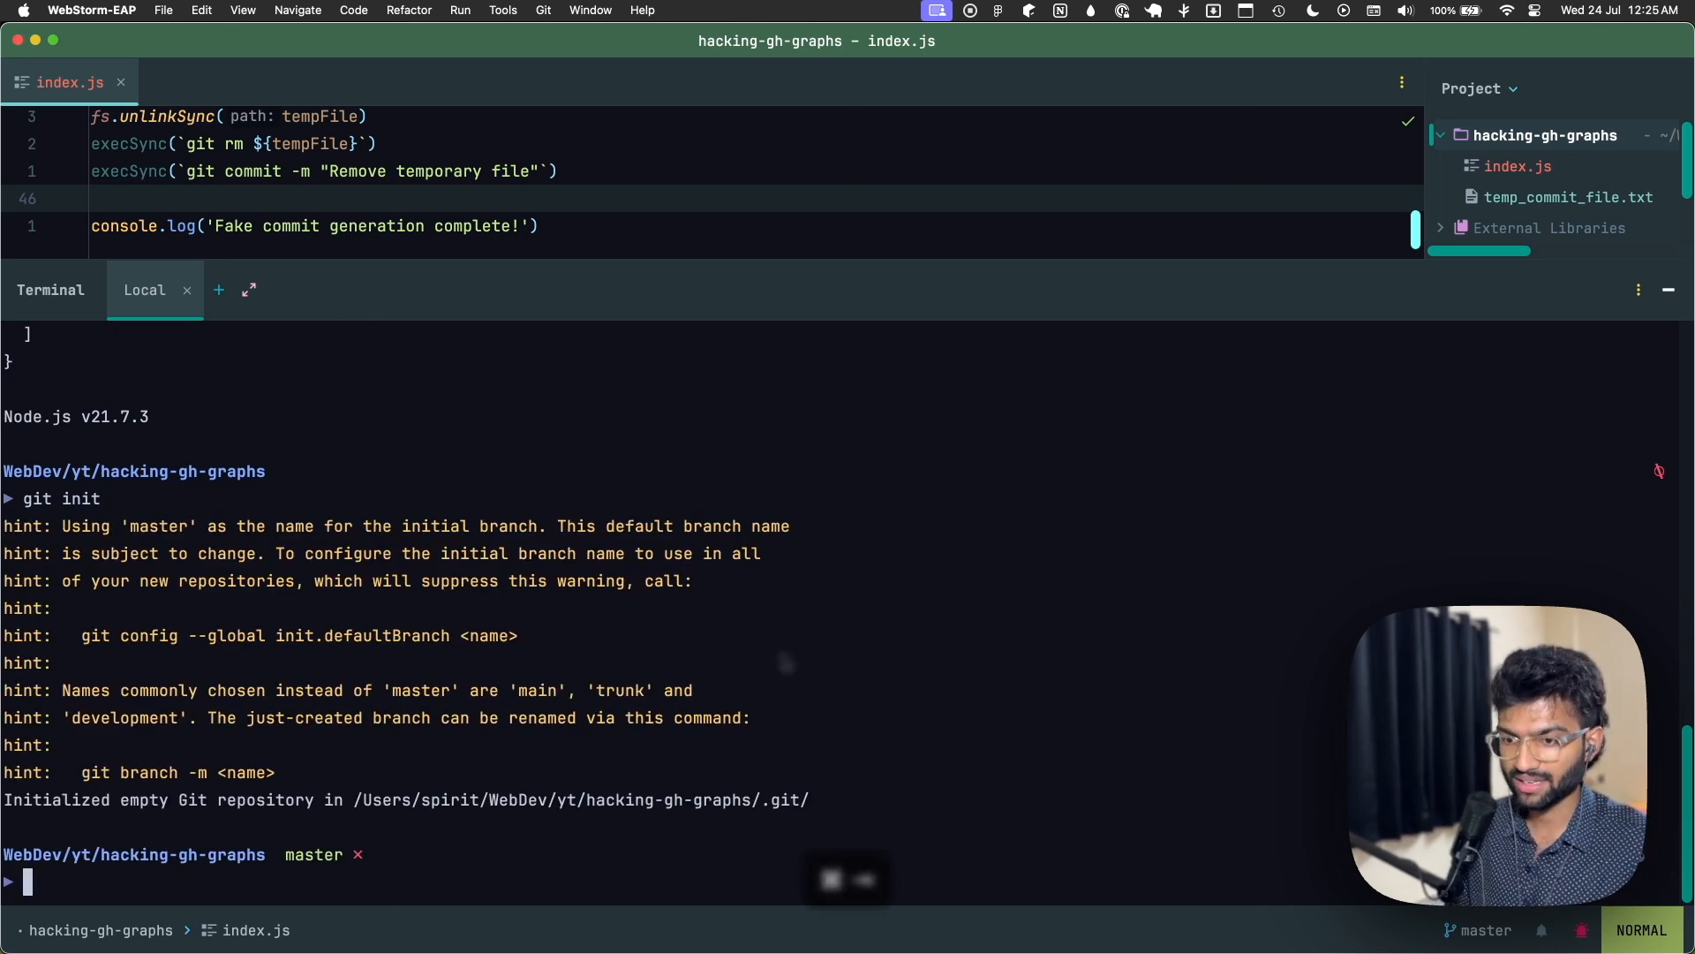
{"action": "type", "text": "gi"}
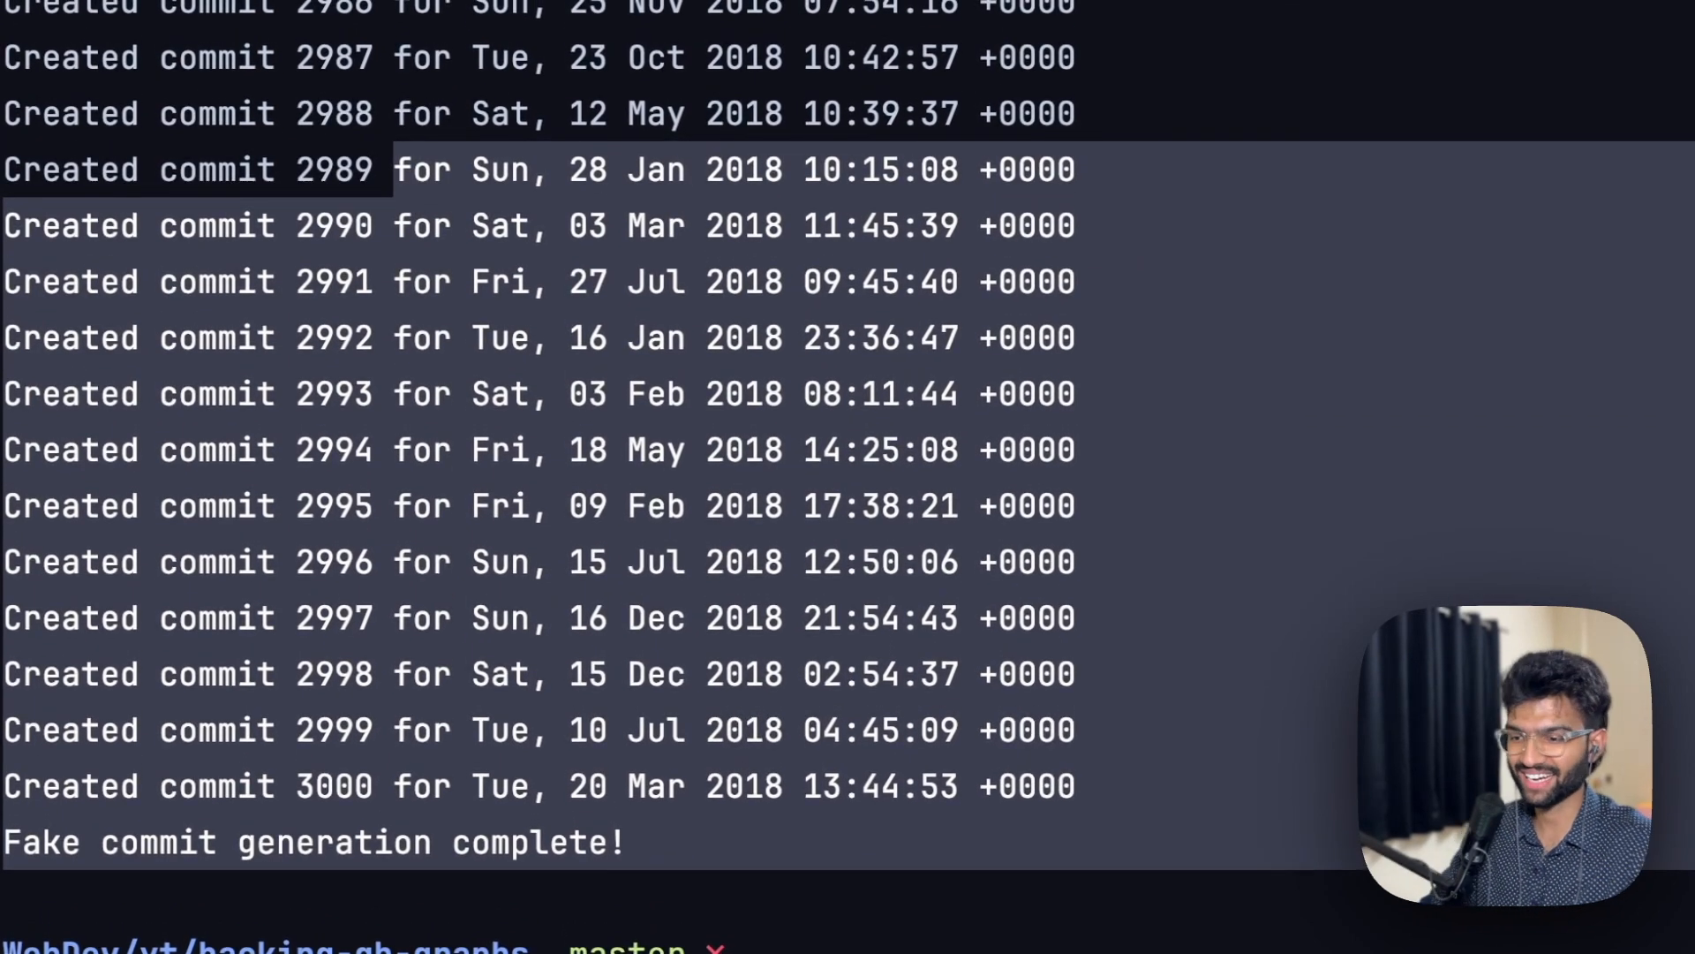
- Page through git log to verify the 3000 backdated 2018 commits
{"action": "type", "text": "fir"}
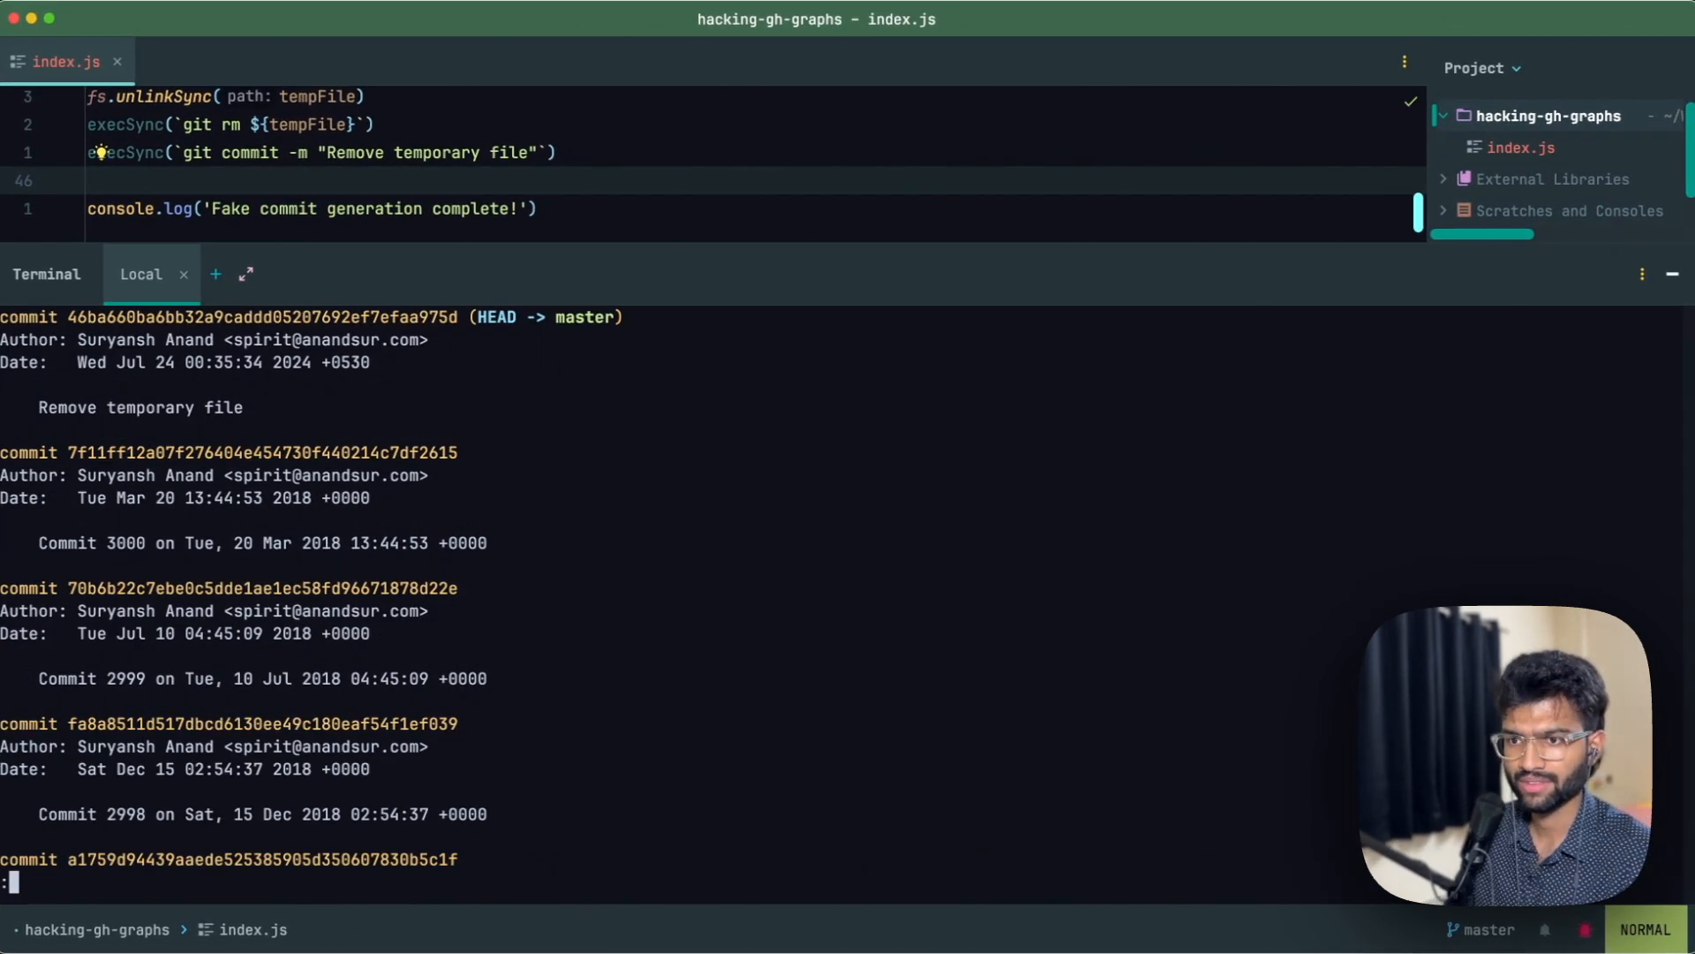
{"action": "scroll", "scroll_direction": "down", "scroll_amount": 3}
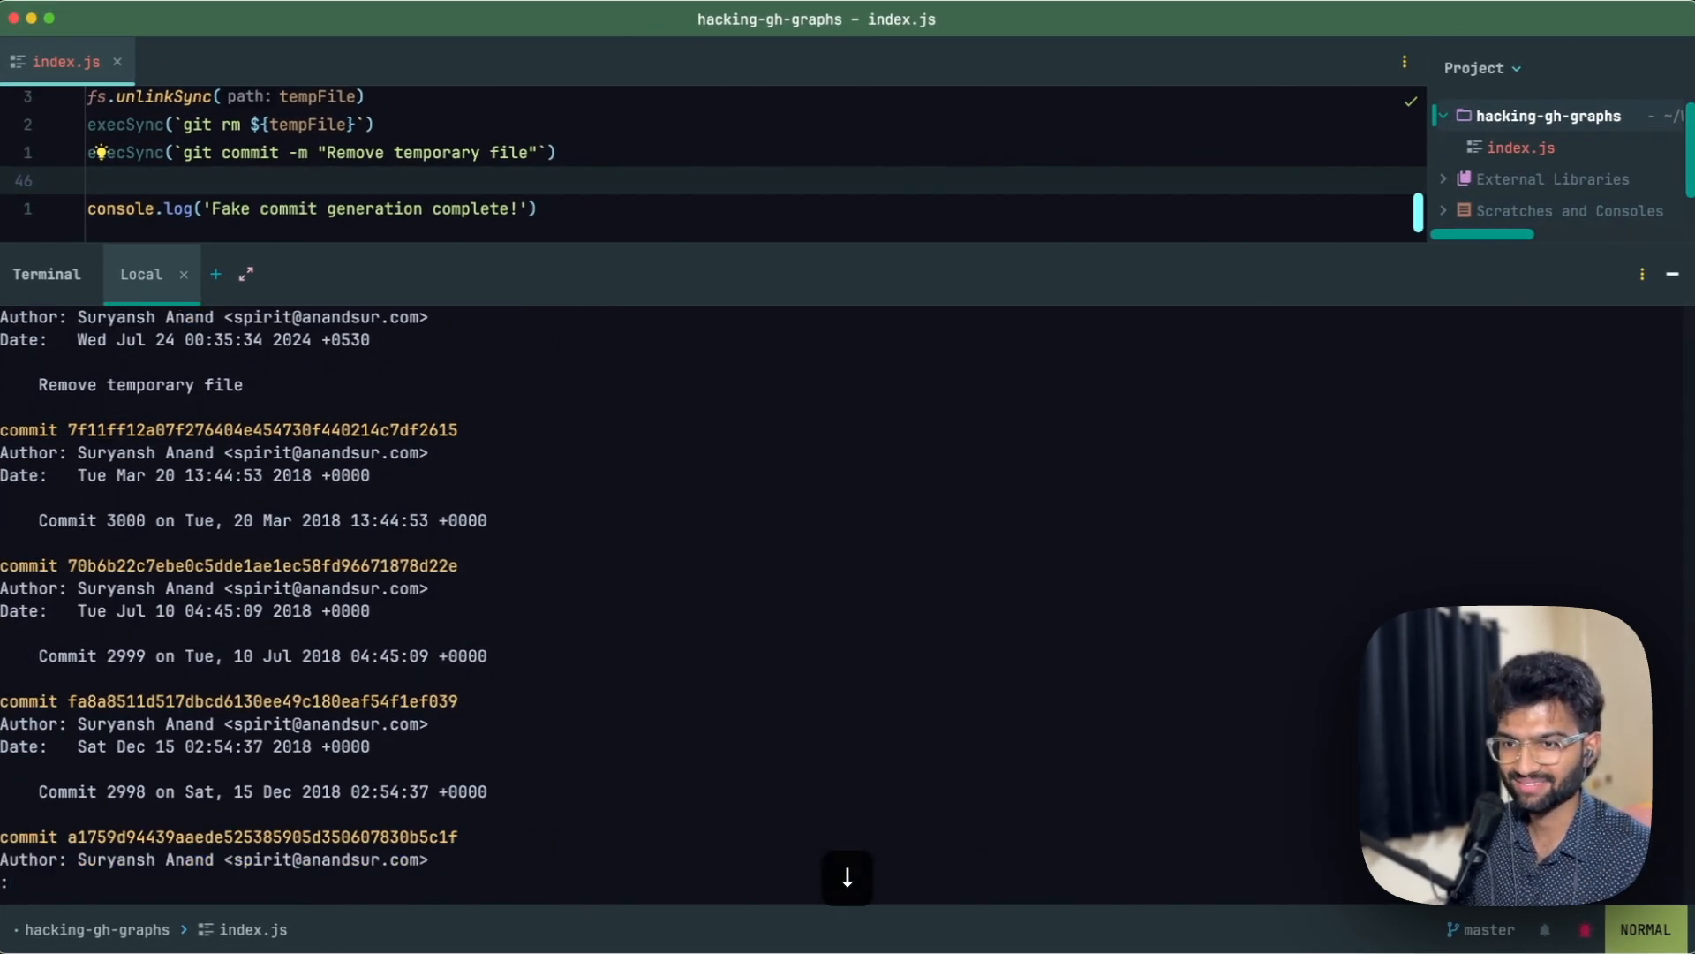
{"action": "scroll", "scroll_direction": "down", "scroll_amount": 3}
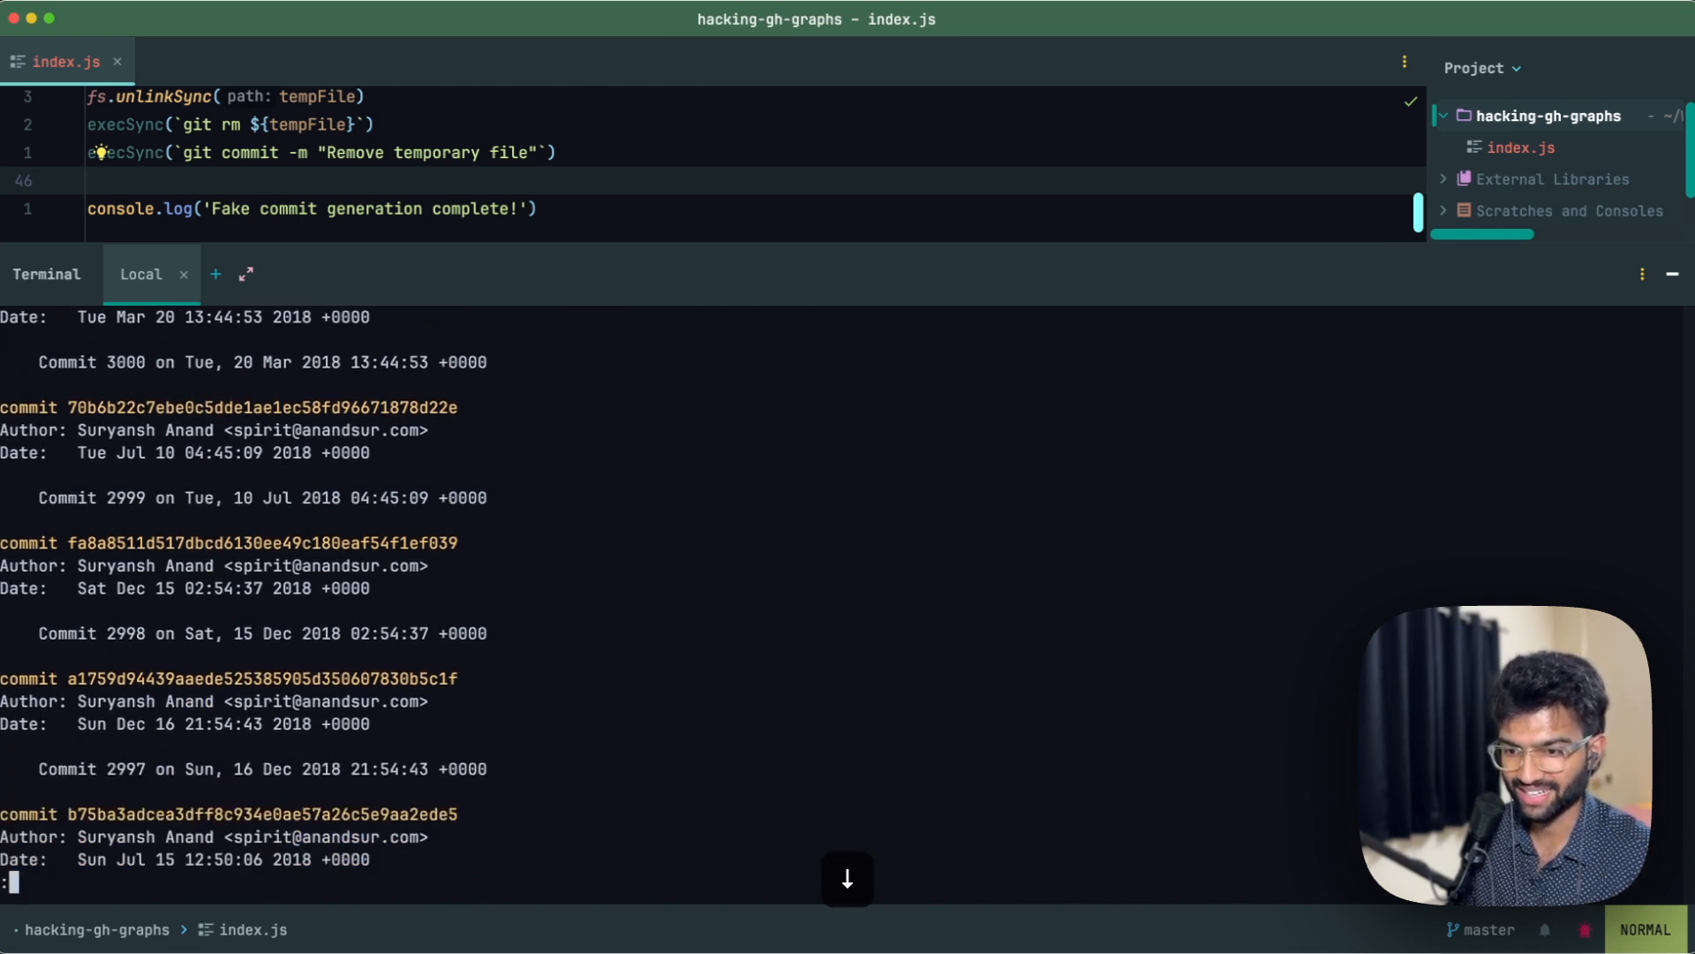
{"action": "scroll", "scroll_direction": "down", "scroll_amount": 3}
{"action": "type", "text": "g"}
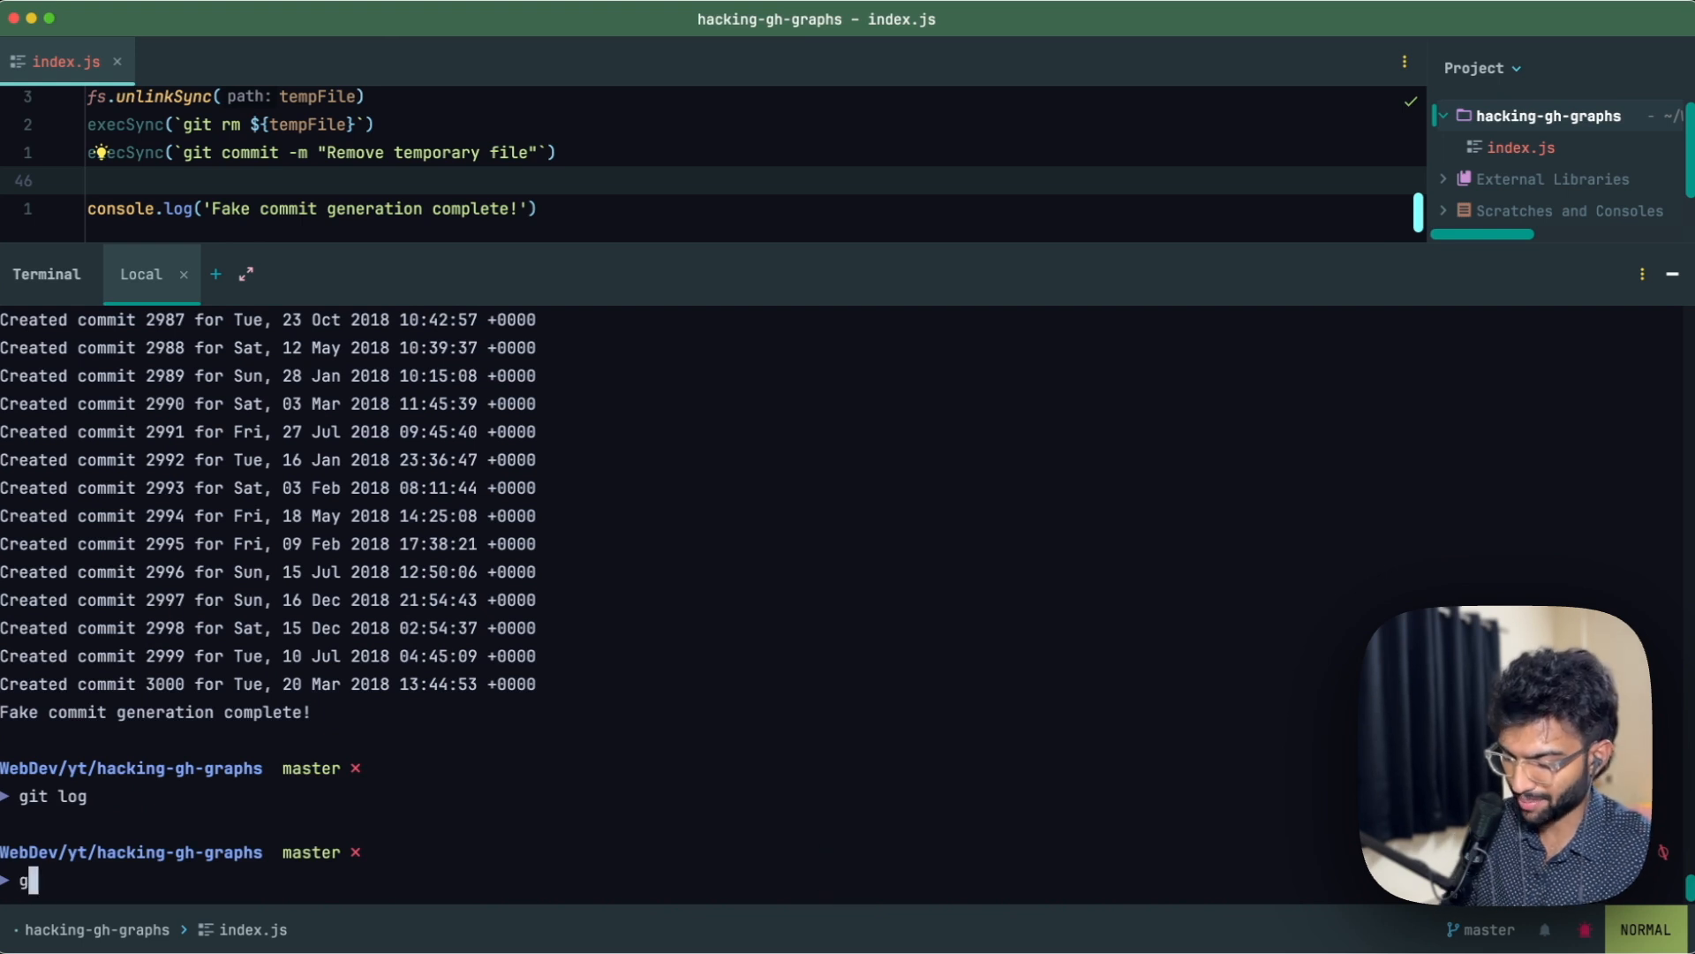
{"action": "key", "text": "Enter"}
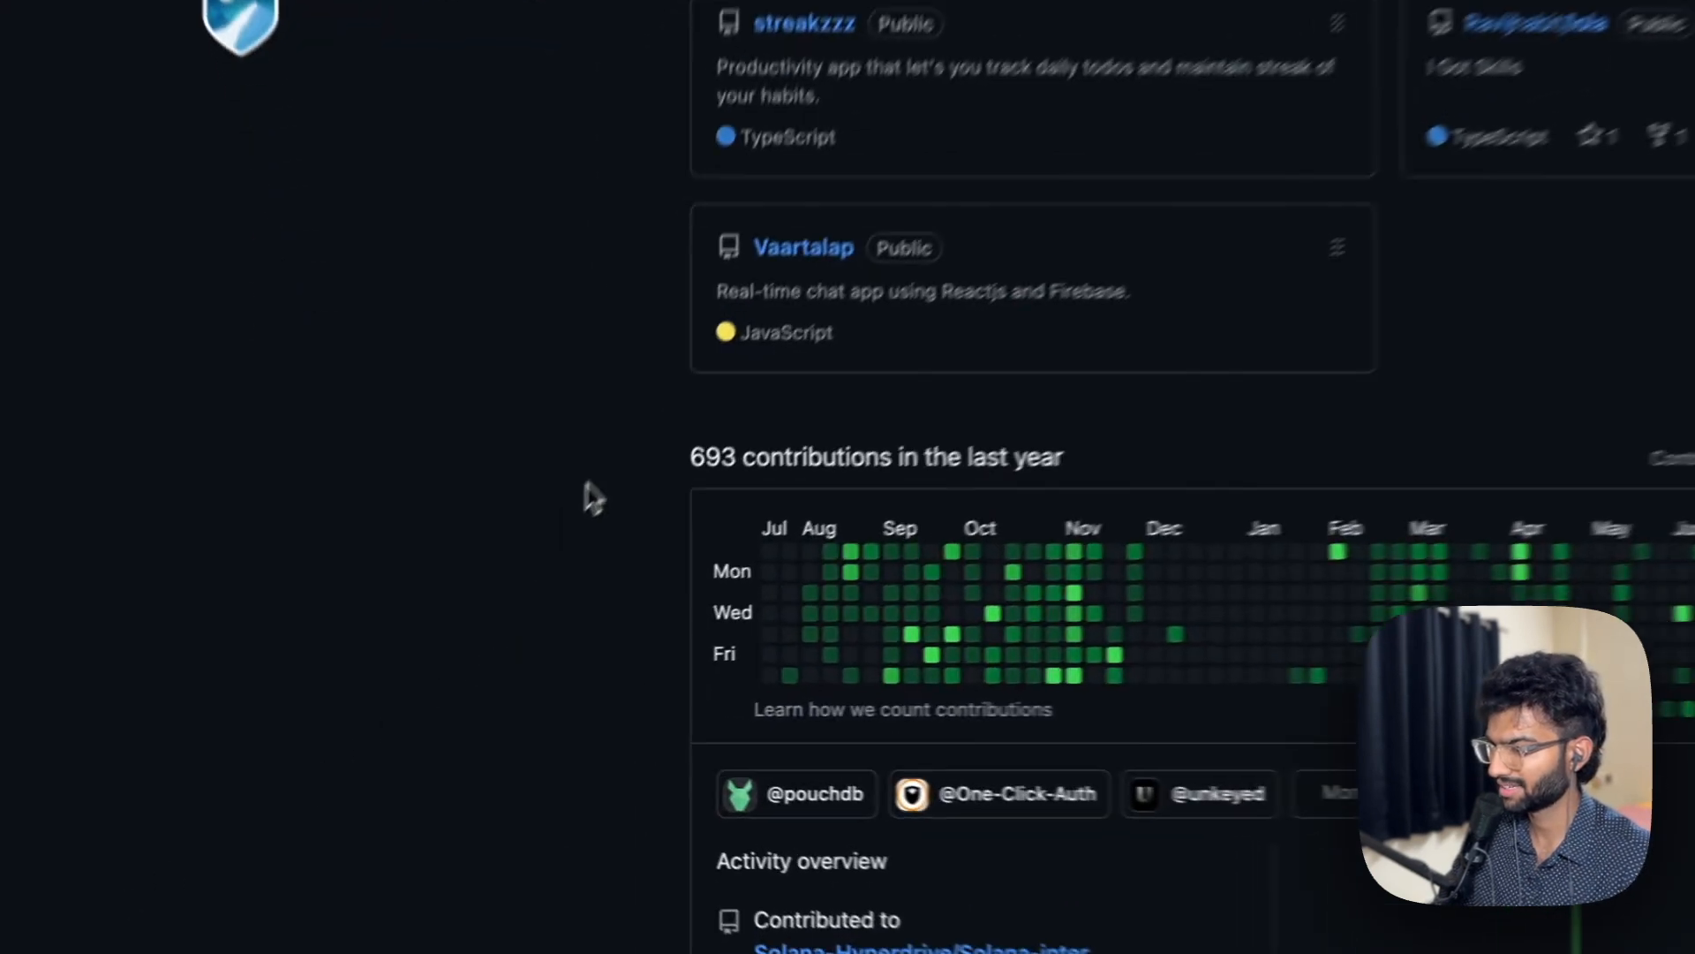
- Scroll the GitHub profile down to the graph showing 693 contributions
{"action": "scroll", "scroll_direction": "down", "scroll_amount": 3}
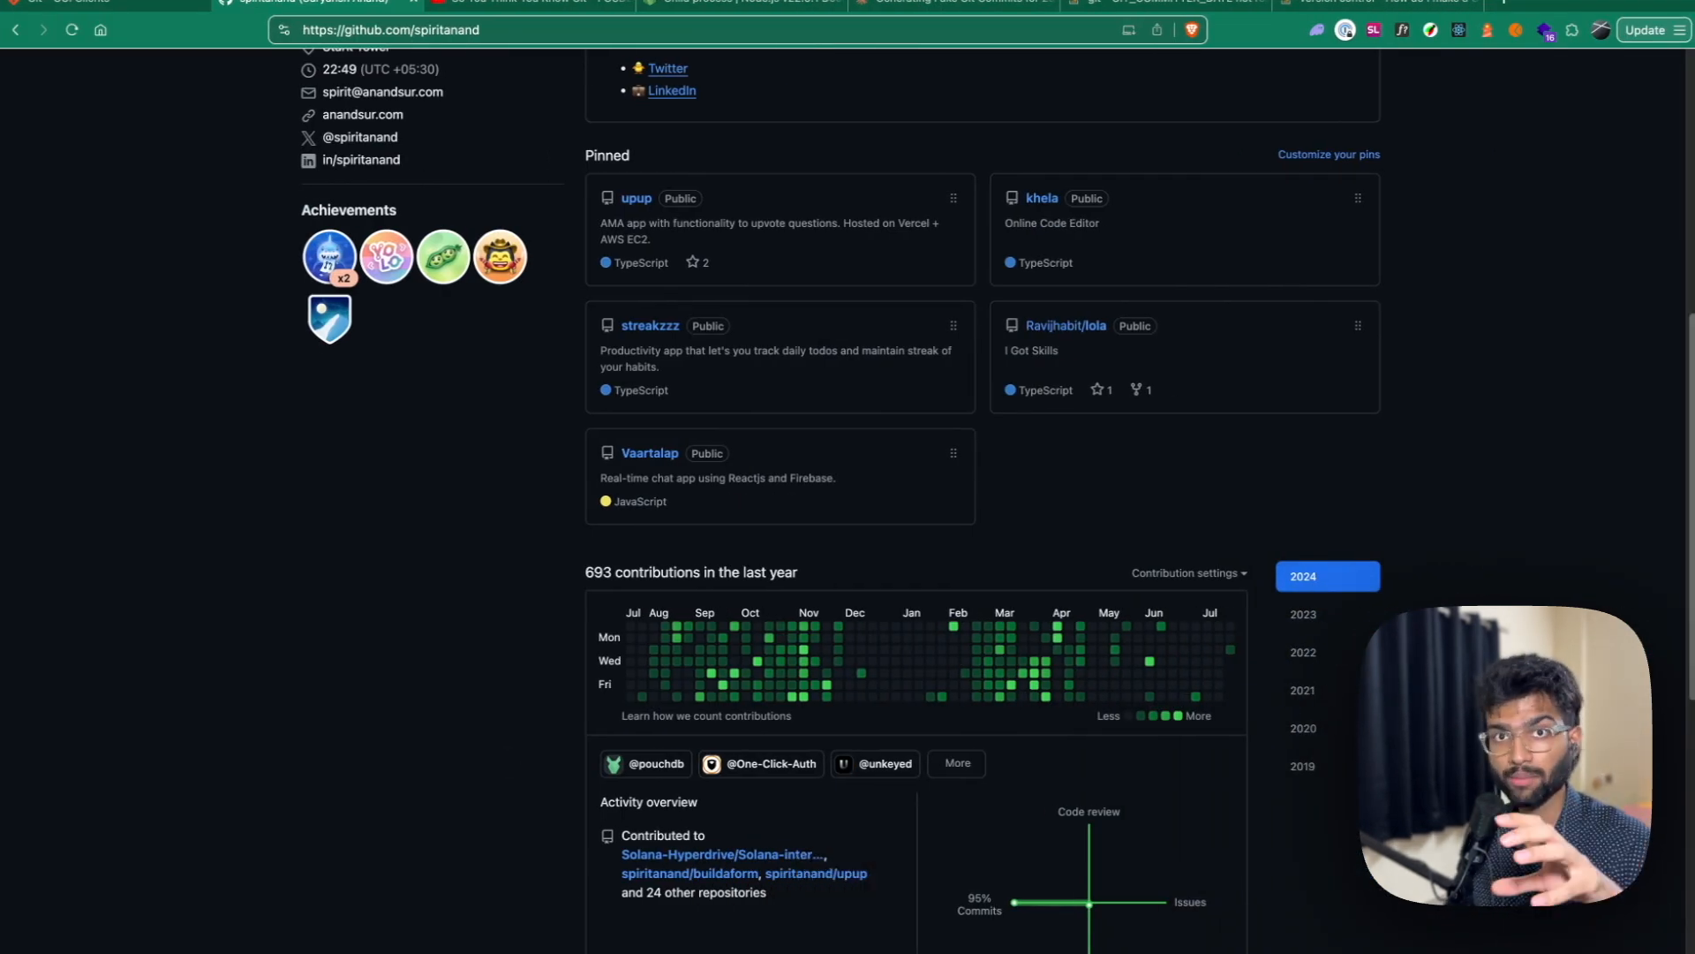
{"action": "mouse_move", "coordinate": [692, 754]}
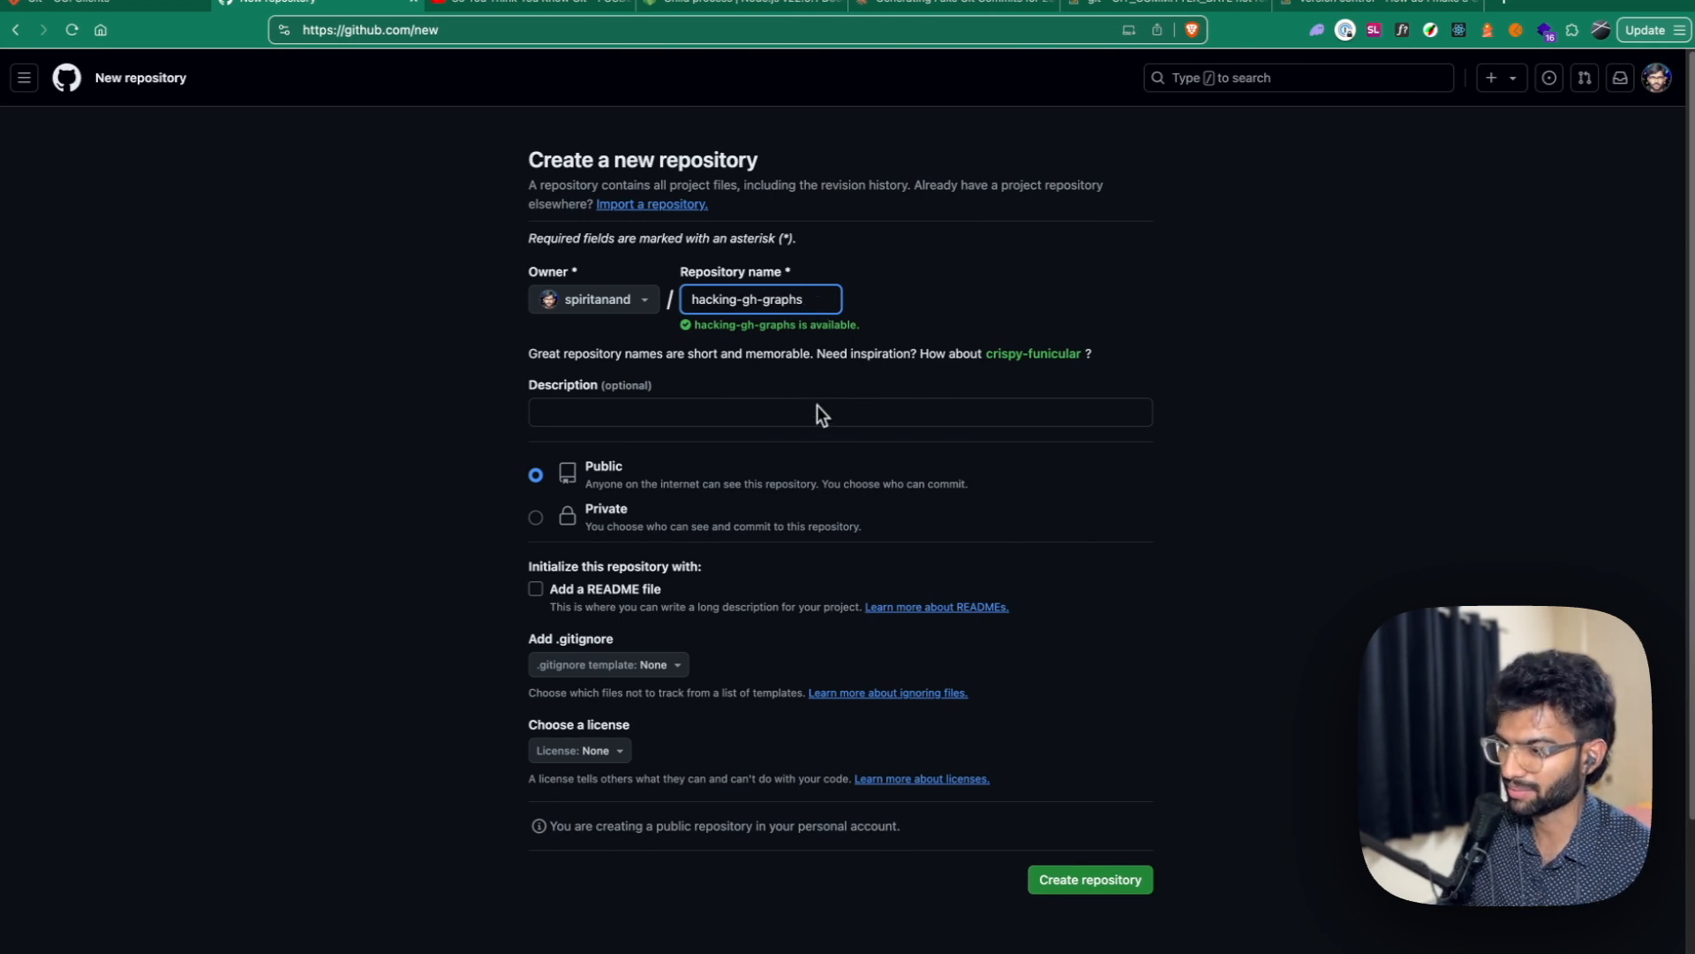
- Create the public hacking-gh-graphs repository from the GitHub new-repository form
{"action": "left_click", "coordinate": [1090, 879]}
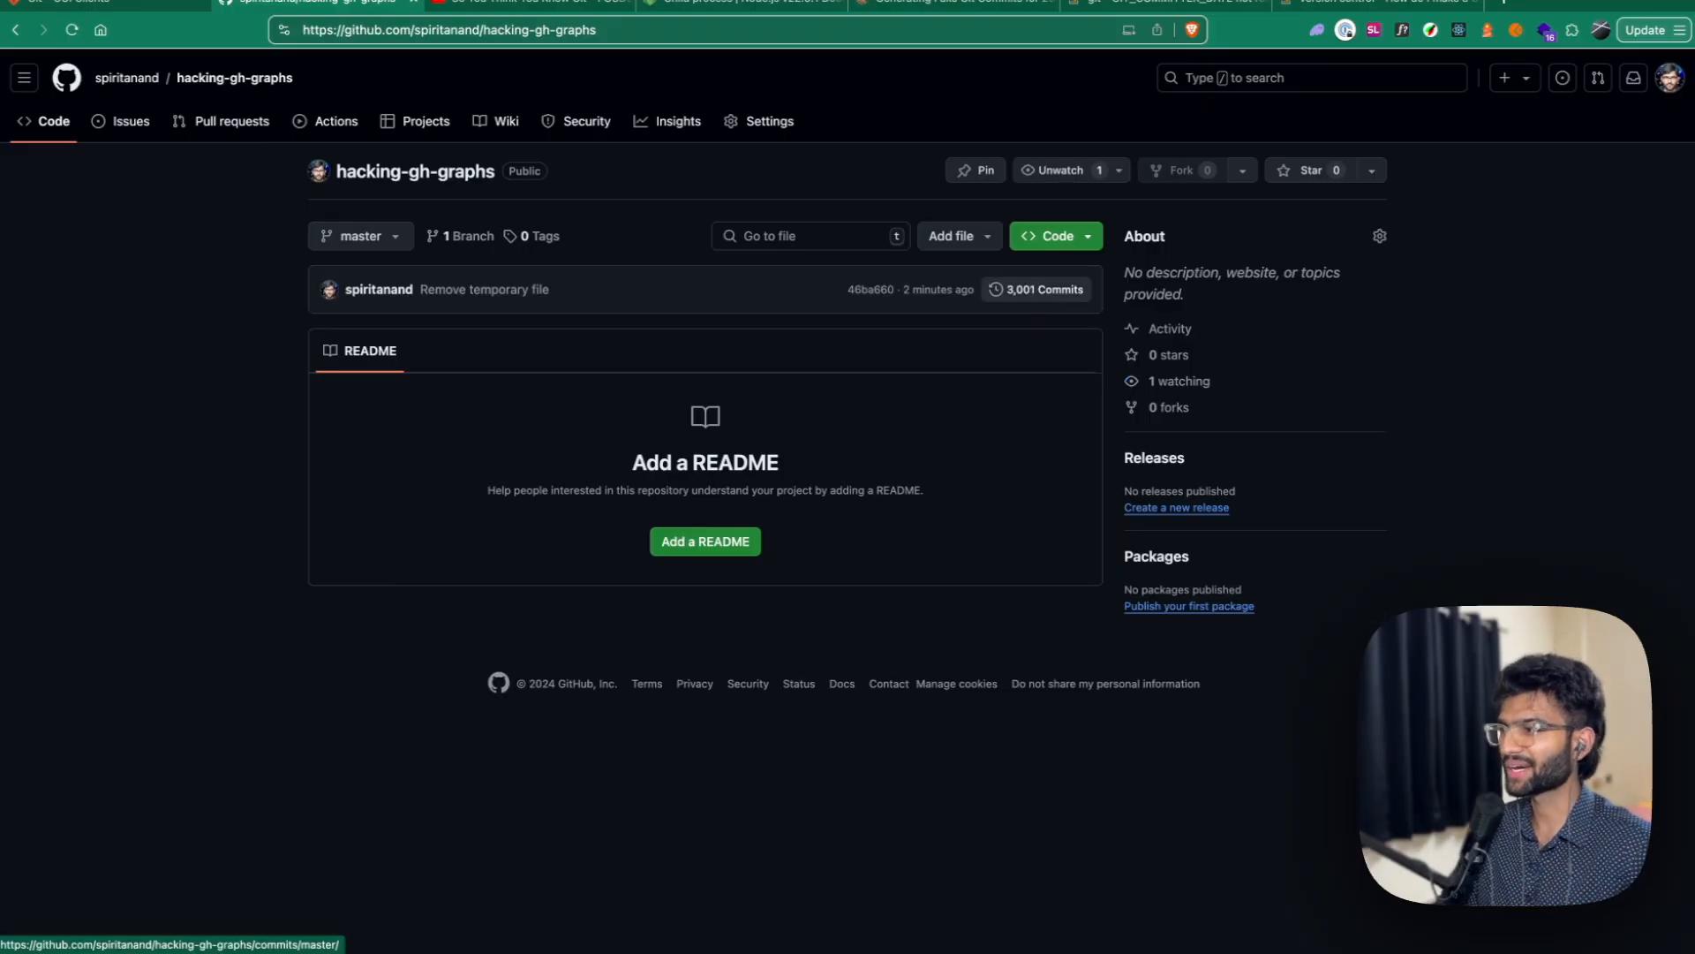
- From the avatar menu go to the profile and select 2018 to see 3,000 contributions
{"action": "left_click", "coordinate": [1669, 76]}
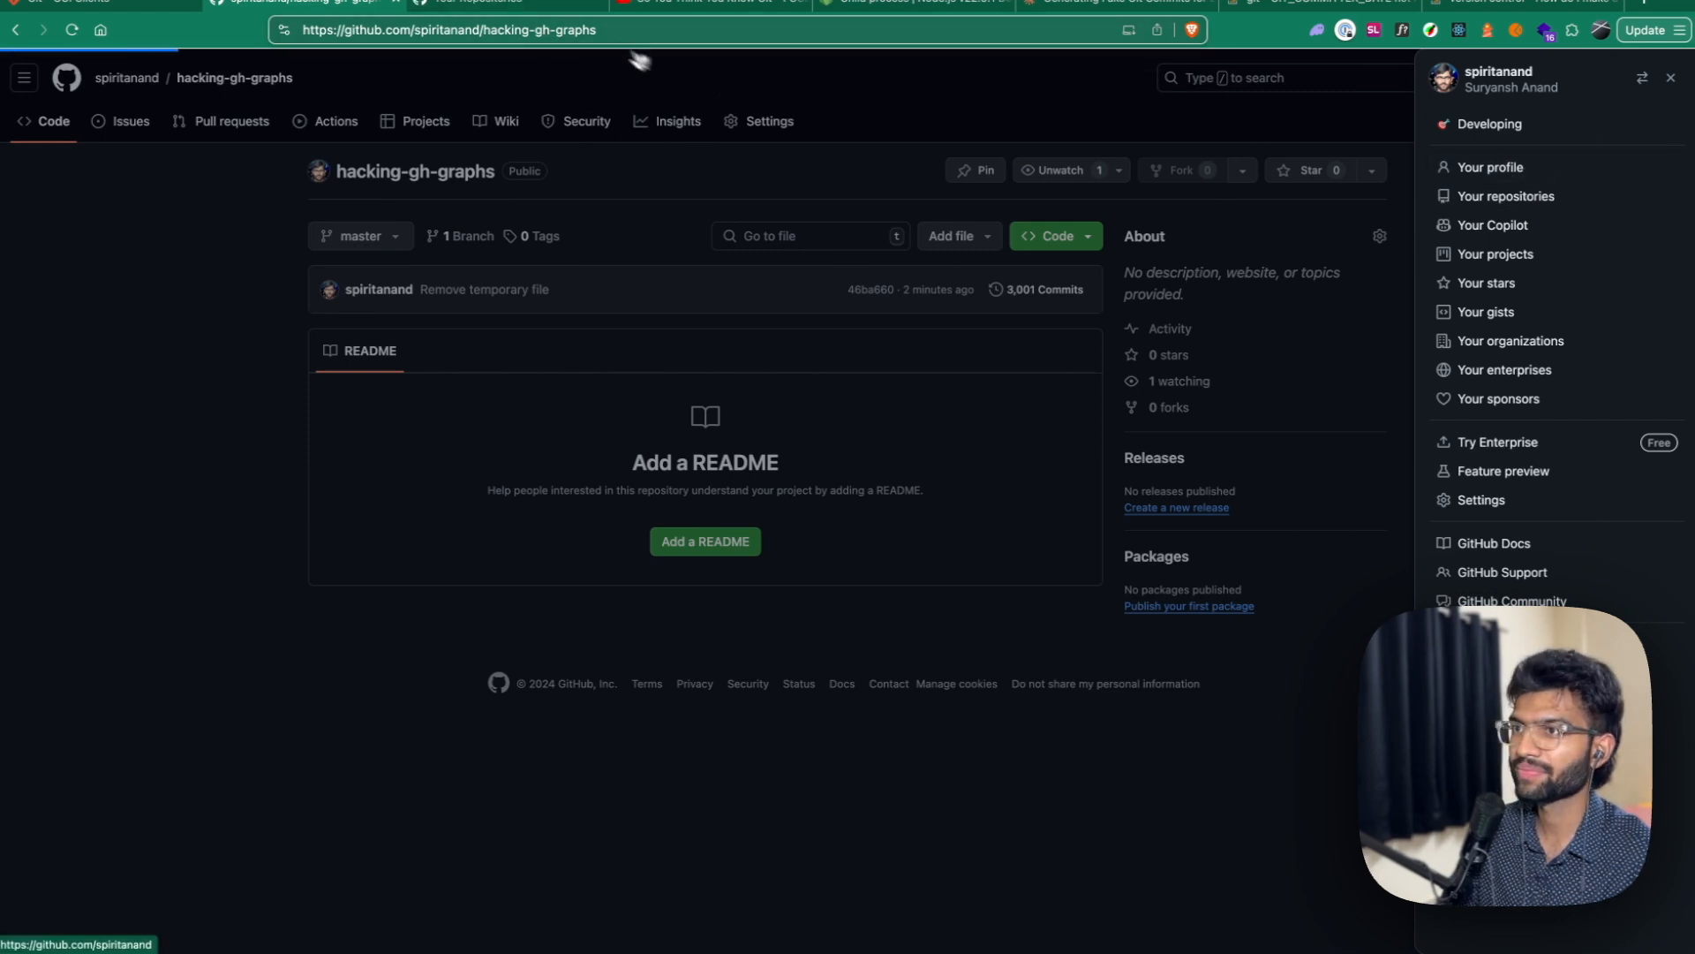
{"action": "left_click", "coordinate": [1494, 166]}
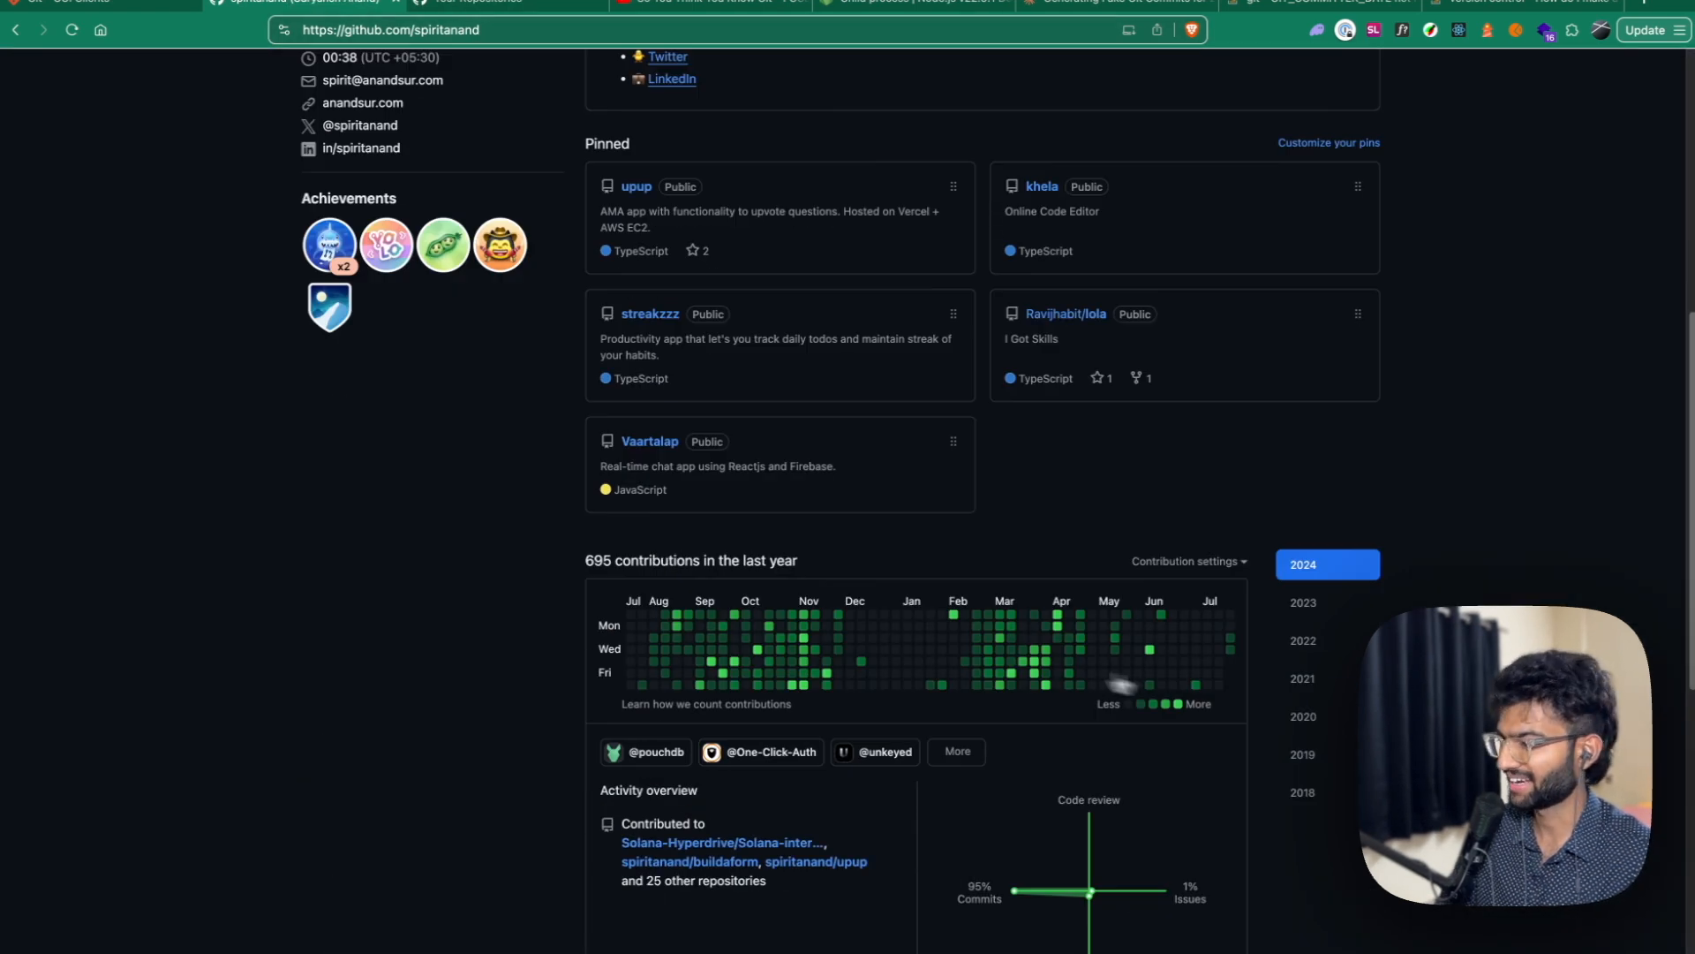
{"action": "left_click", "coordinate": [1304, 791]}
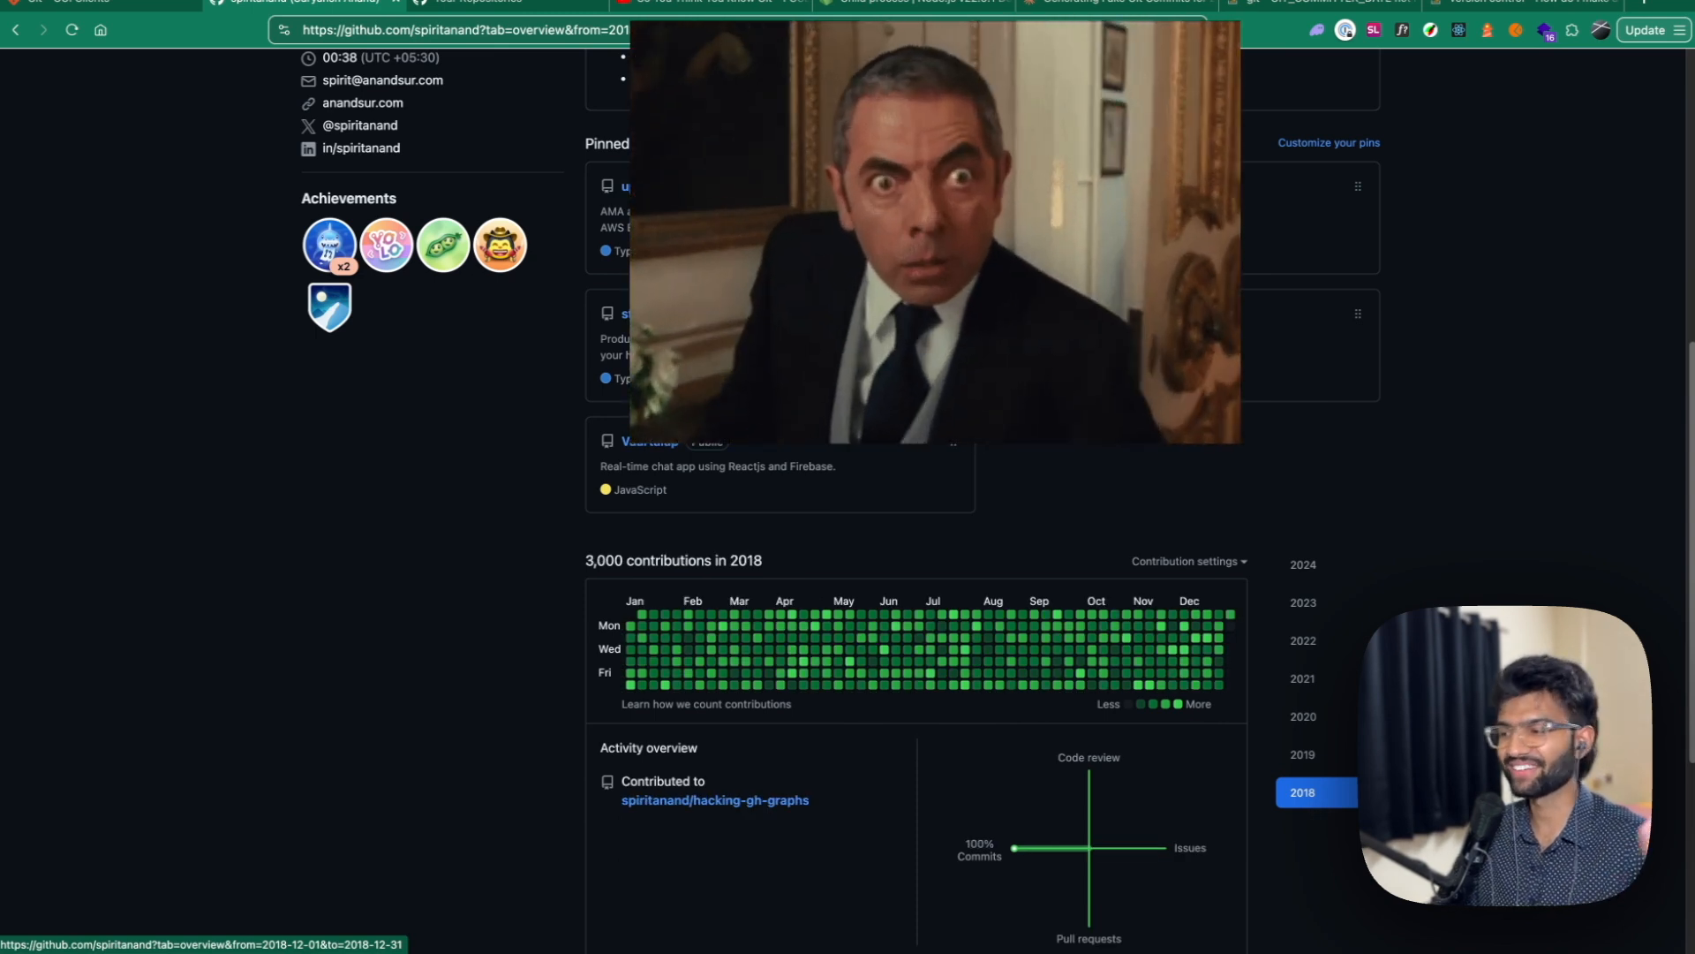
{"action": "scroll", "scroll_direction": "down", "scroll_amount": 3}
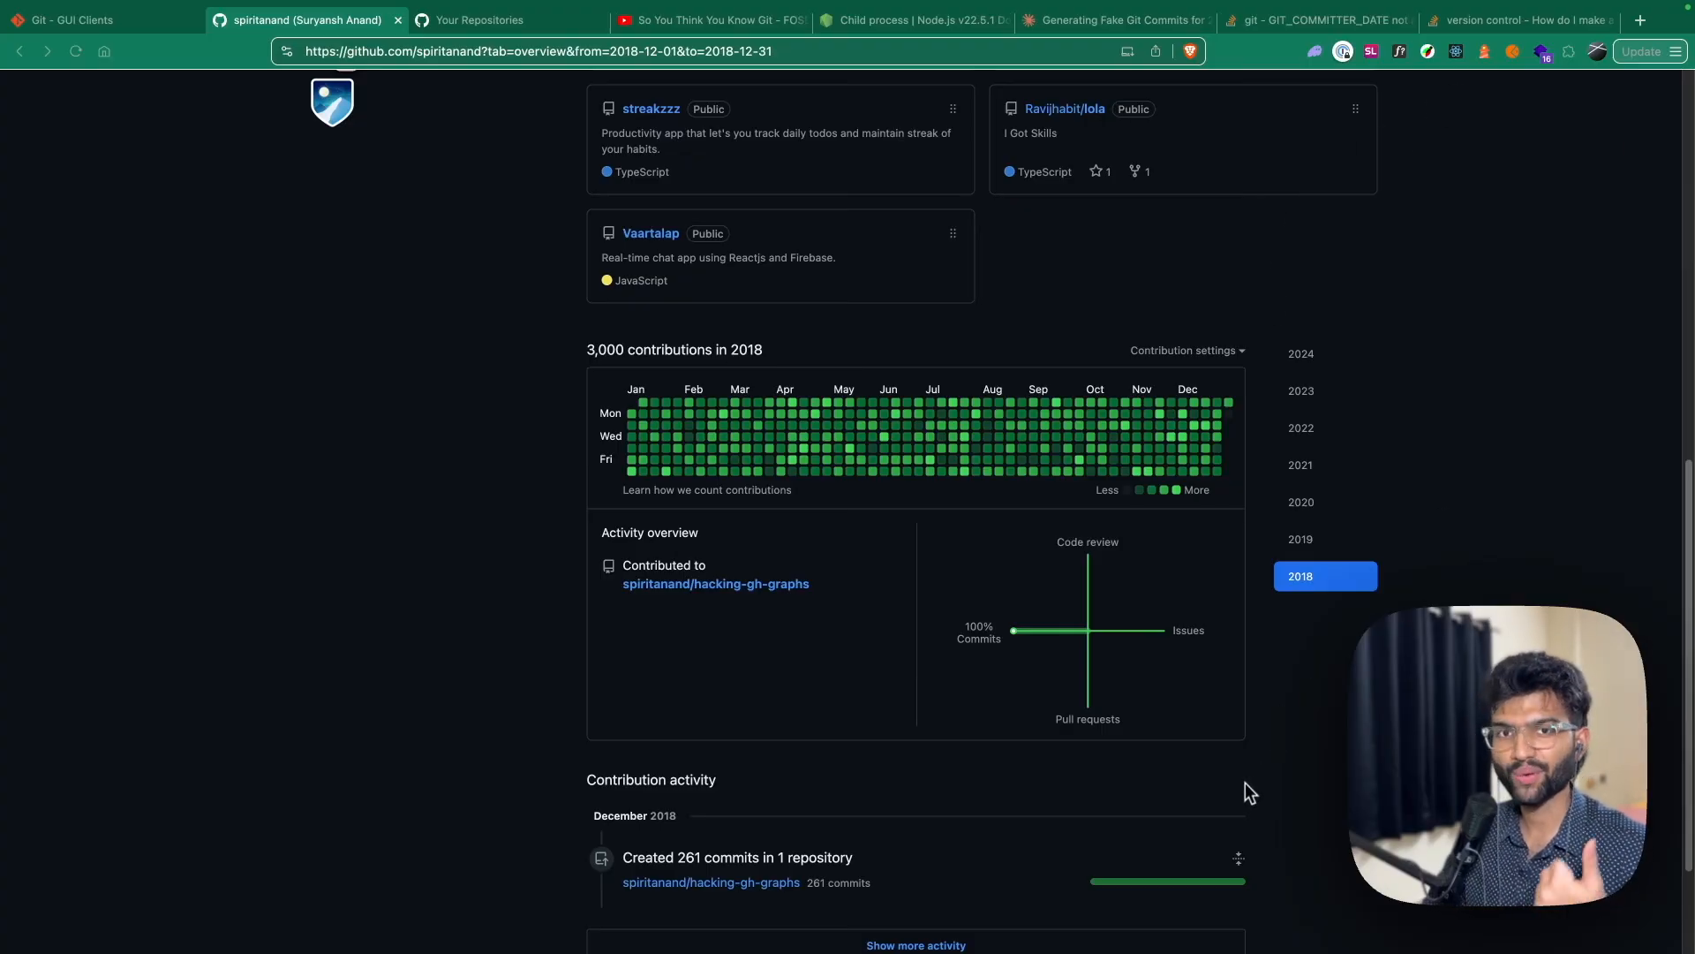
- Navigate from Repositories into hacking-gh-graphs to begin deleting it
{"action": "scroll", "scroll_direction": "up", "scroll_amount": 3}
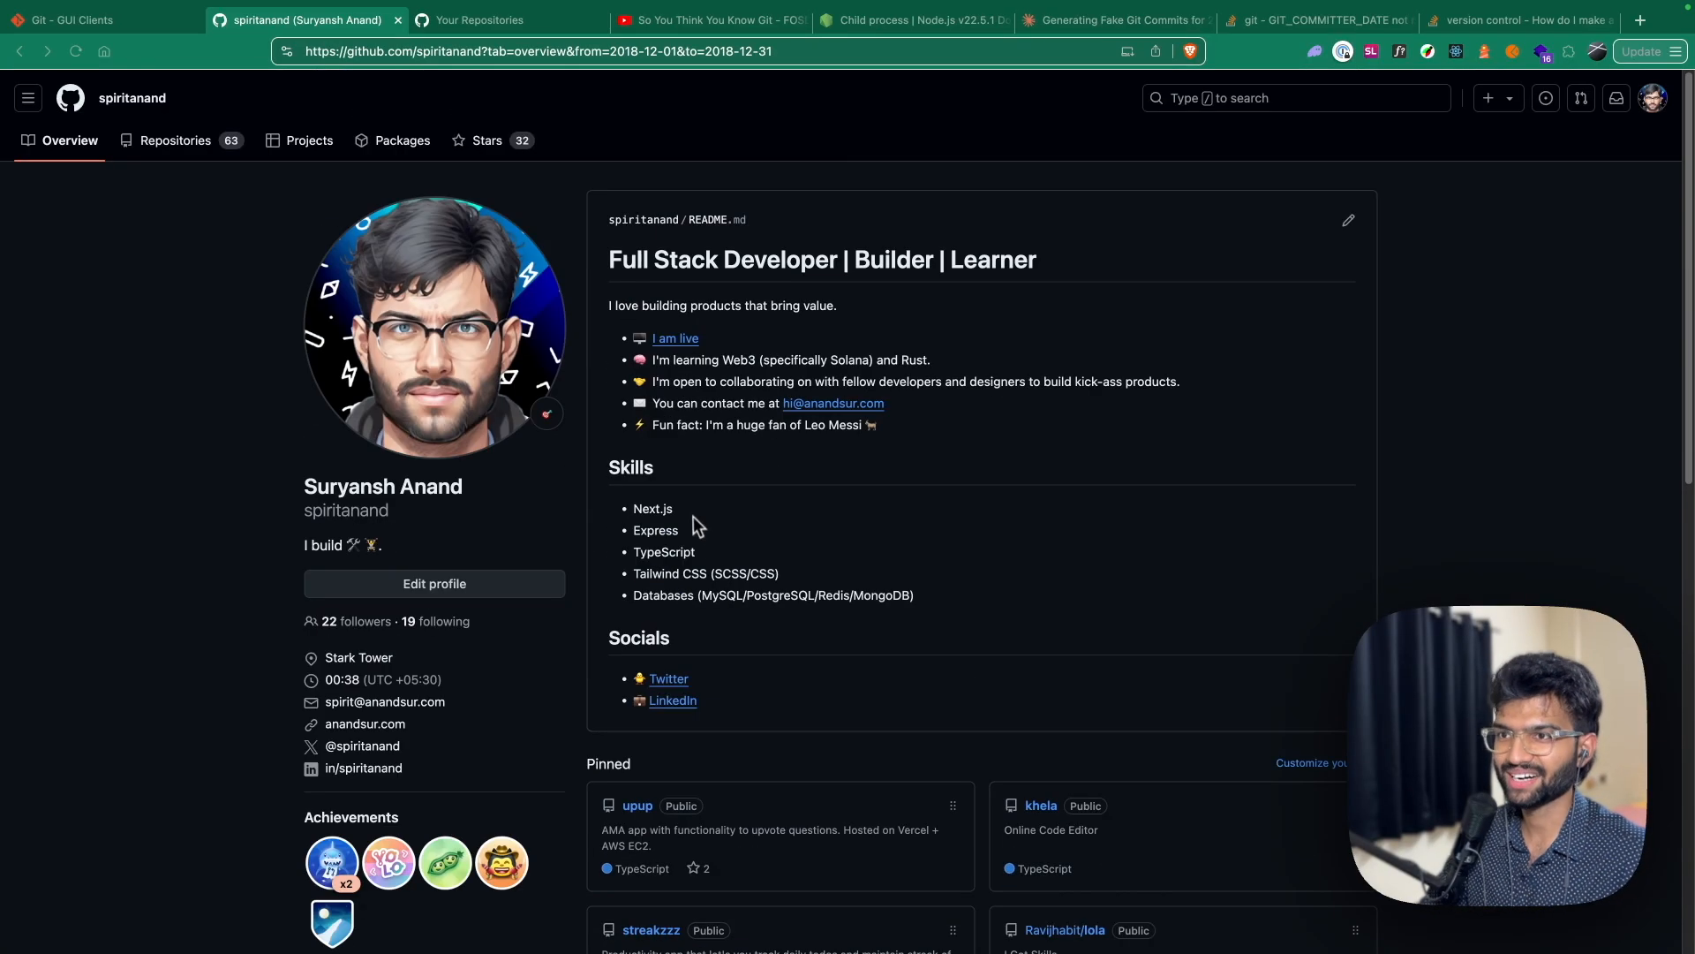
{"action": "mouse_move", "coordinate": [433, 325]}
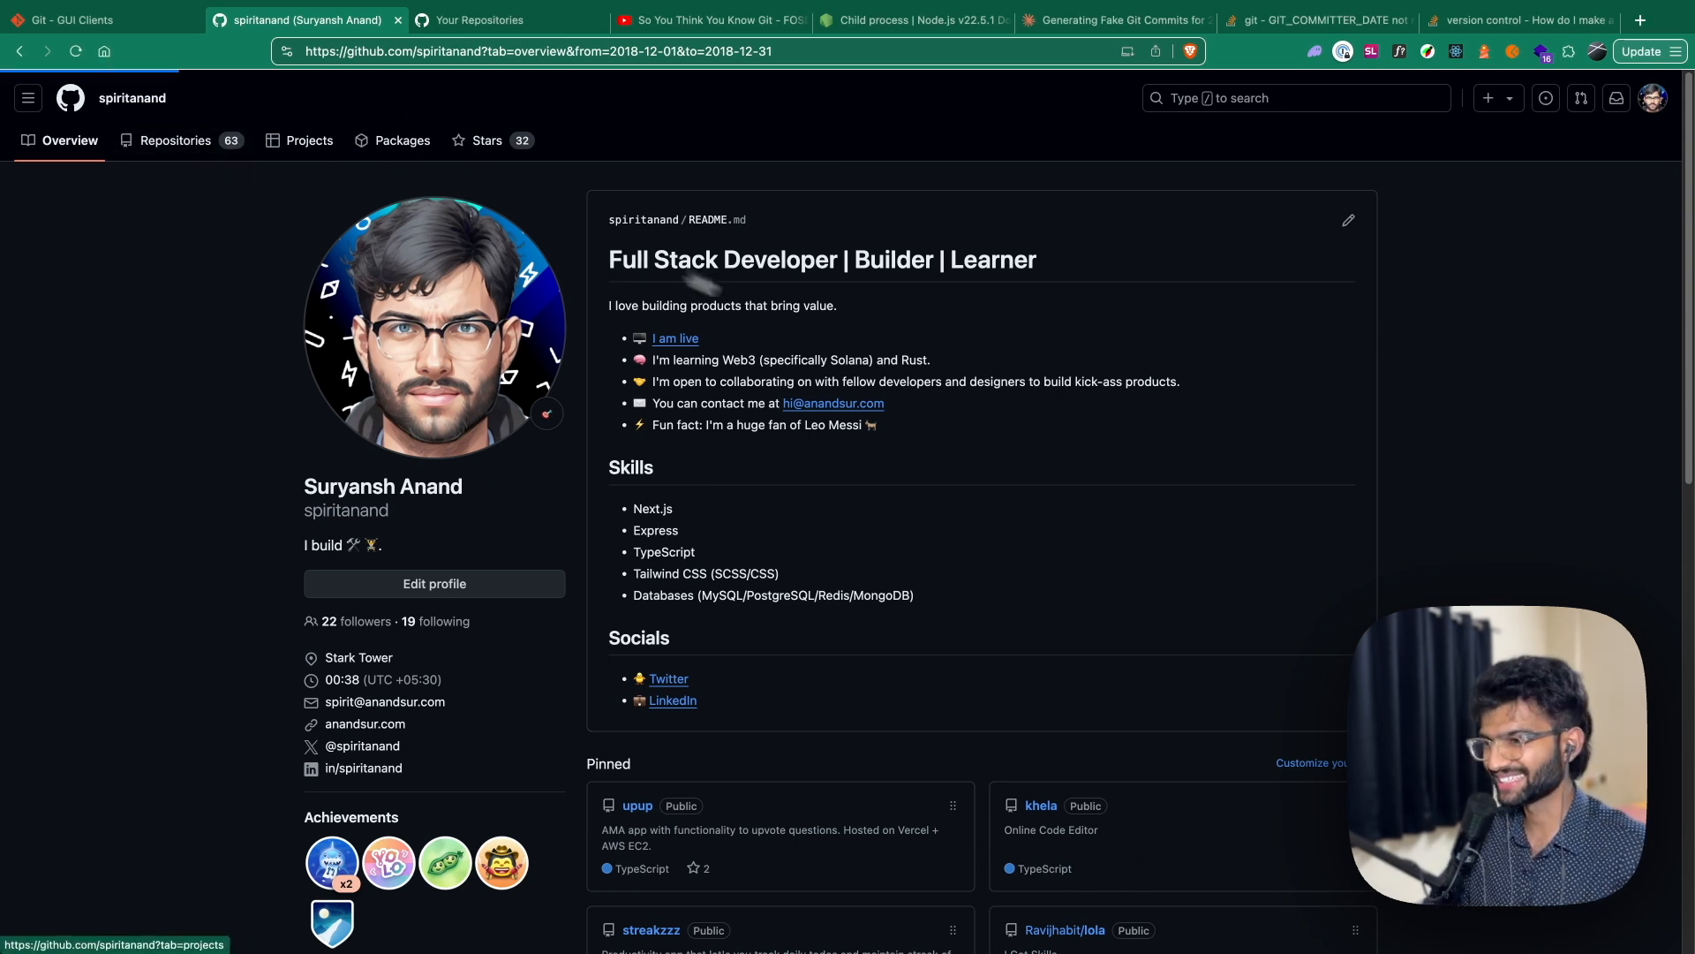
{"action": "left_click", "coordinate": [175, 139]}
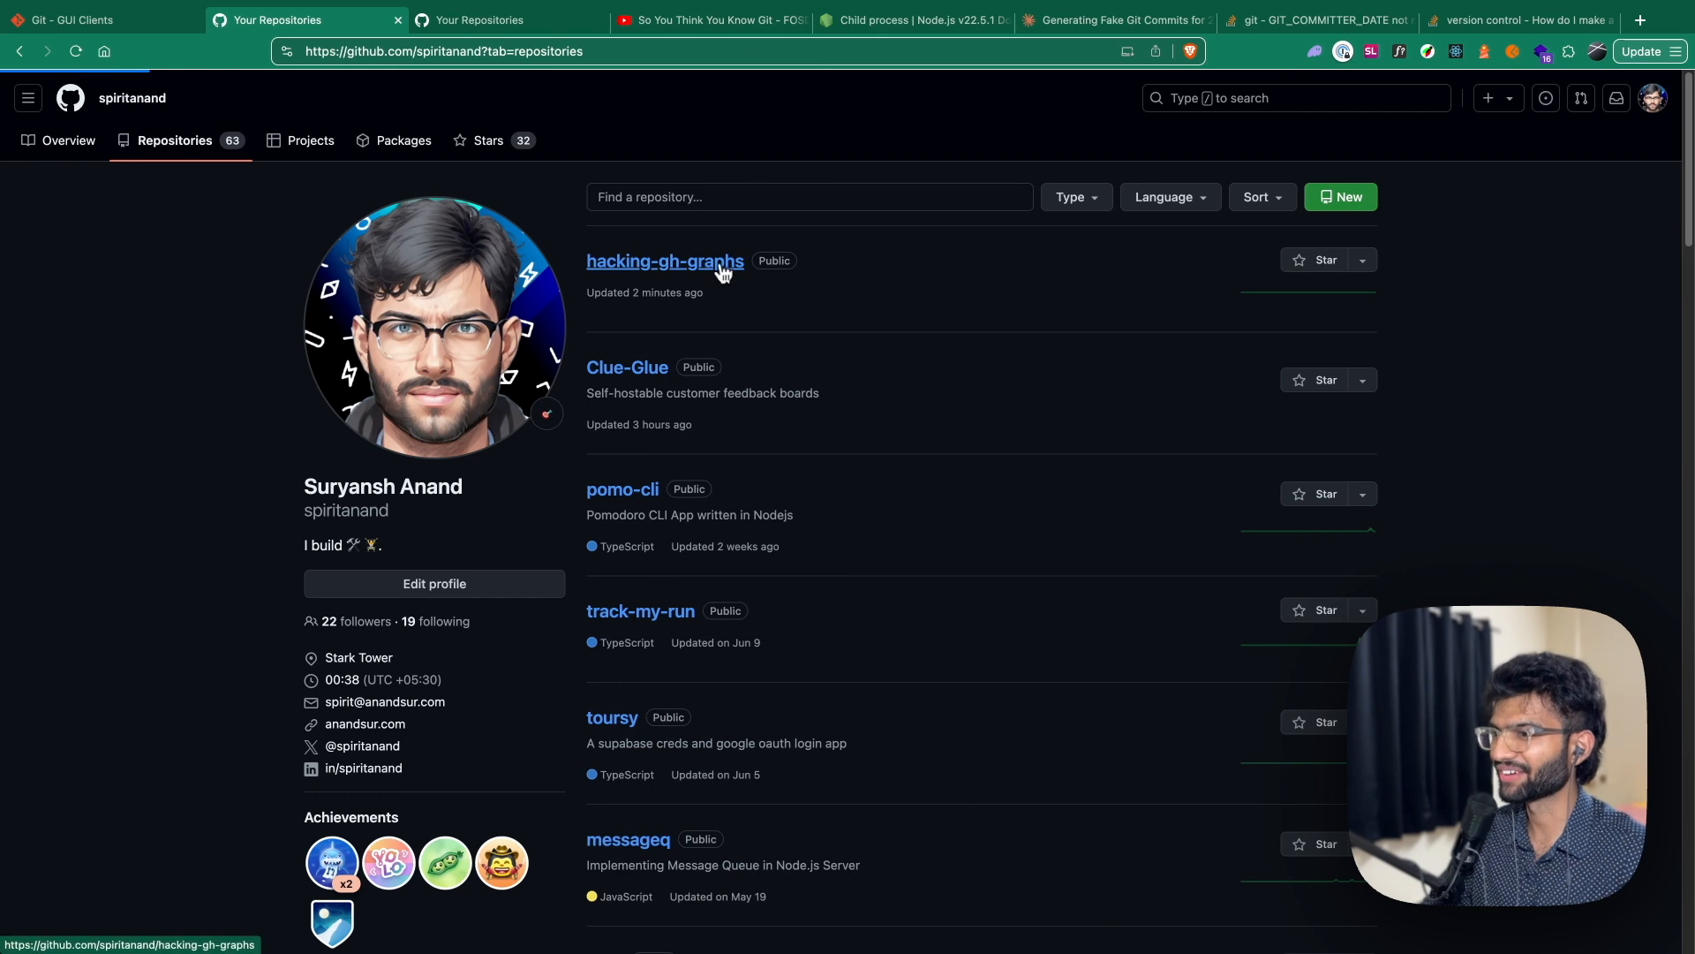
{"action": "left_click", "coordinate": [664, 261]}
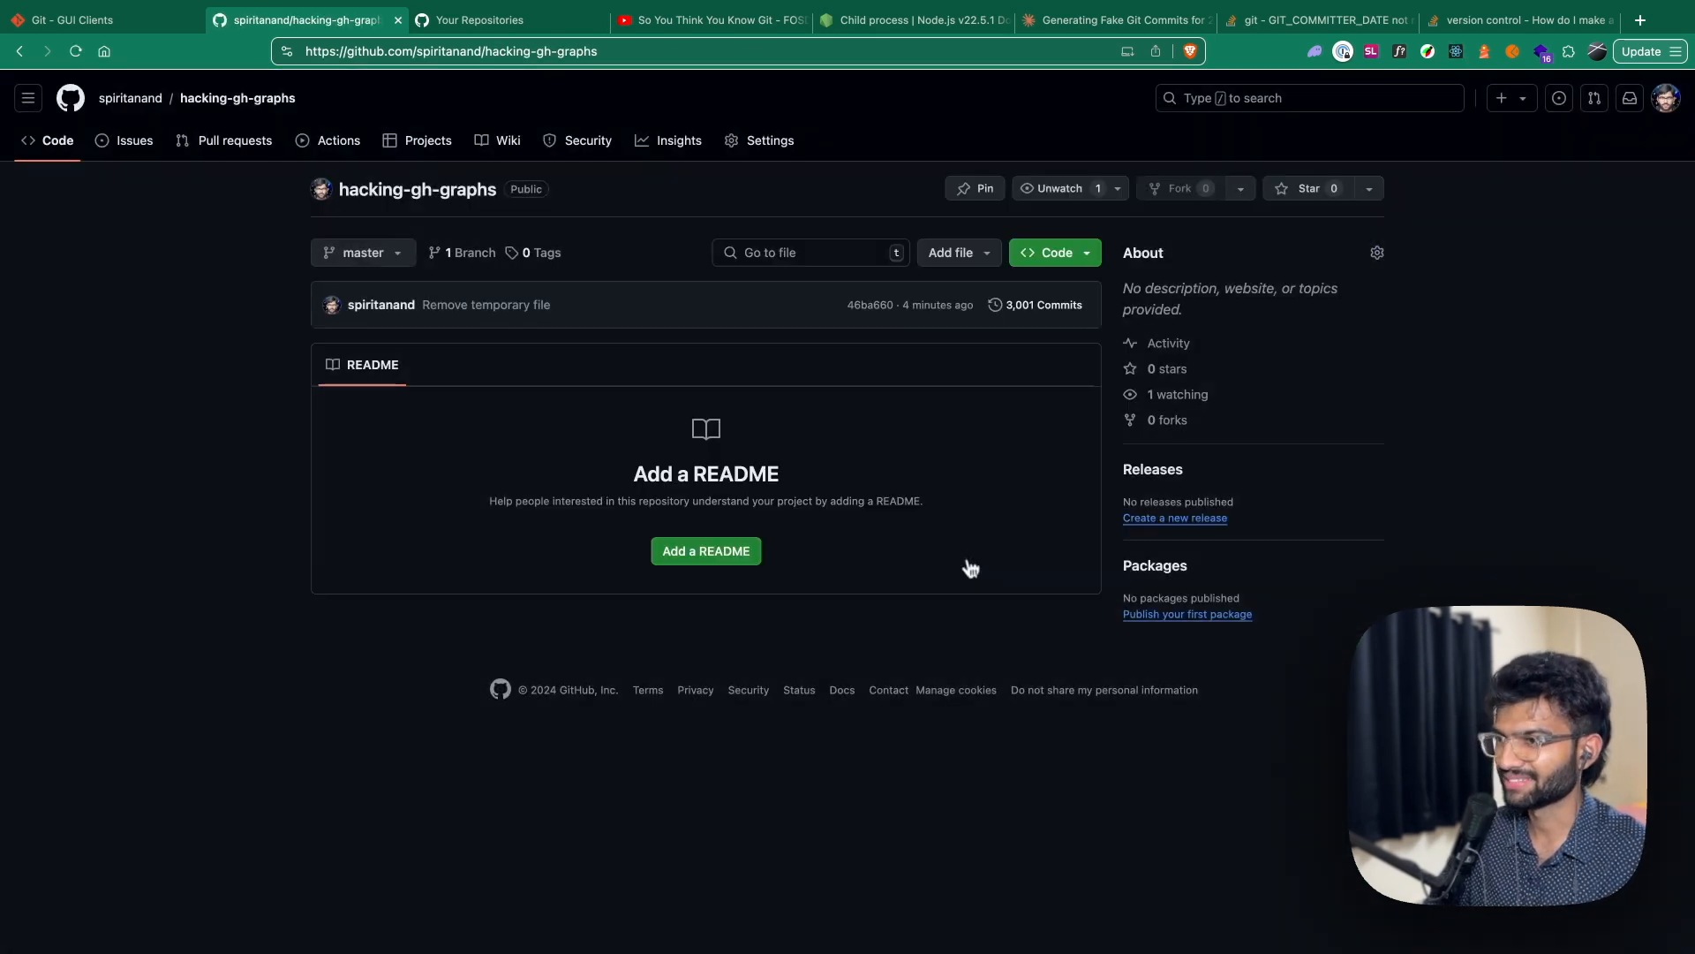
{"action": "left_click", "coordinate": [1174, 867]}
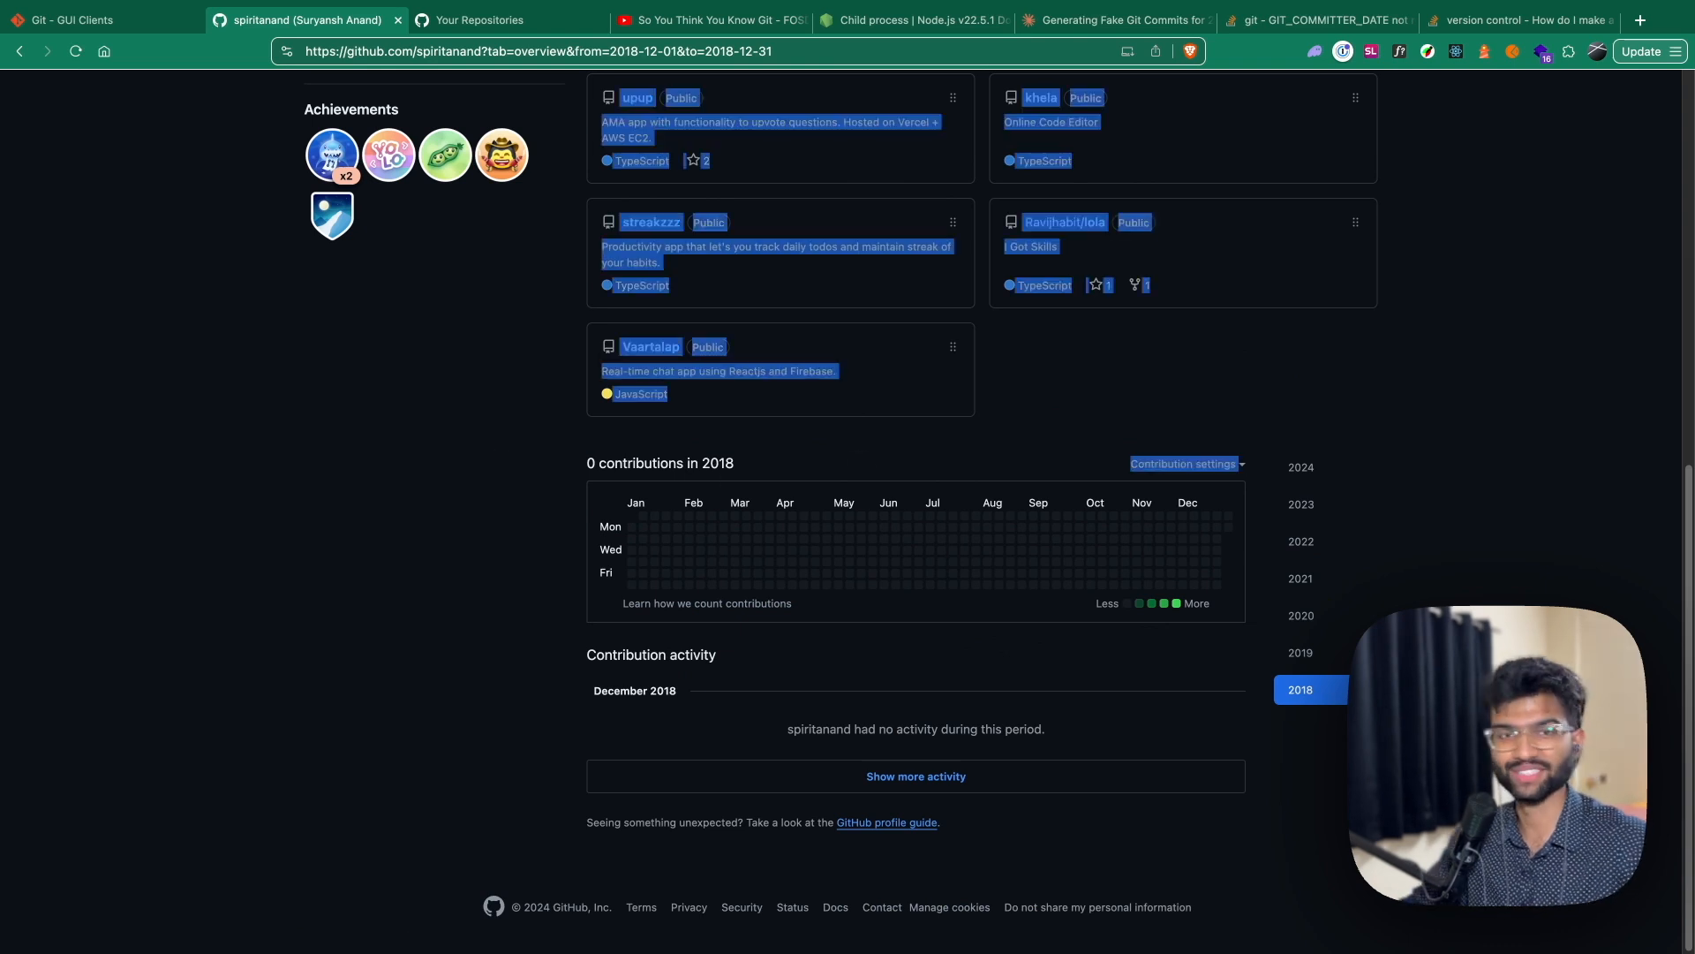
{"action": "mouse_move", "coordinate": [887, 490]}
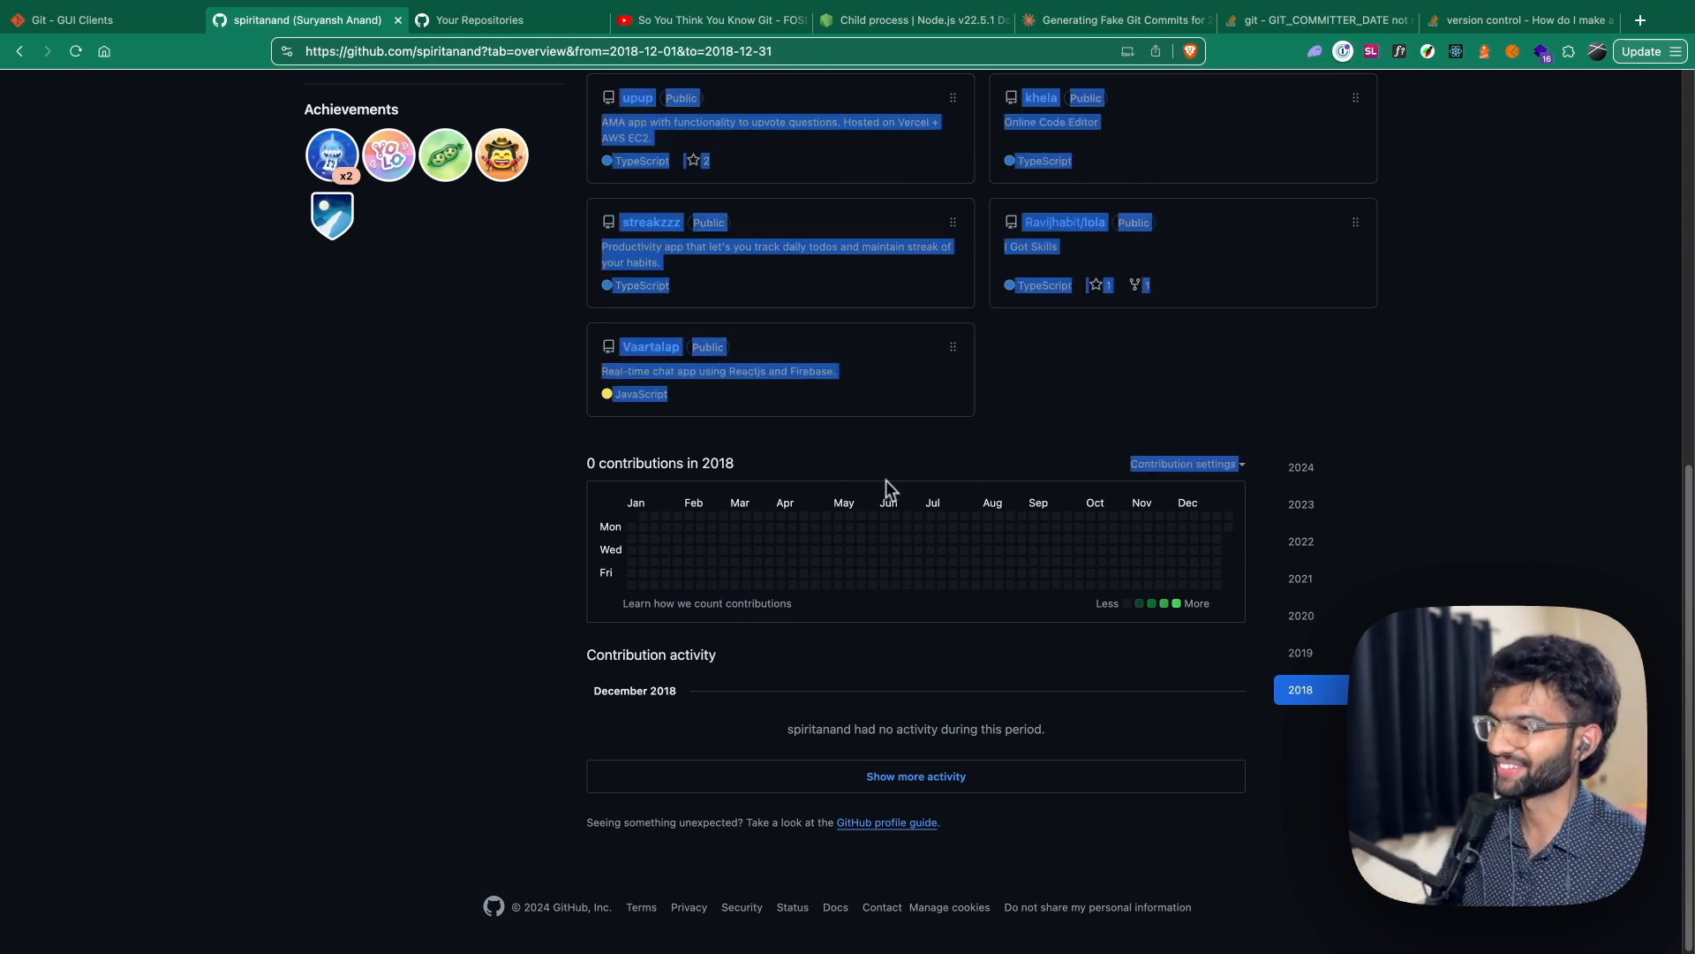